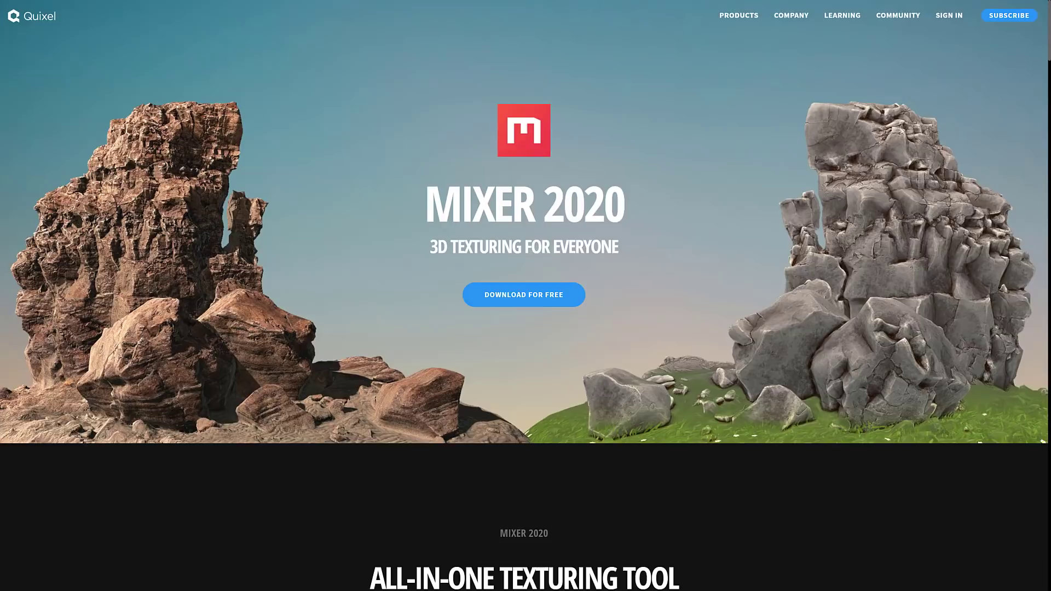
mouse_move(511, 215)
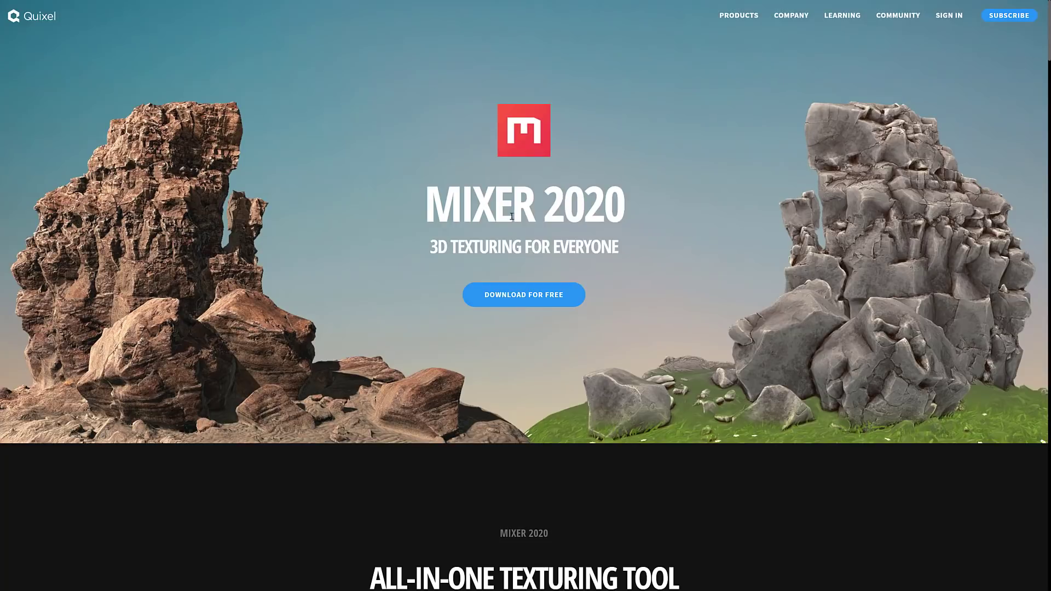
- Scroll through the Mixer 2020.1.6 article's mask export sections and tutorial video down to the Smart Materials grid
scroll(down, 3)
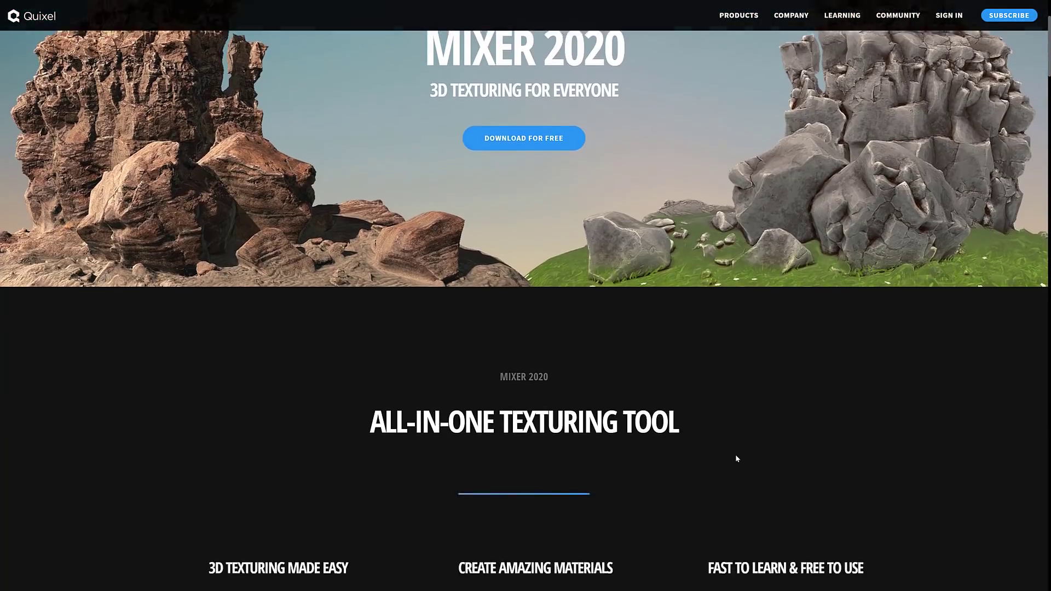
scroll(down, 3)
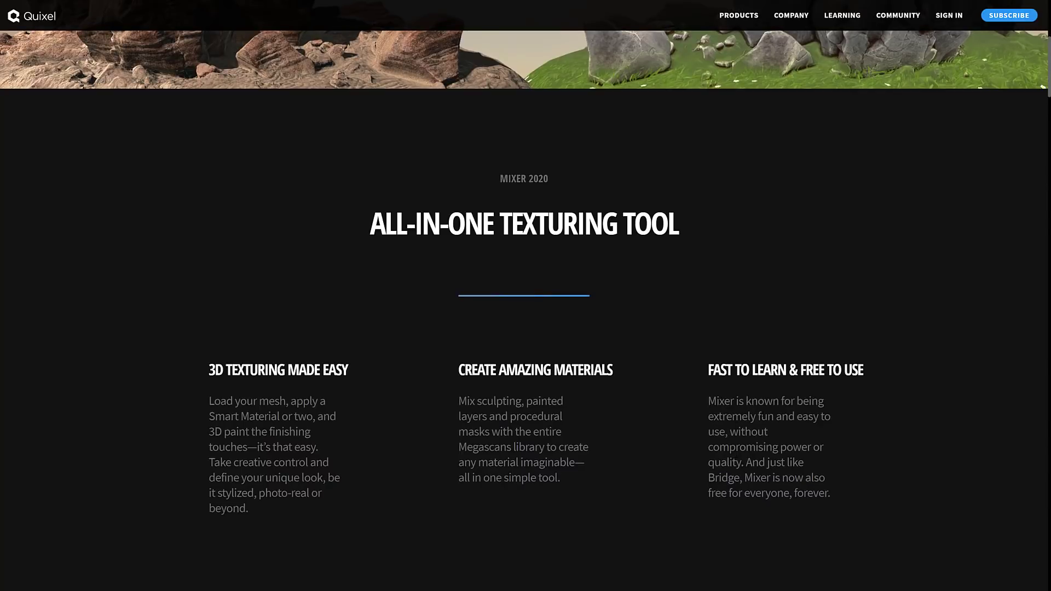
scroll(up, 3)
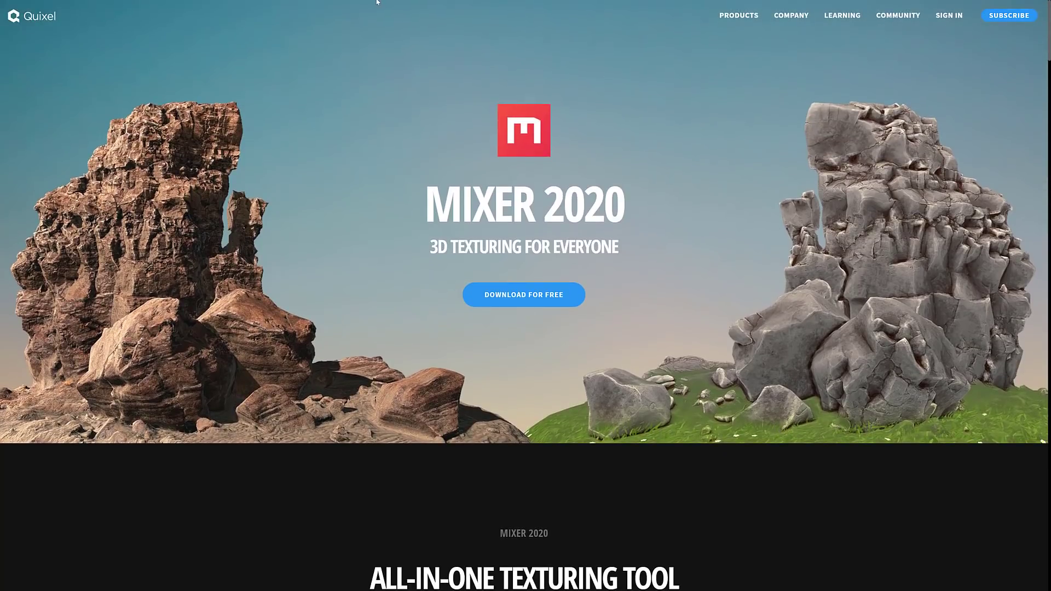
mouse_move(704, 319)
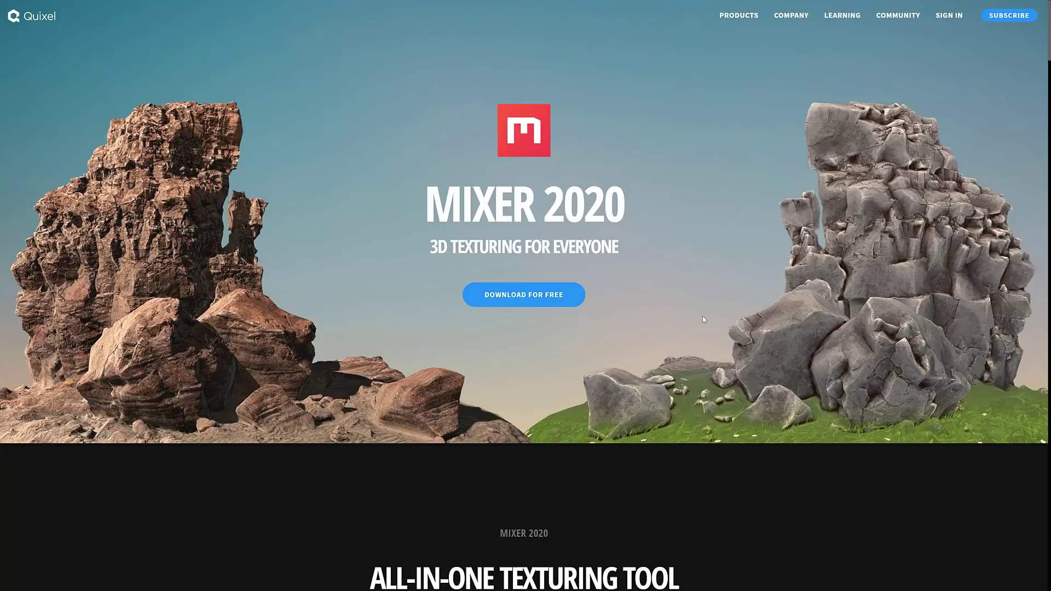
scroll(down, 3)
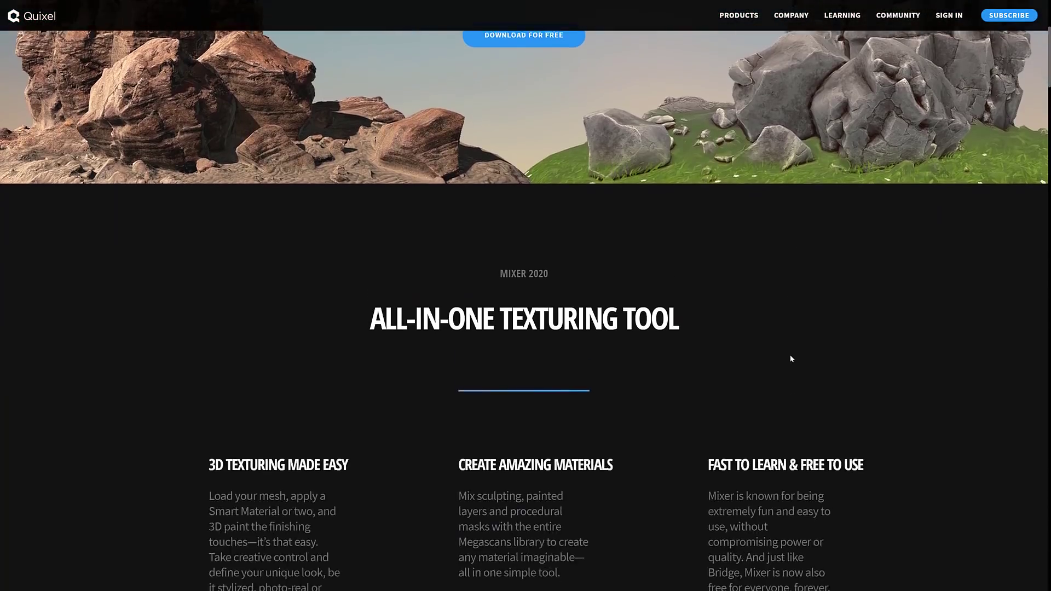
scroll(down, 3)
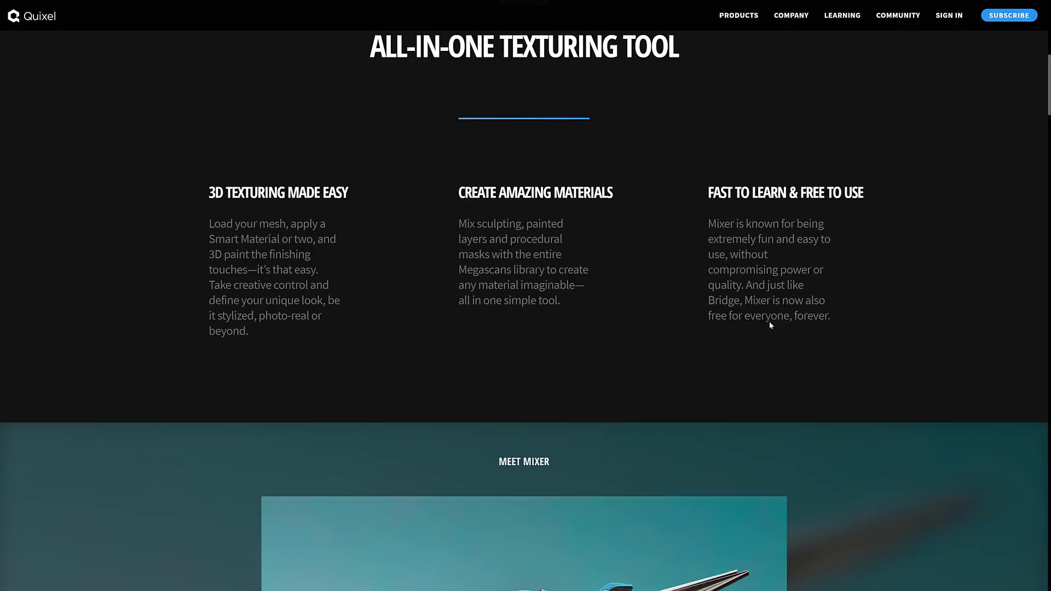
scroll(down, 3)
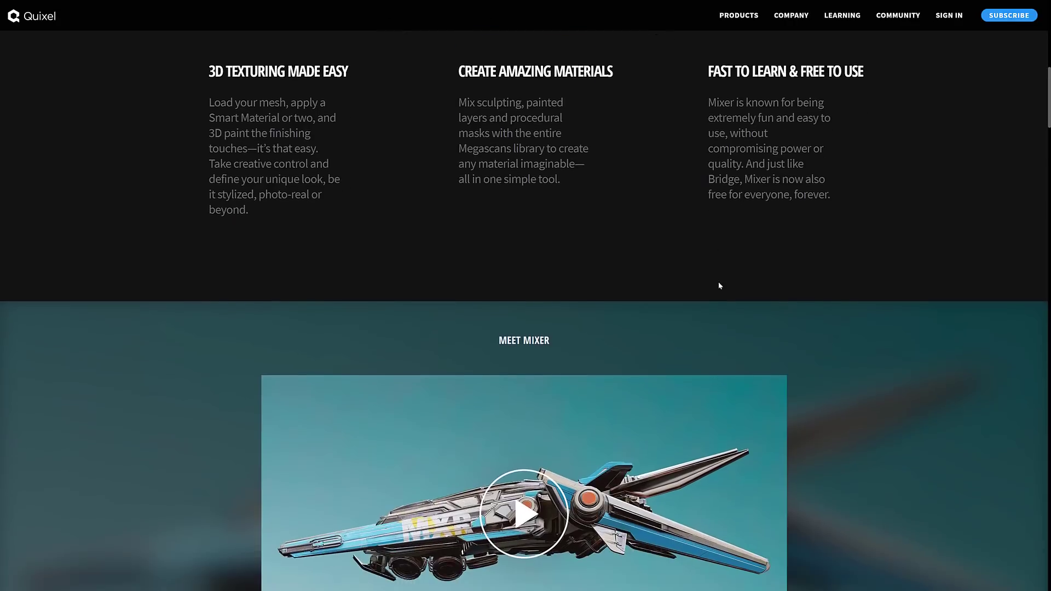
scroll(down, 3)
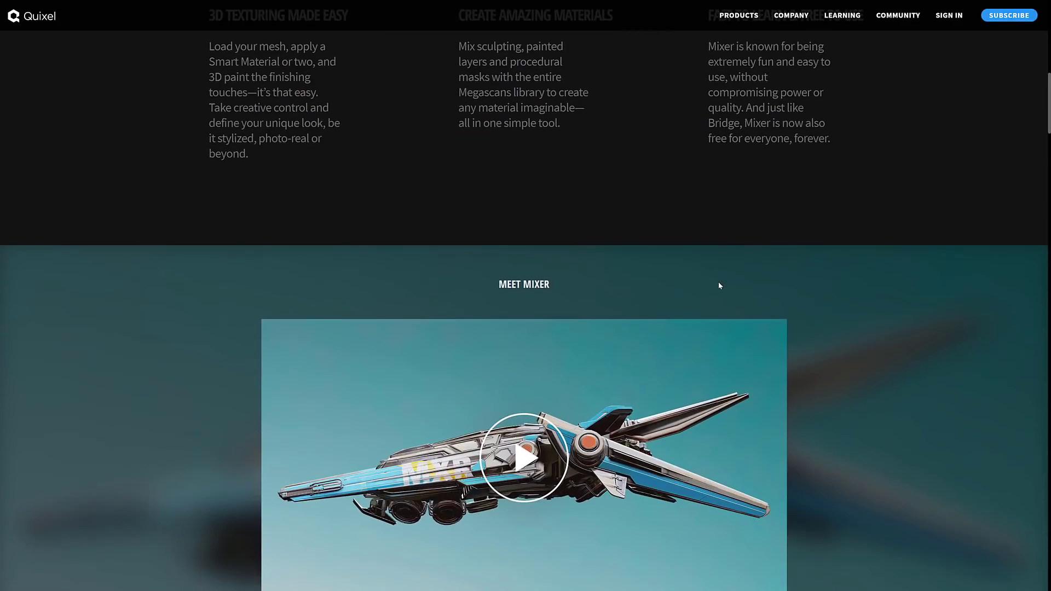
mouse_move(776, 274)
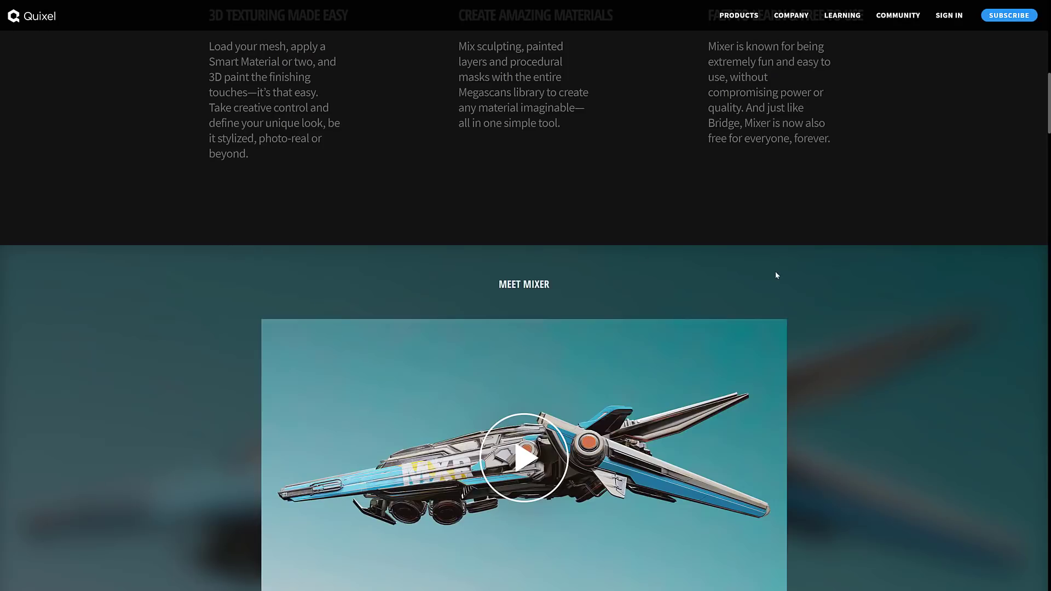
scroll(down, 3)
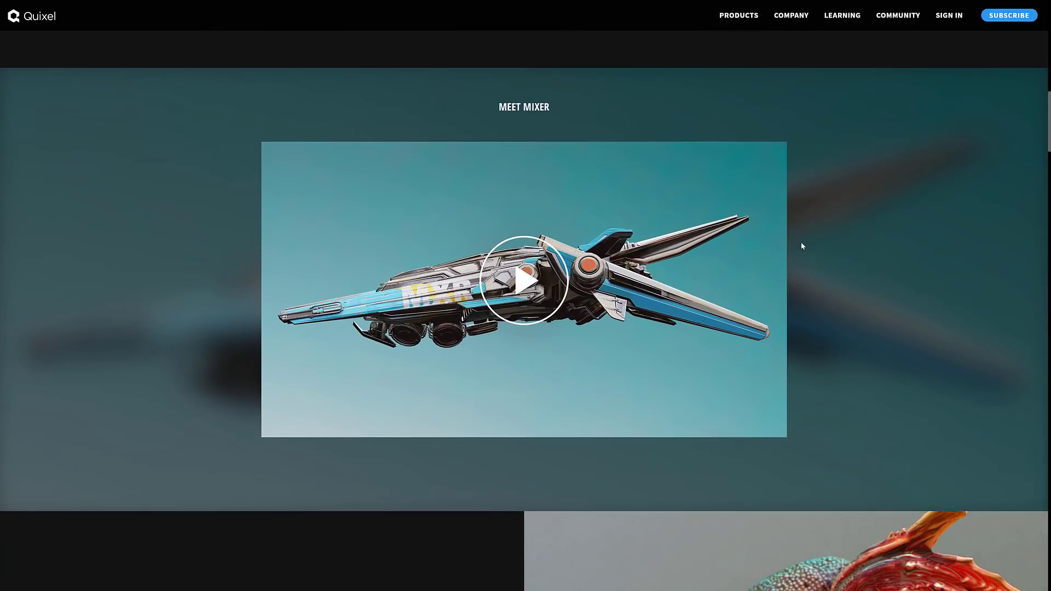
scroll(down, 3)
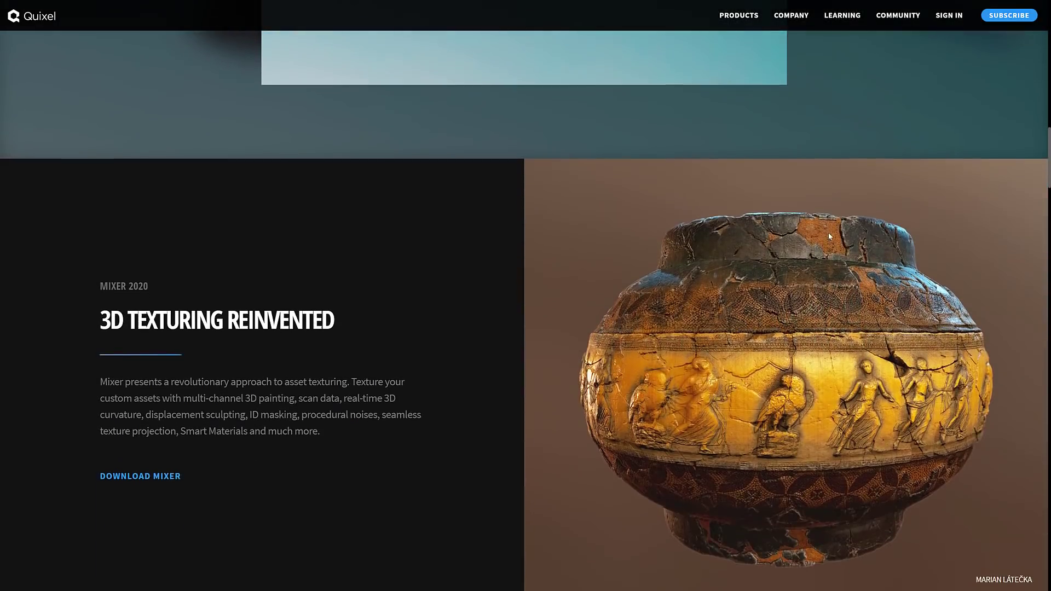
scroll(down, 3)
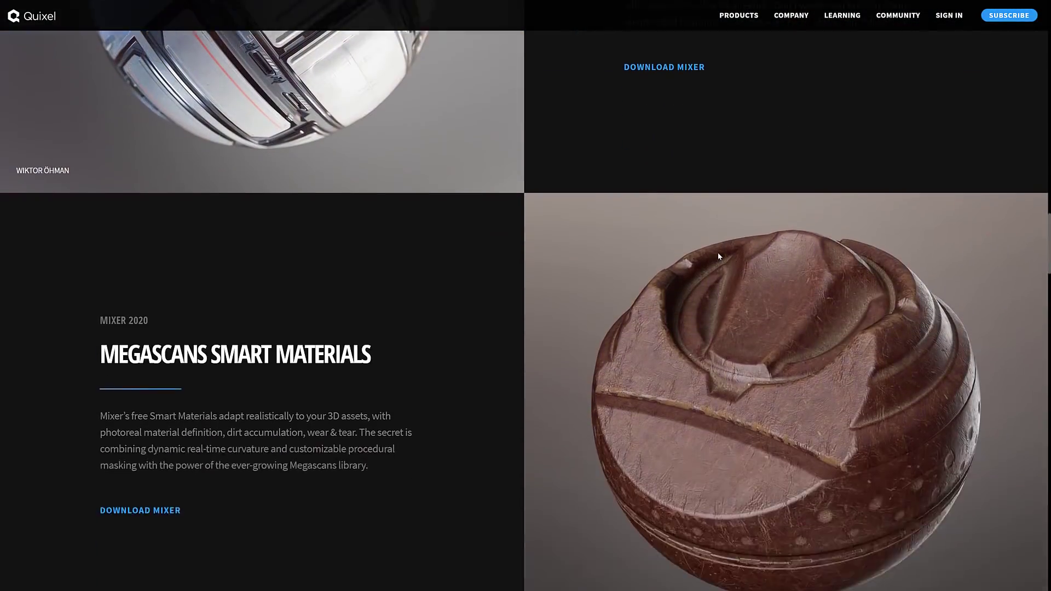
scroll(down, 3)
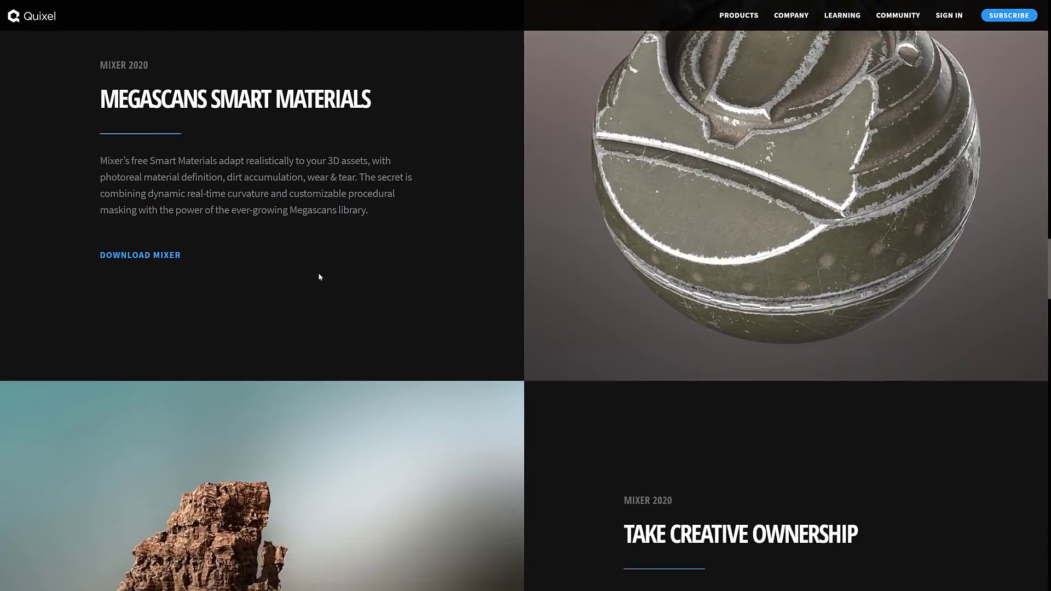
scroll(down, 3)
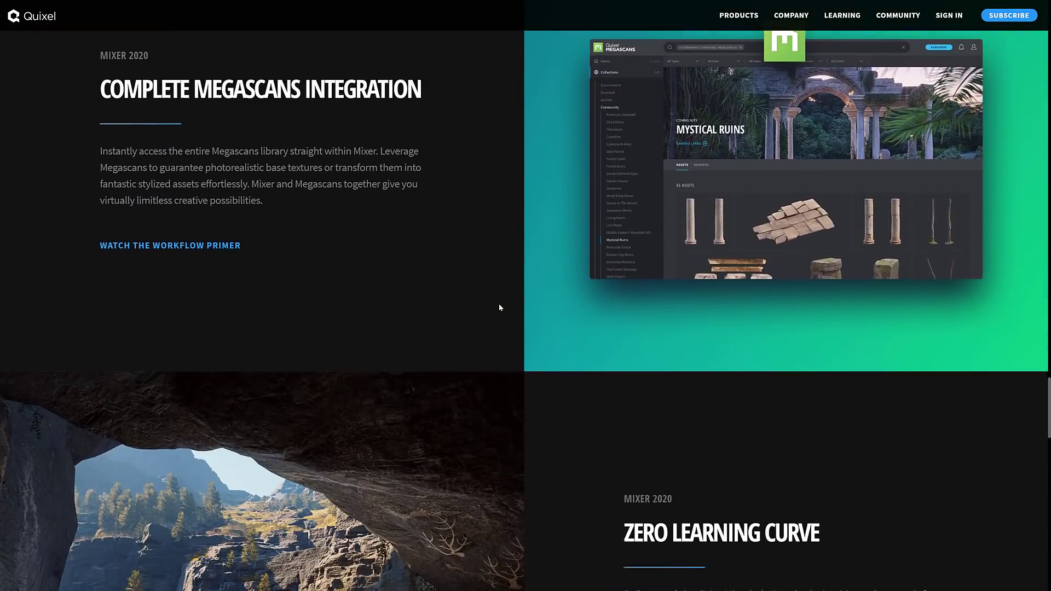
scroll(down, 3)
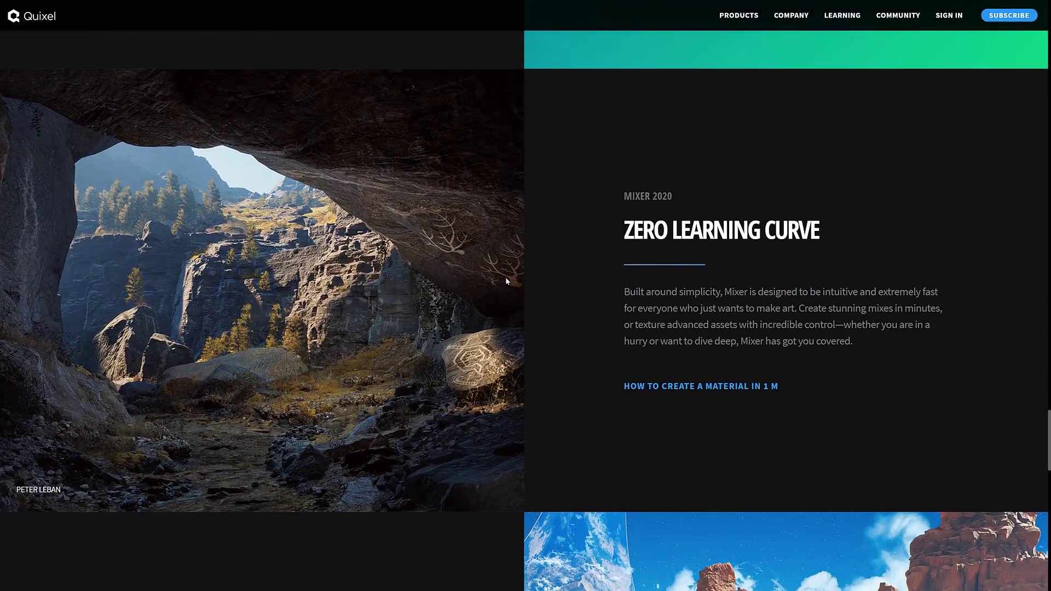
scroll(down, 3)
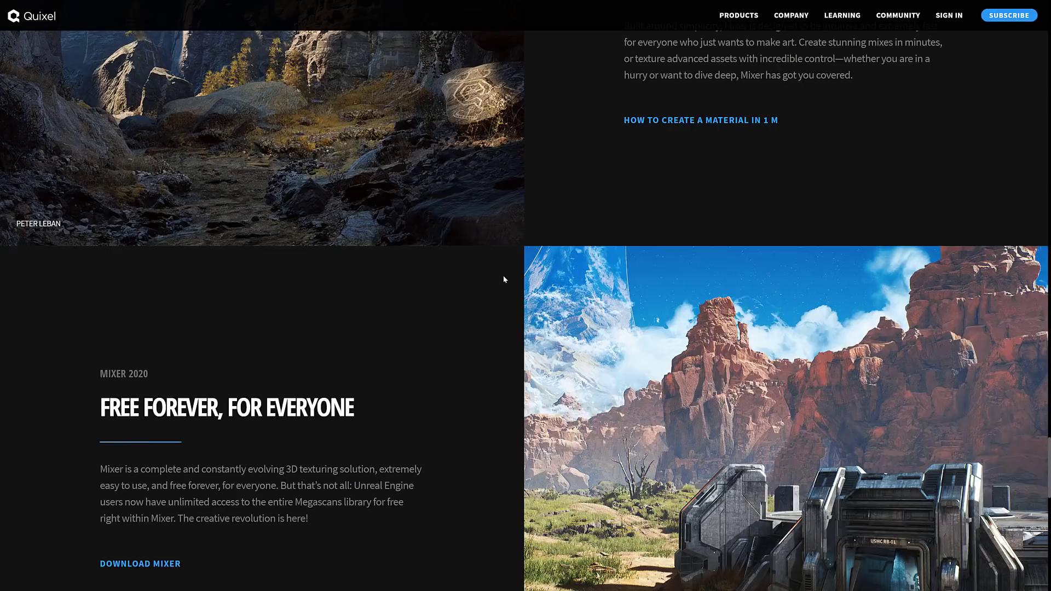
mouse_move(376, 127)
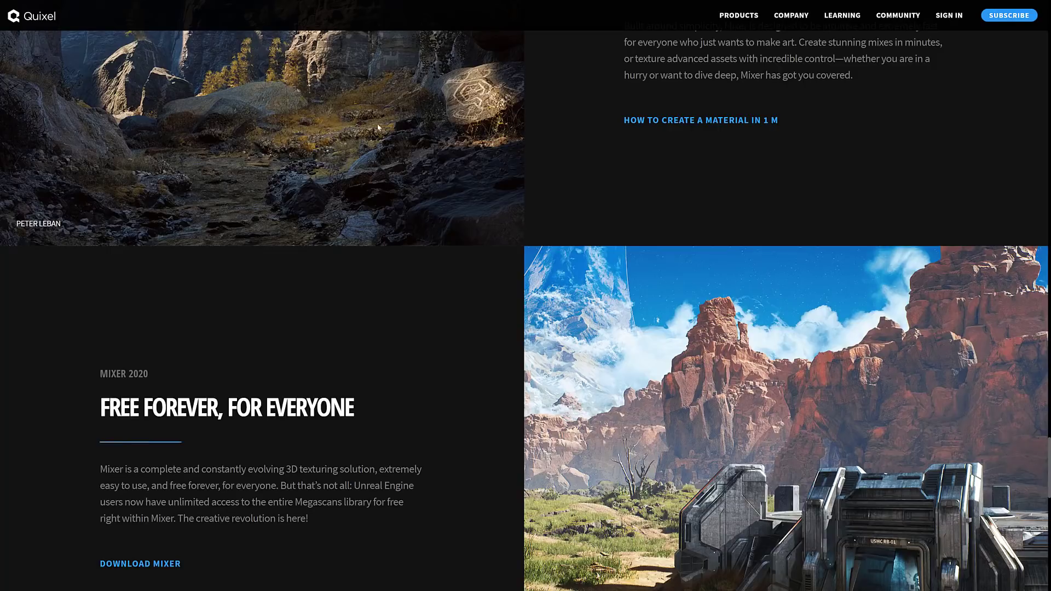
scroll(down, 3)
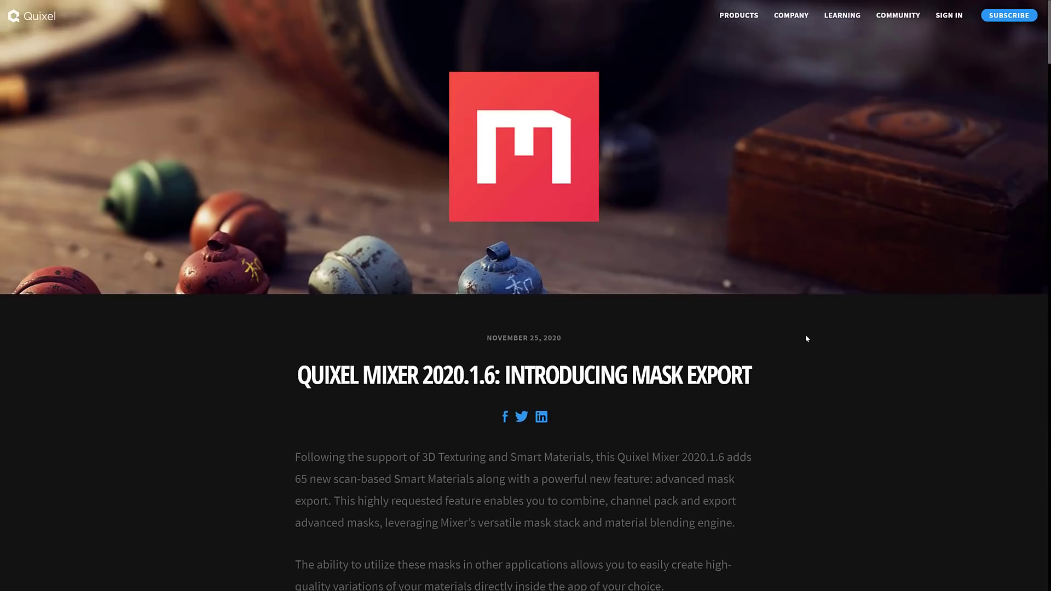
scroll(down, 3)
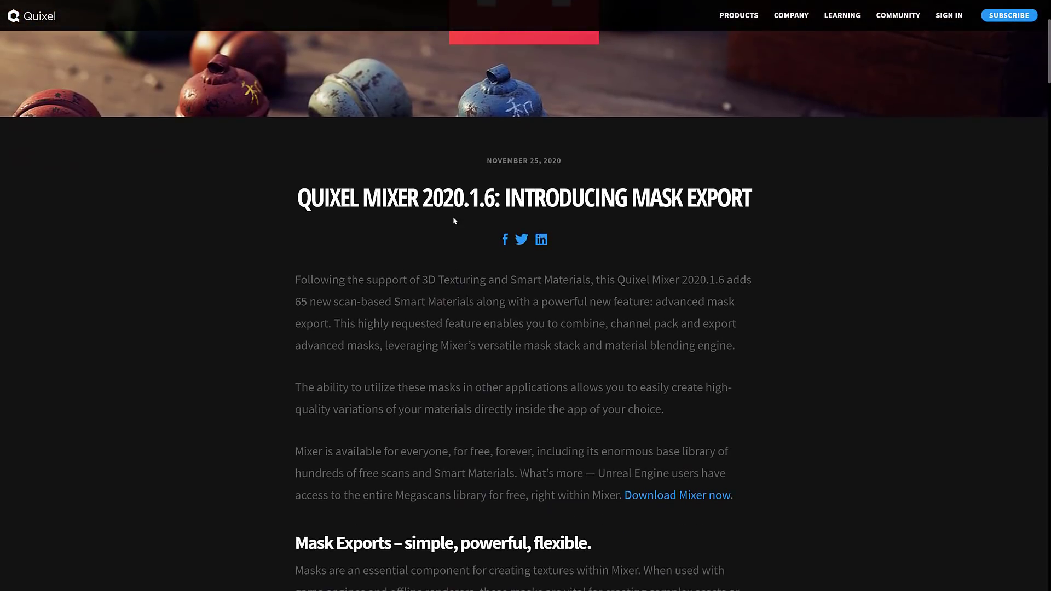
scroll(down, 3)
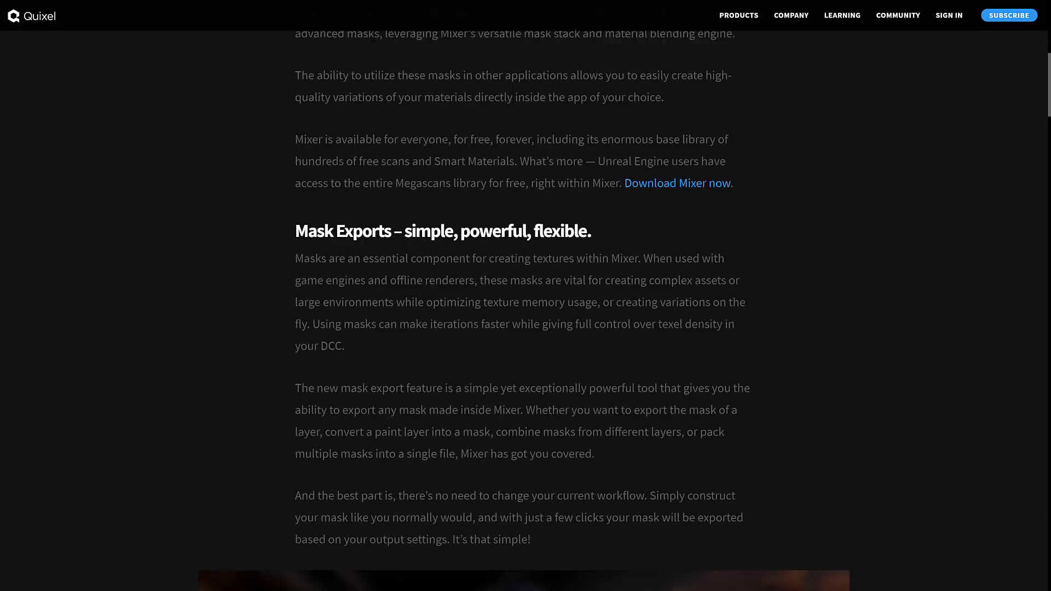
scroll(down, 3)
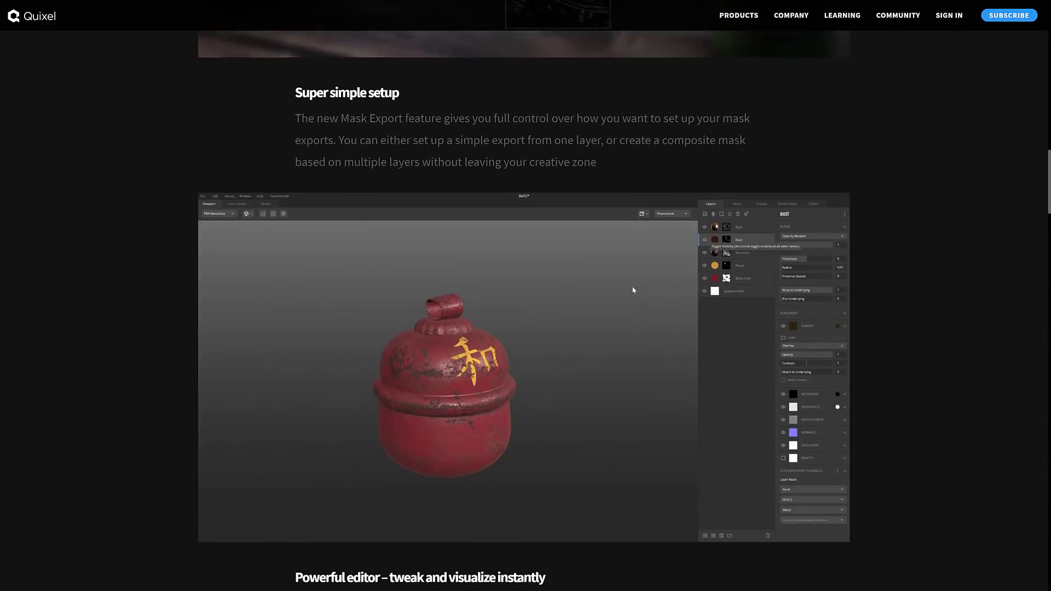
scroll(down, 3)
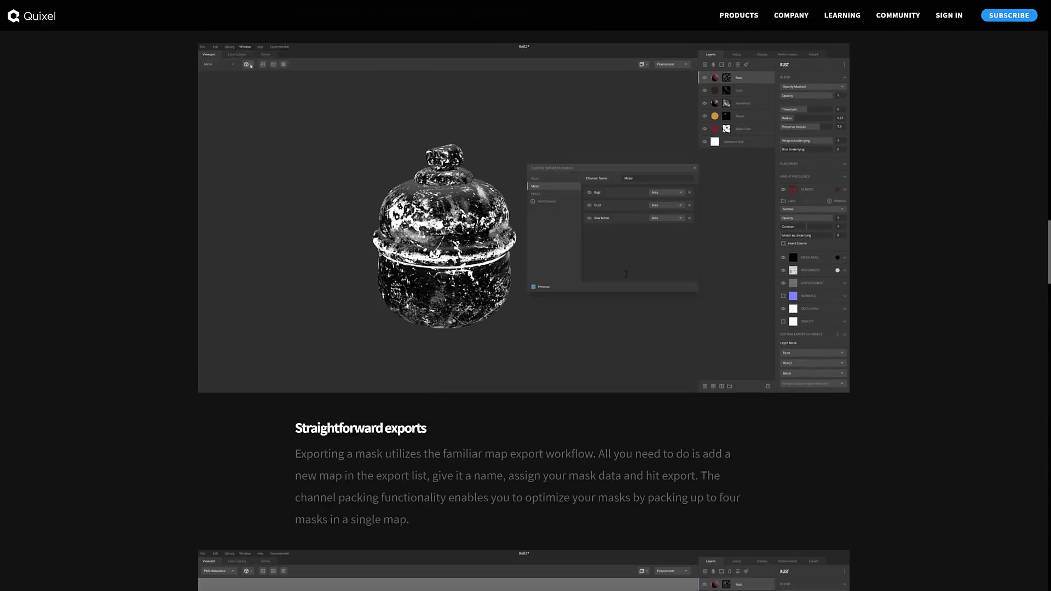
scroll(down, 3)
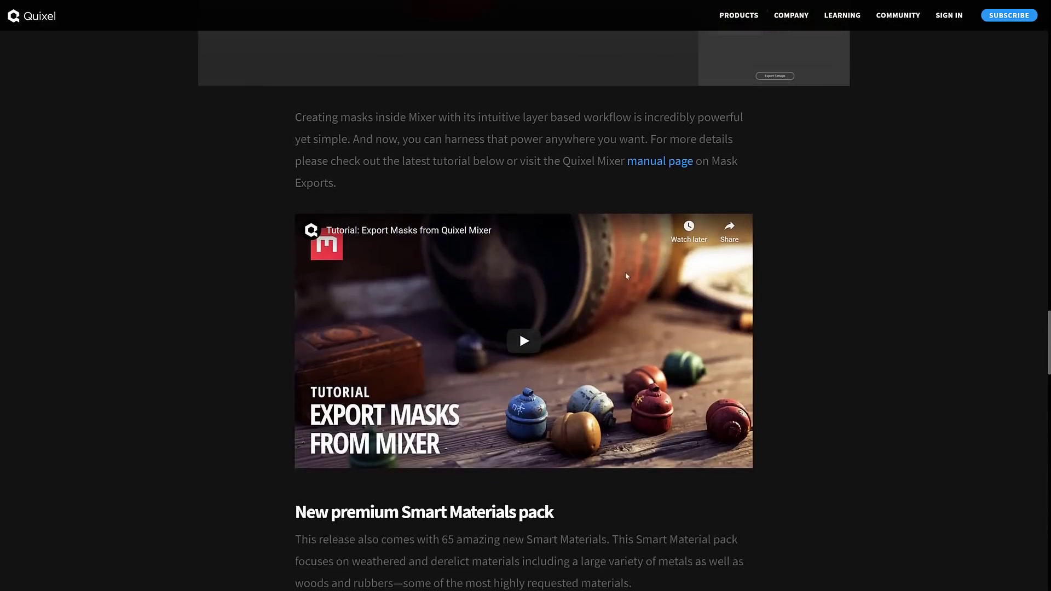
scroll(down, 3)
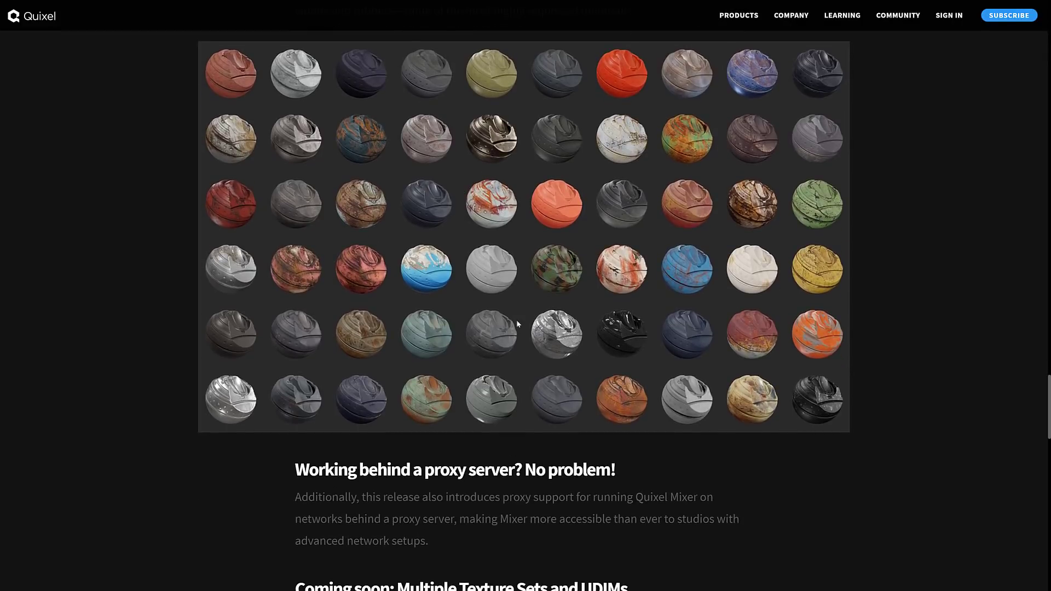
mouse_move(674, 305)
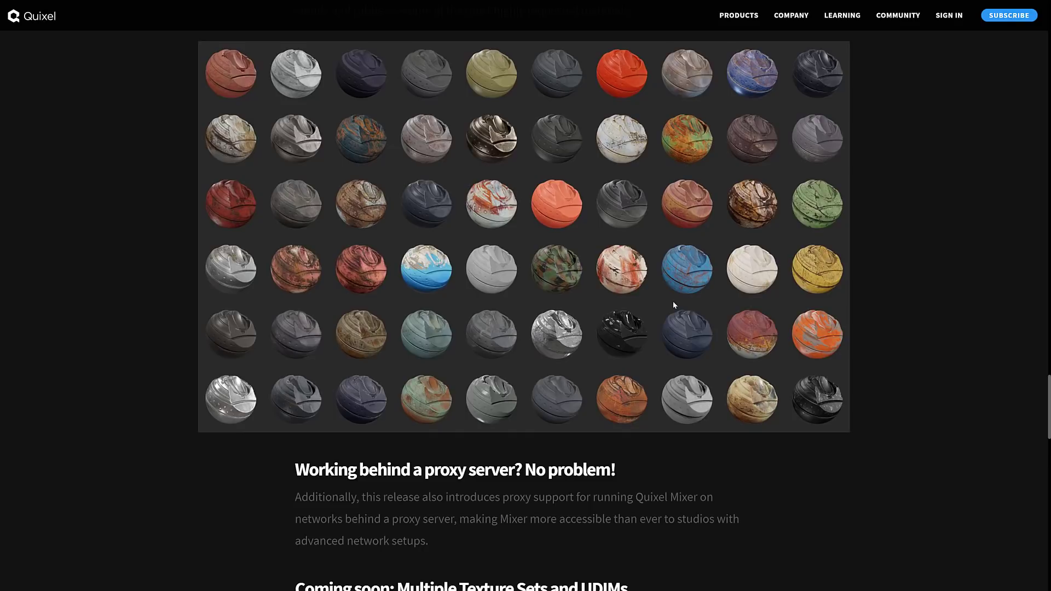
mouse_move(692, 159)
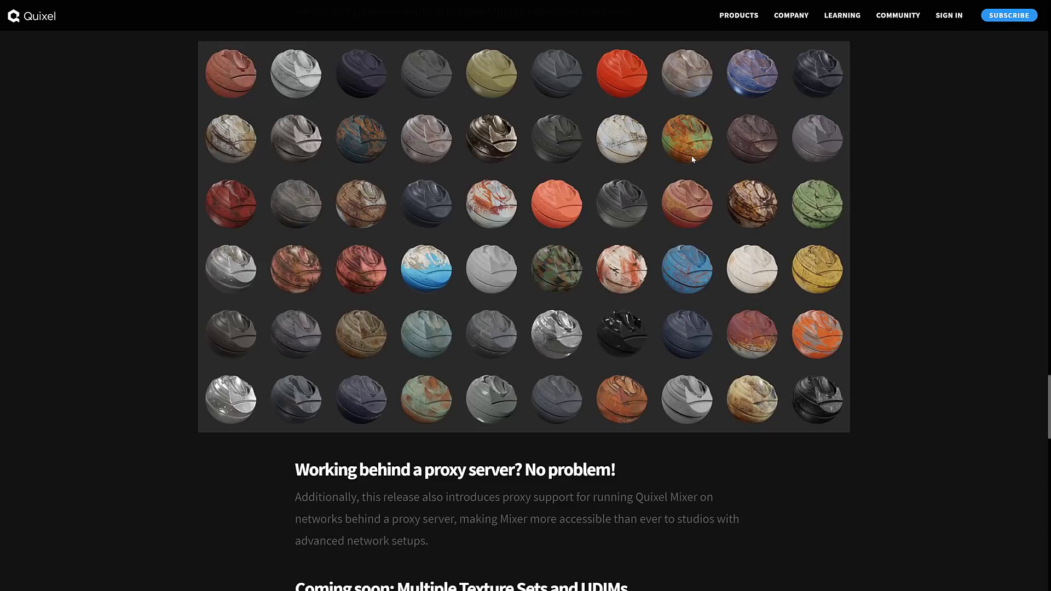
mouse_move(634, 119)
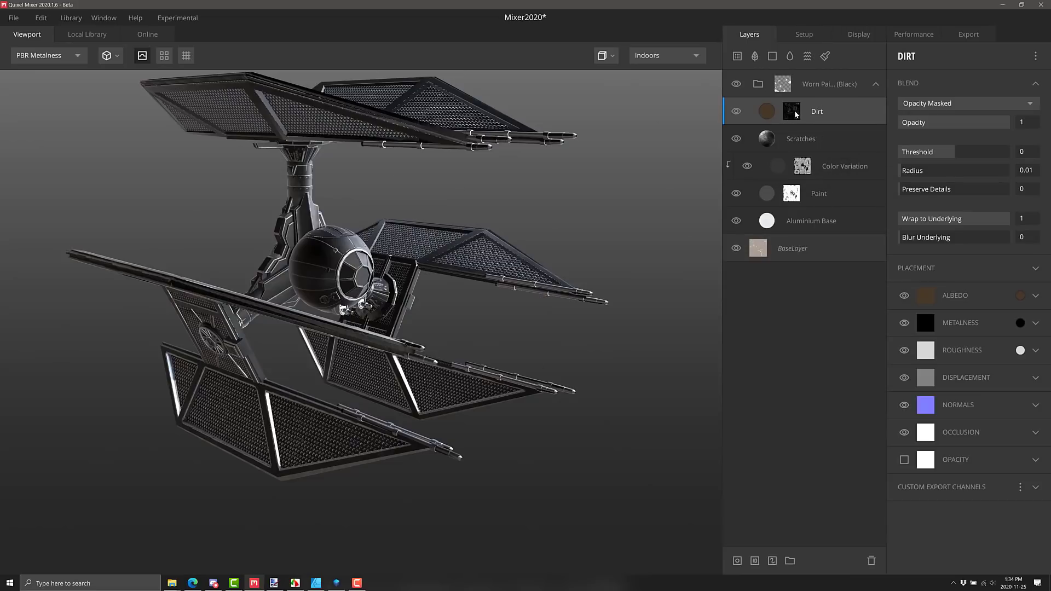
- Reveal the Dirt layer's mask components: Top Only, Projection, Large Breakup and cavity
click(790, 111)
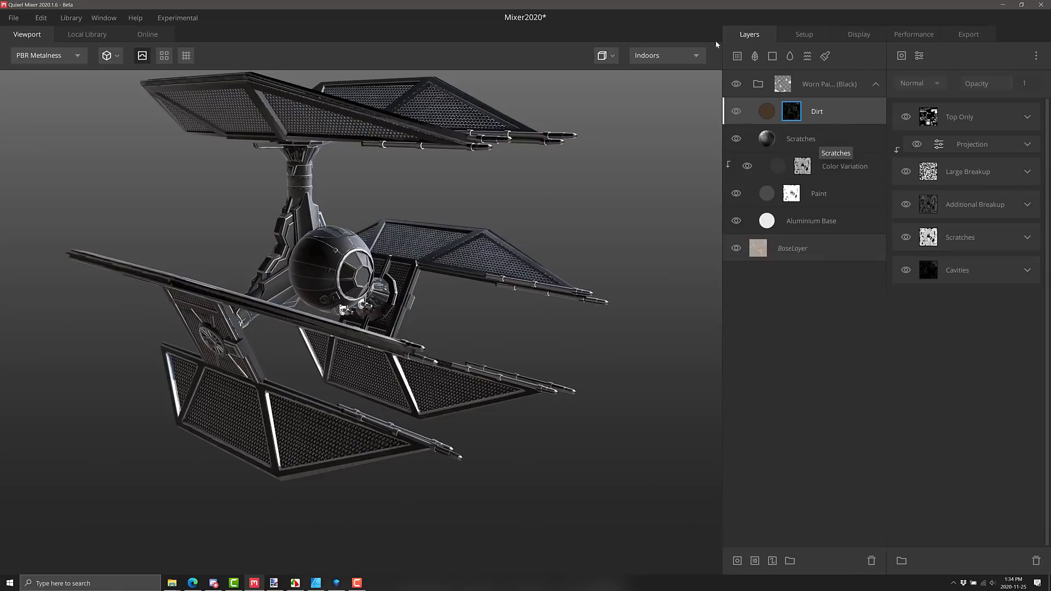
mouse_move(735, 84)
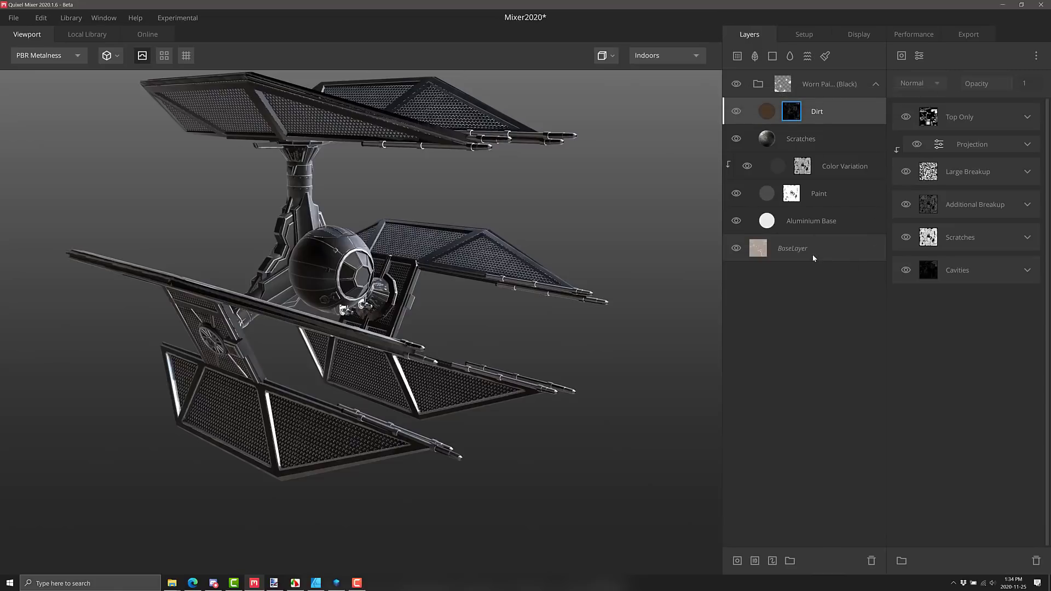
mouse_move(815, 256)
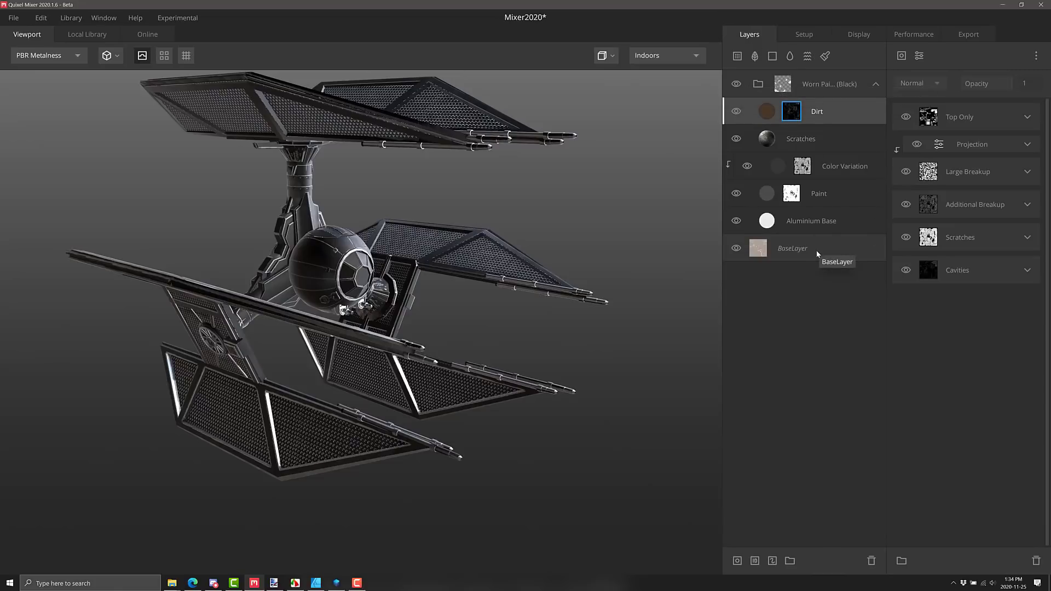
mouse_move(16, 26)
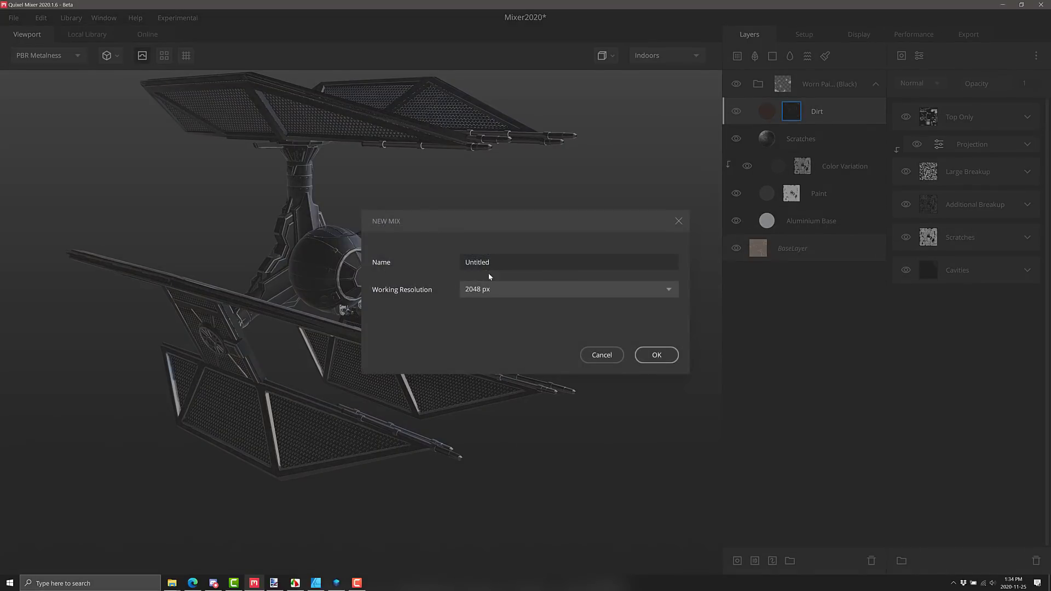
- Name the new mix YouTubeDemo, dismiss the save prompt and set Model Type to Shader Ball
text(You)
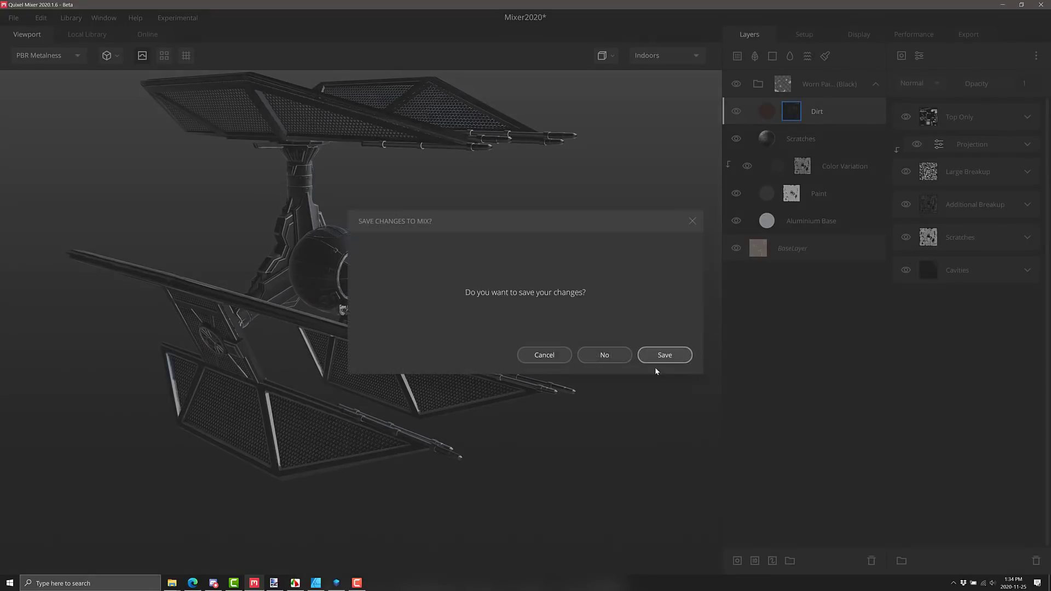
click(603, 355)
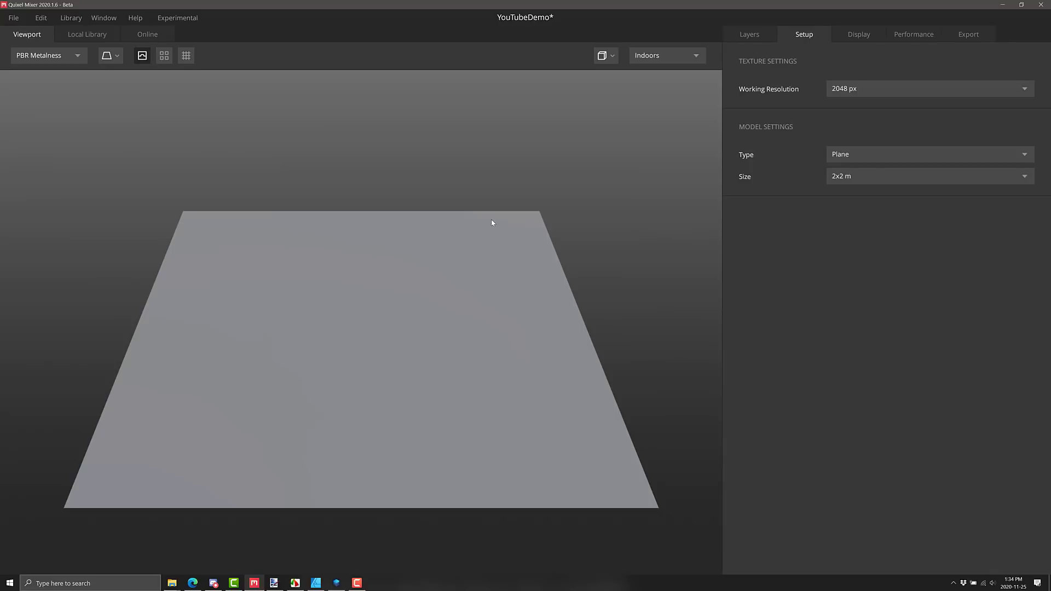
mouse_move(109, 55)
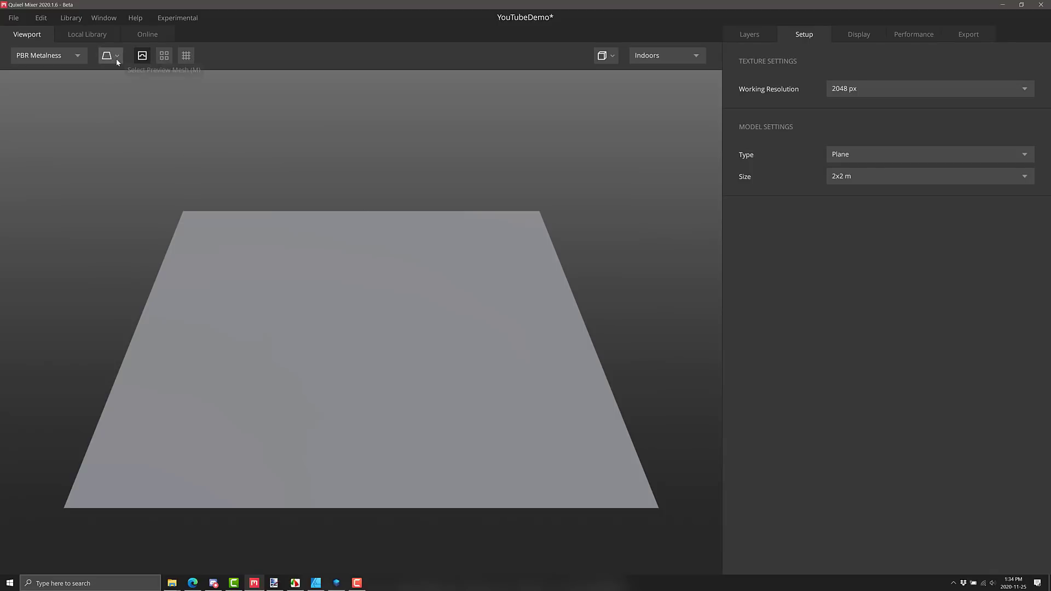
click(106, 55)
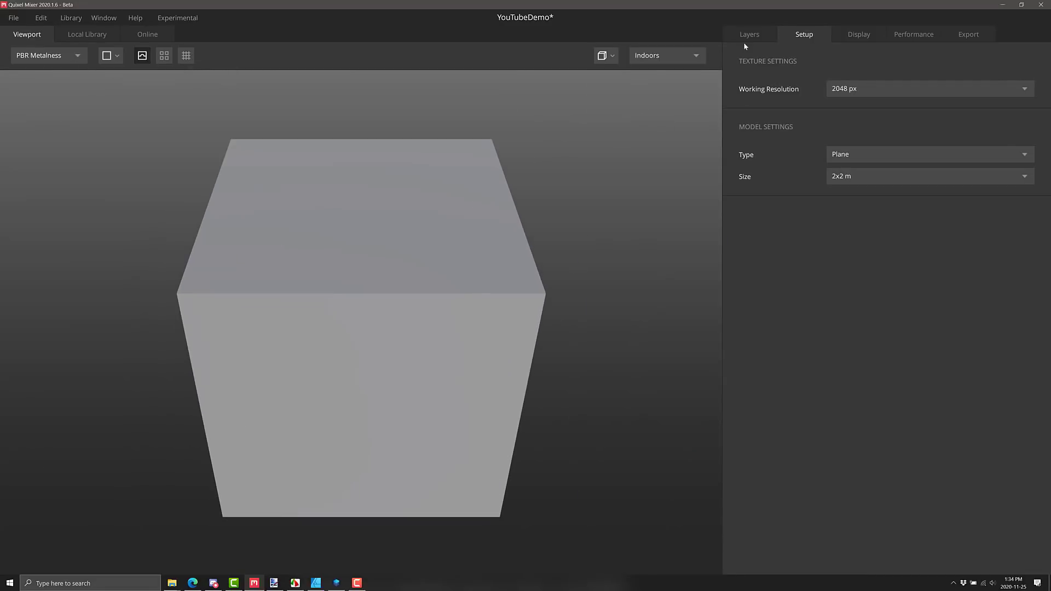
click(928, 154)
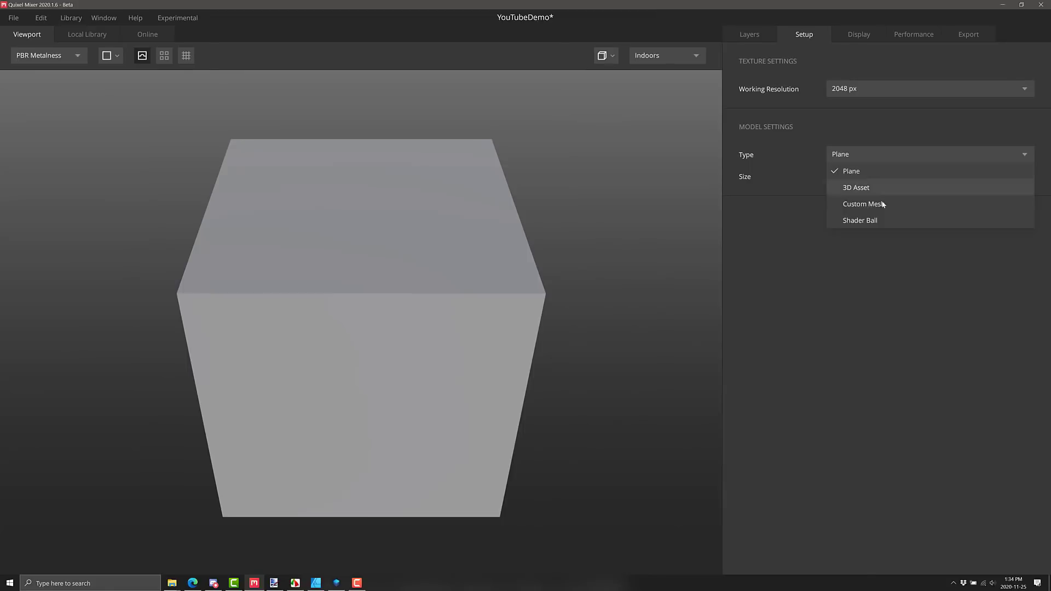
mouse_move(871, 204)
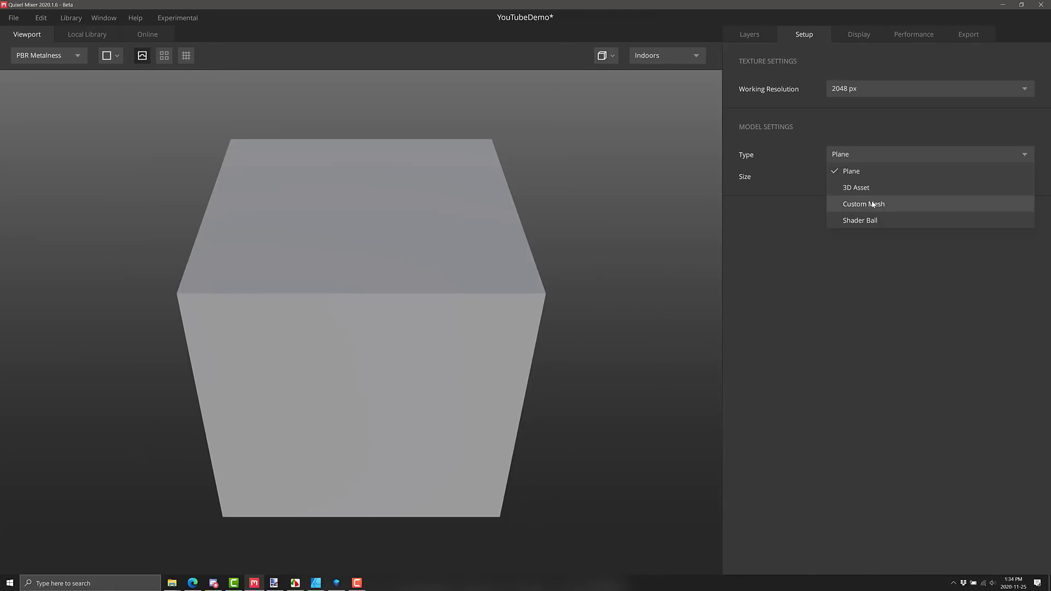
click(859, 220)
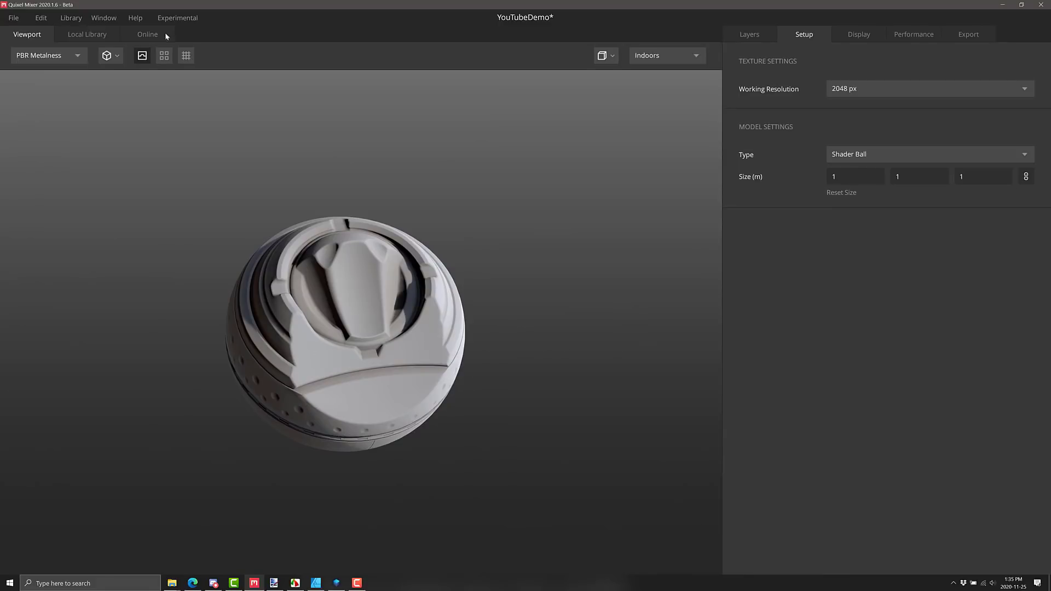
- Expand the Quixel Preview Orb's Albedo channel in the Layers panel and start loading an image for it
click(749, 34)
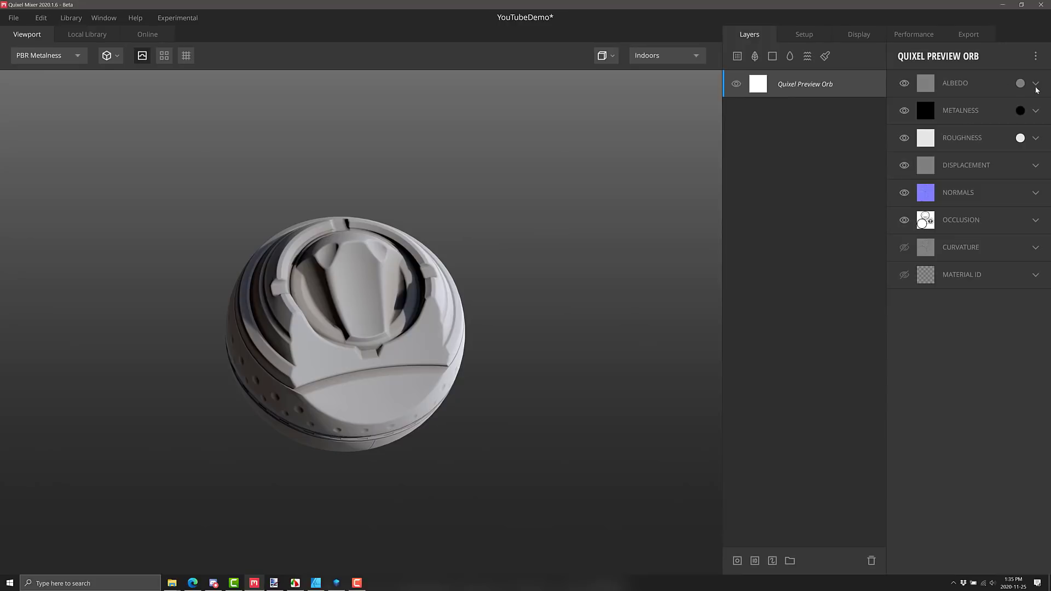
click(1036, 83)
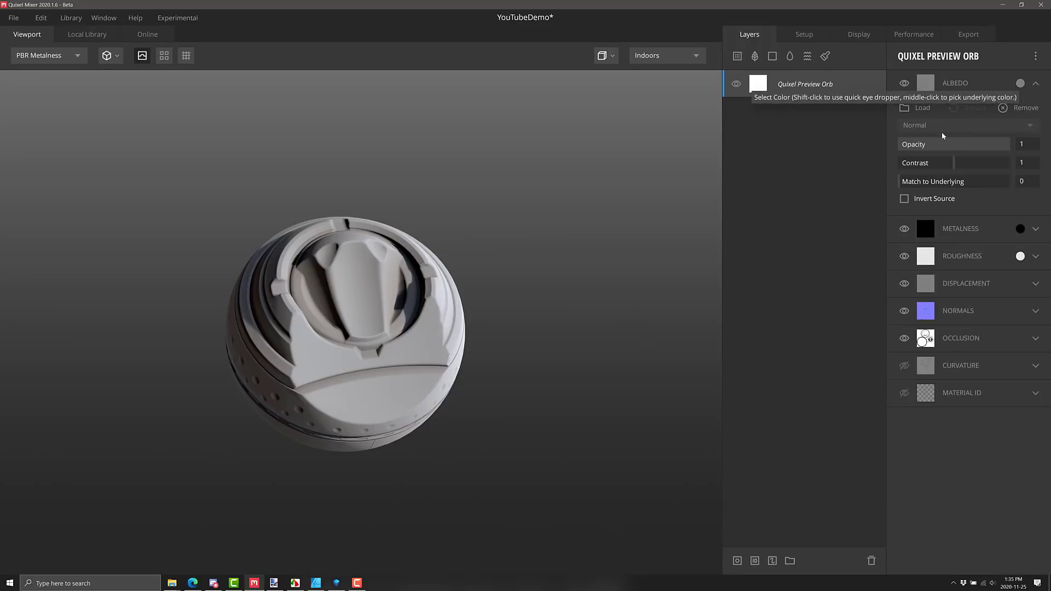
click(916, 108)
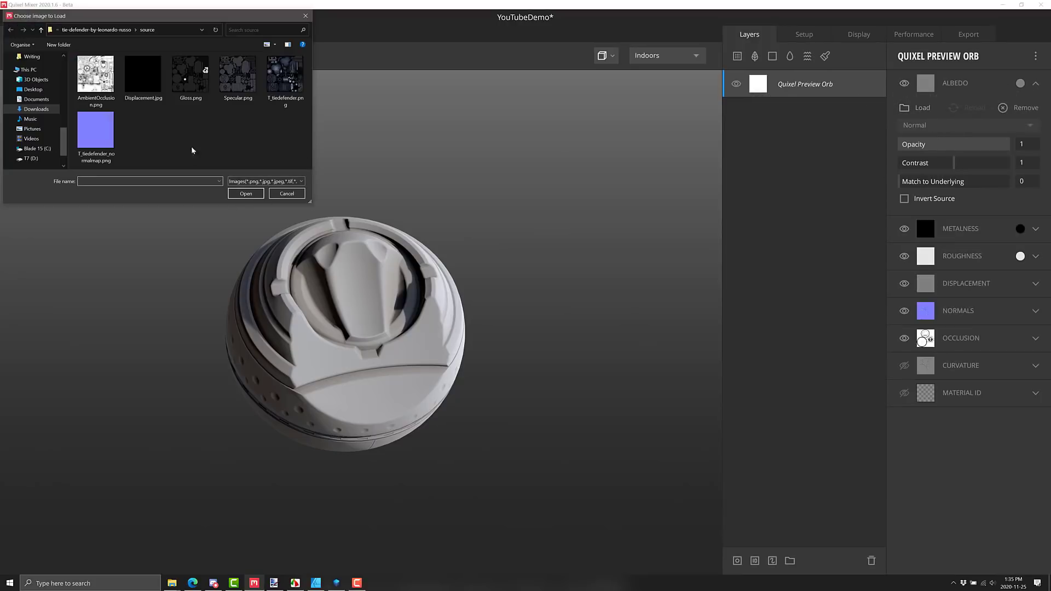
mouse_move(284, 74)
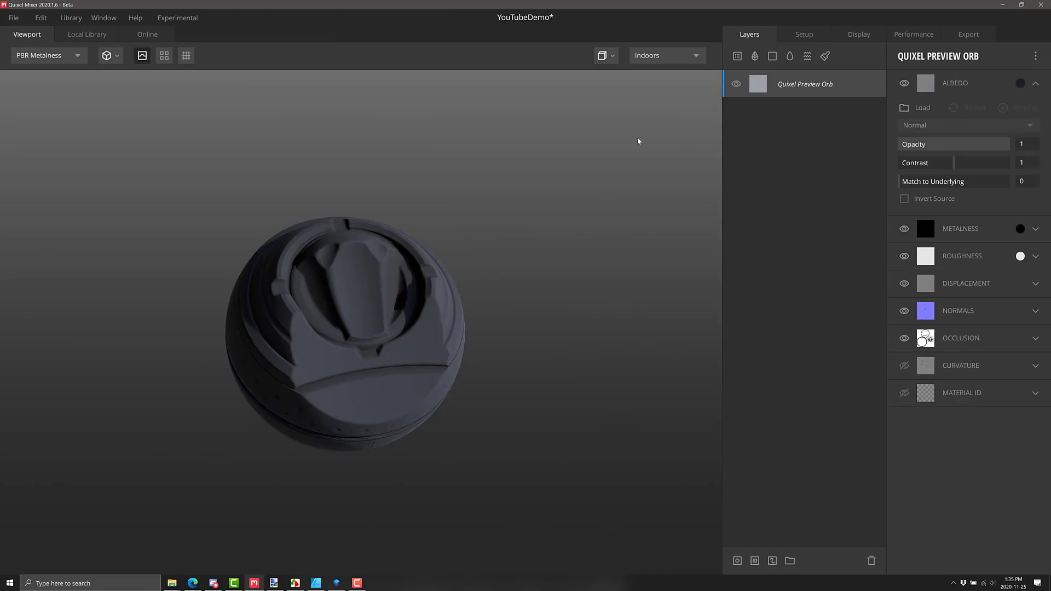
mouse_move(253, 144)
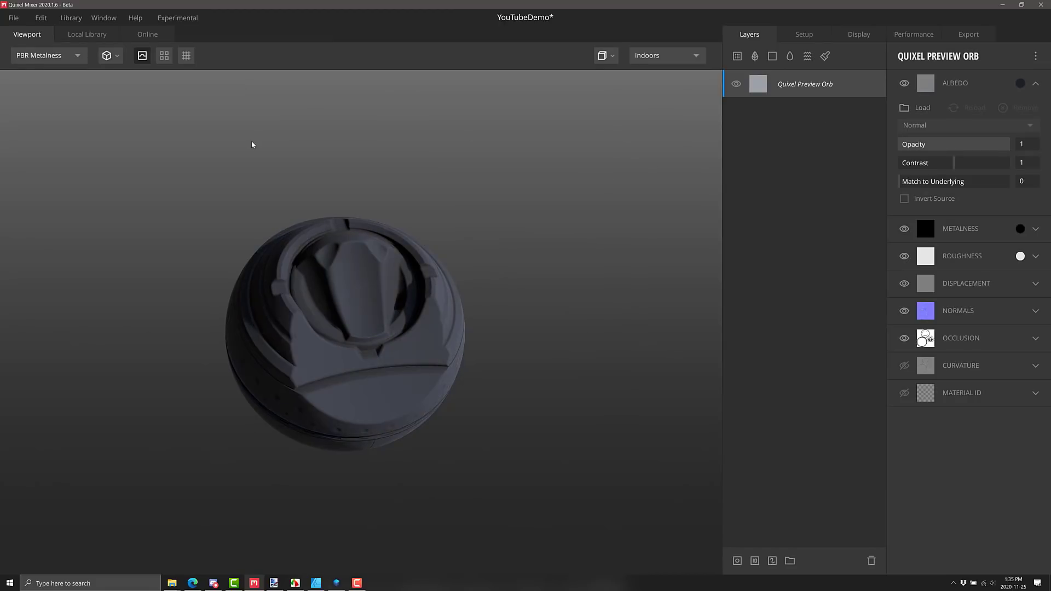
- Filter the Local Library to the Smartmaterials category and show it as Small Thumbs
click(87, 34)
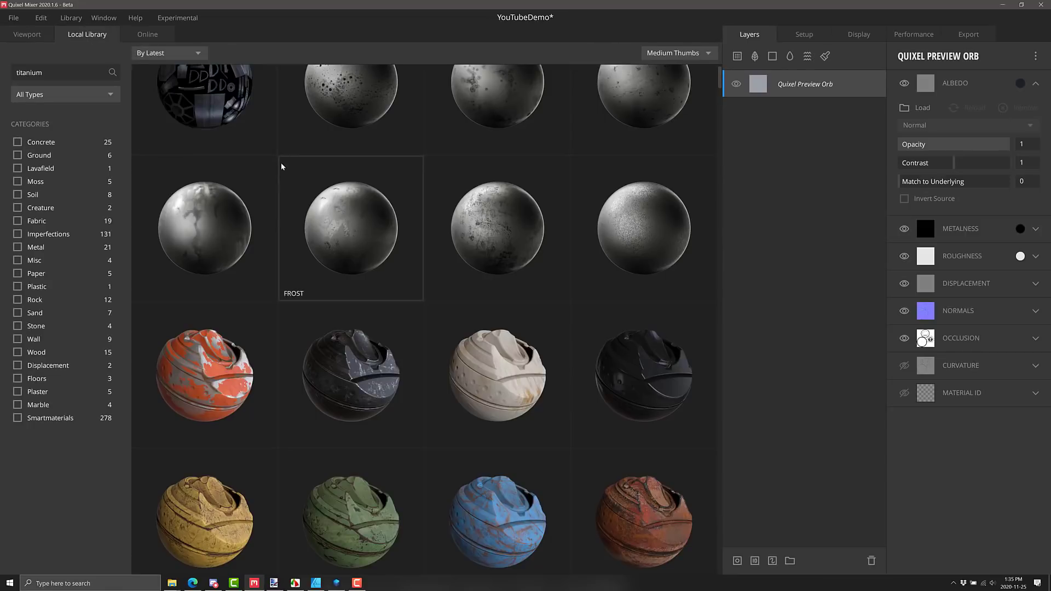
mouse_move(60, 298)
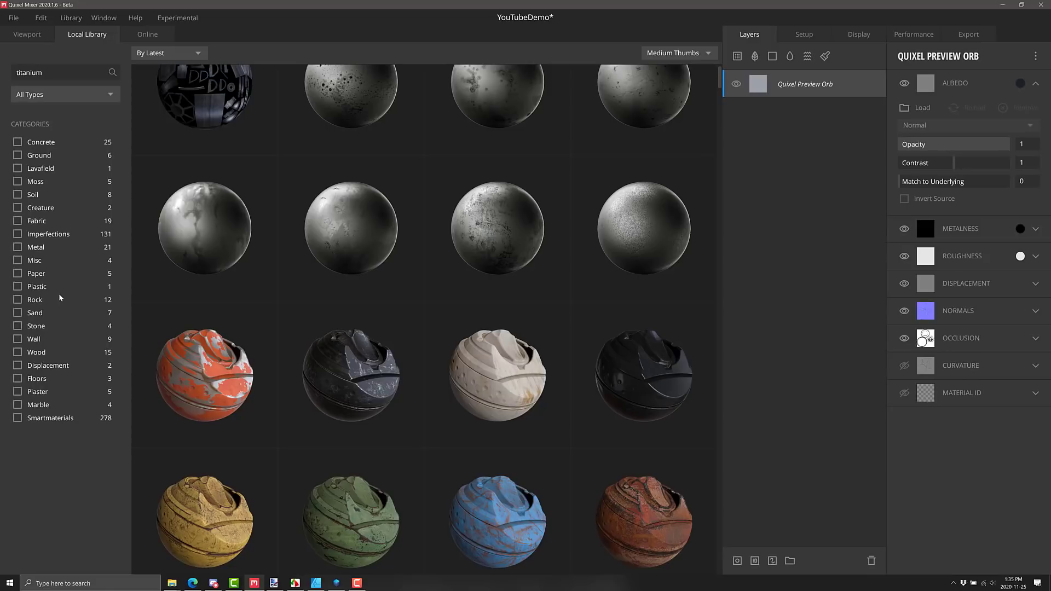
scroll(down, 3)
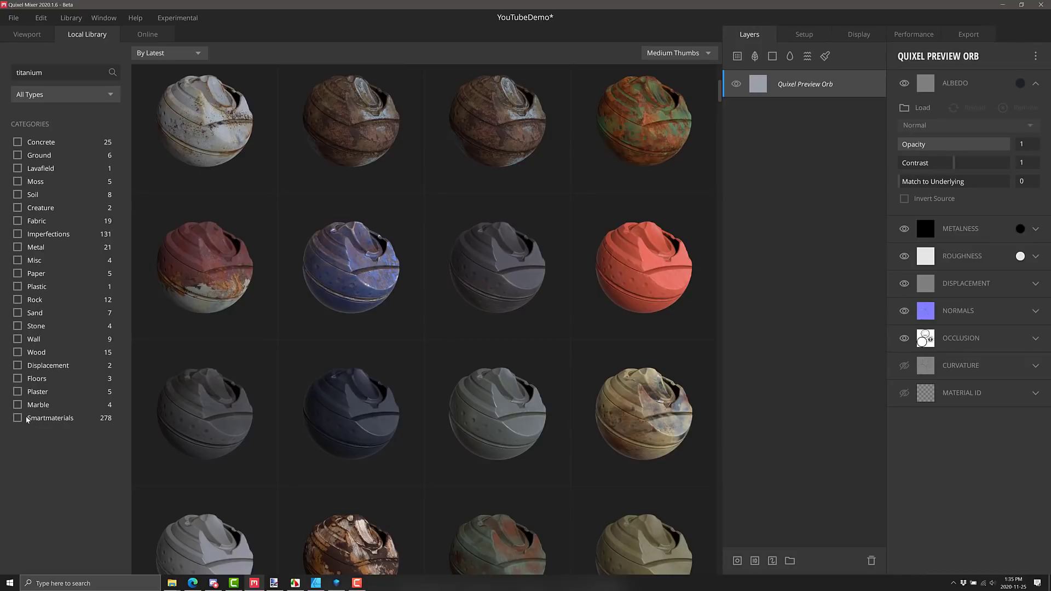
click(17, 417)
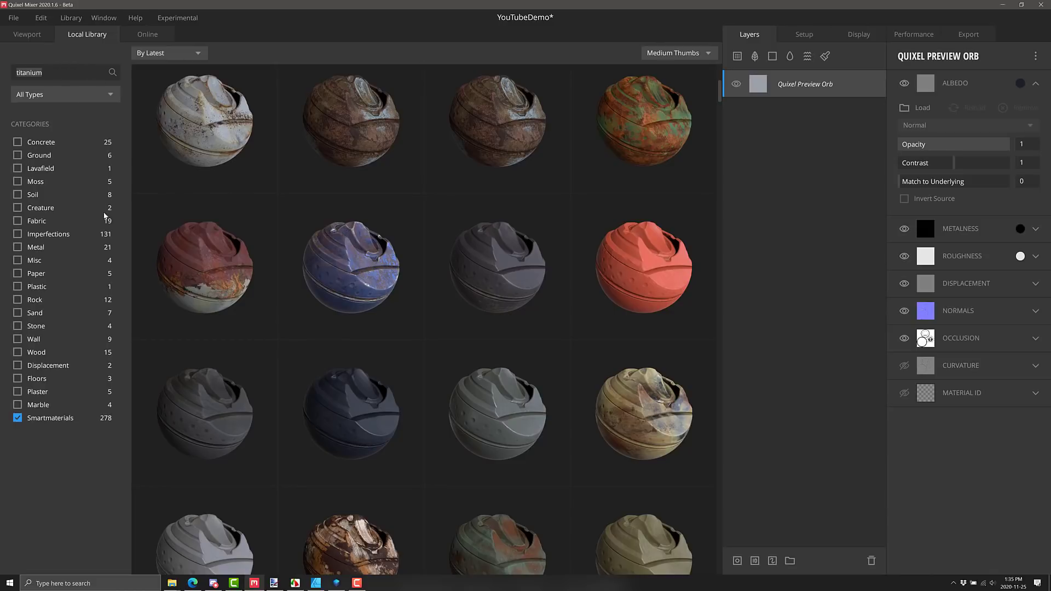
scroll(up, 3)
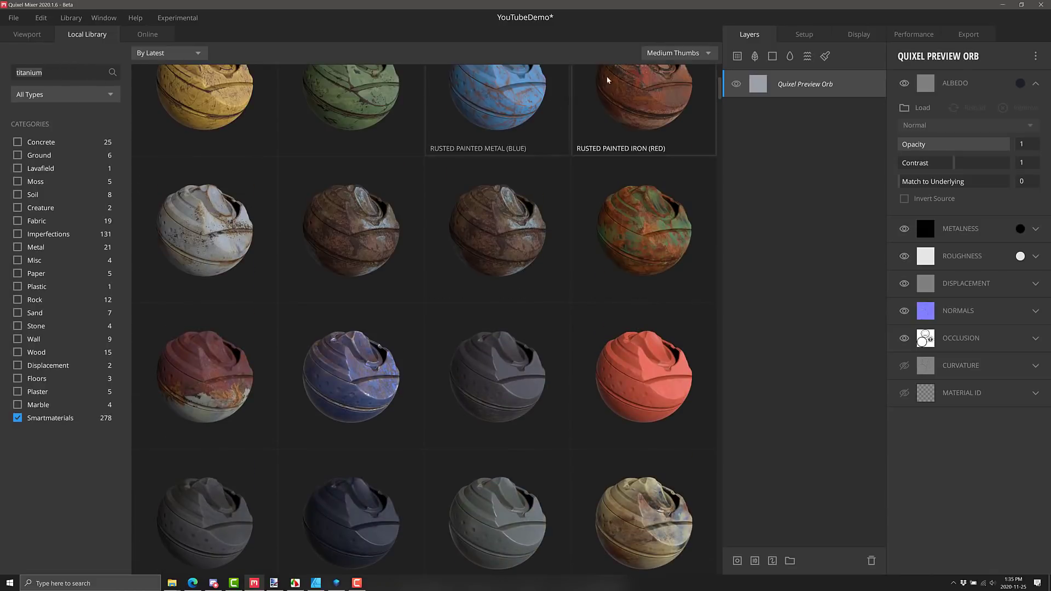
click(674, 53)
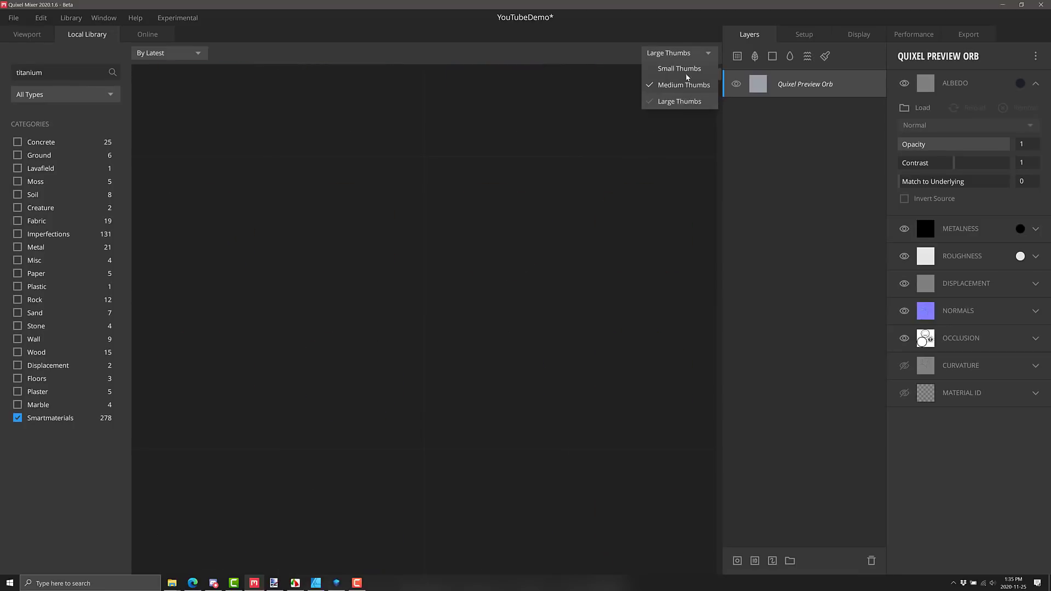
click(678, 68)
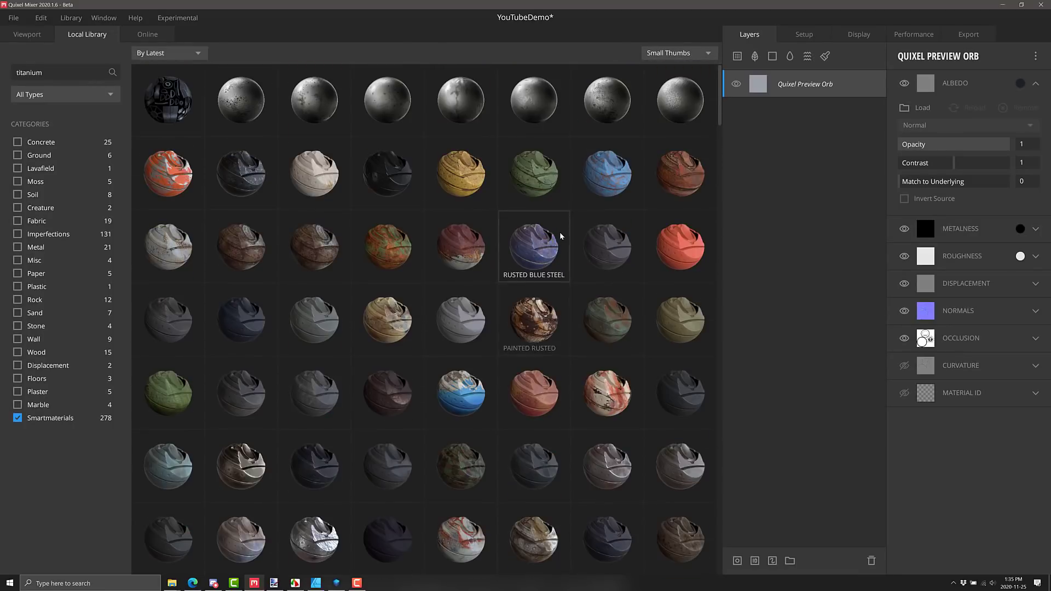
mouse_move(239, 100)
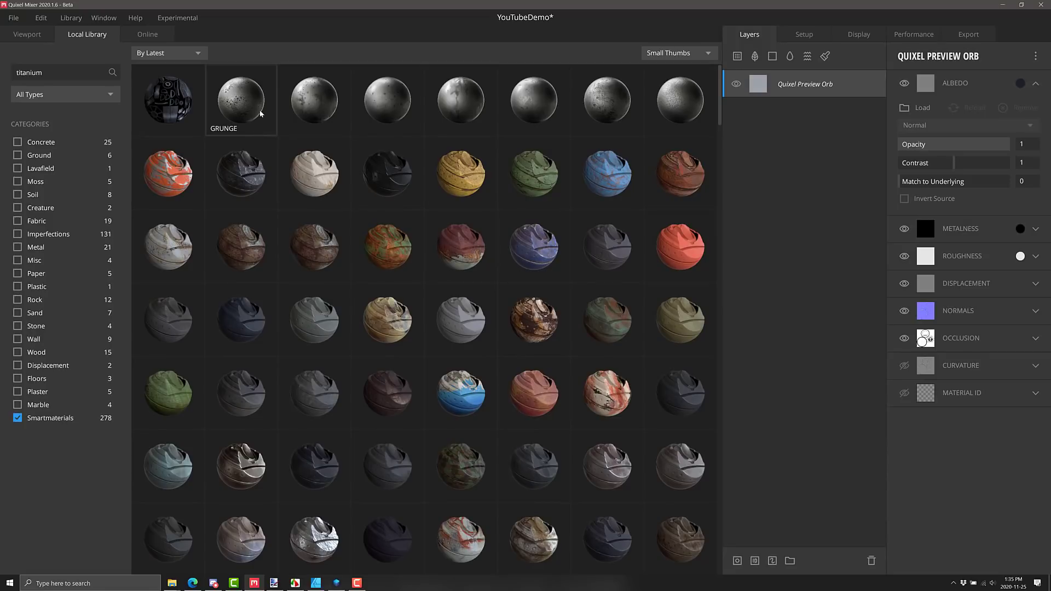
mouse_move(167, 174)
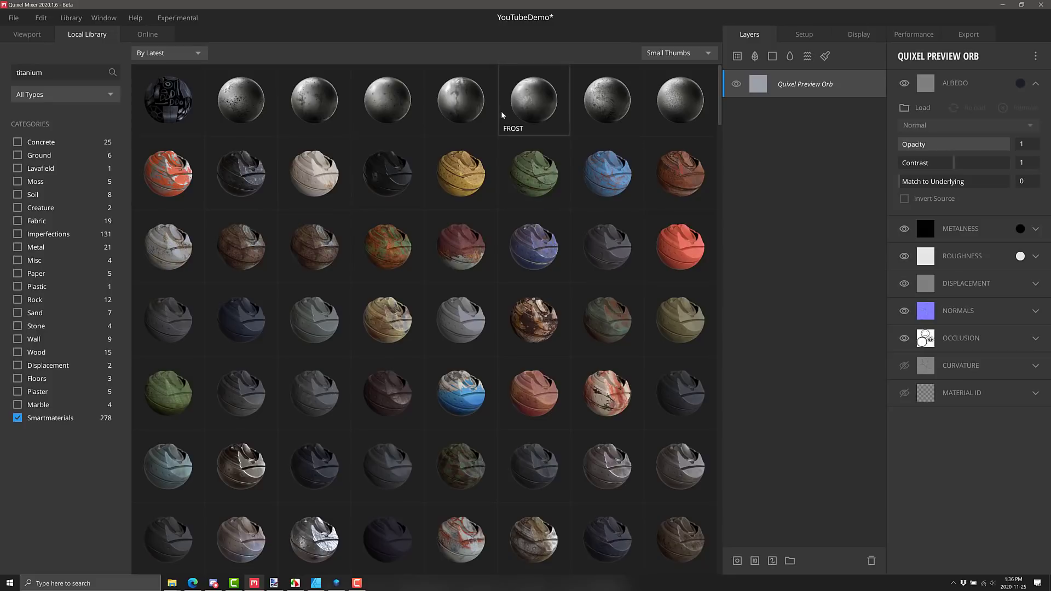
scroll(down, 3)
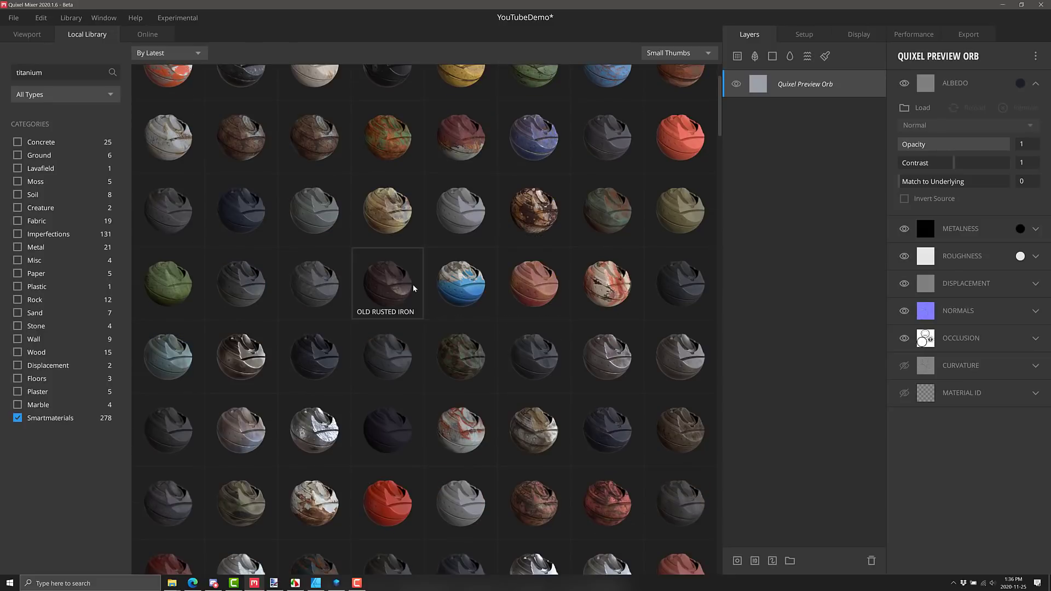
double_click(387, 283)
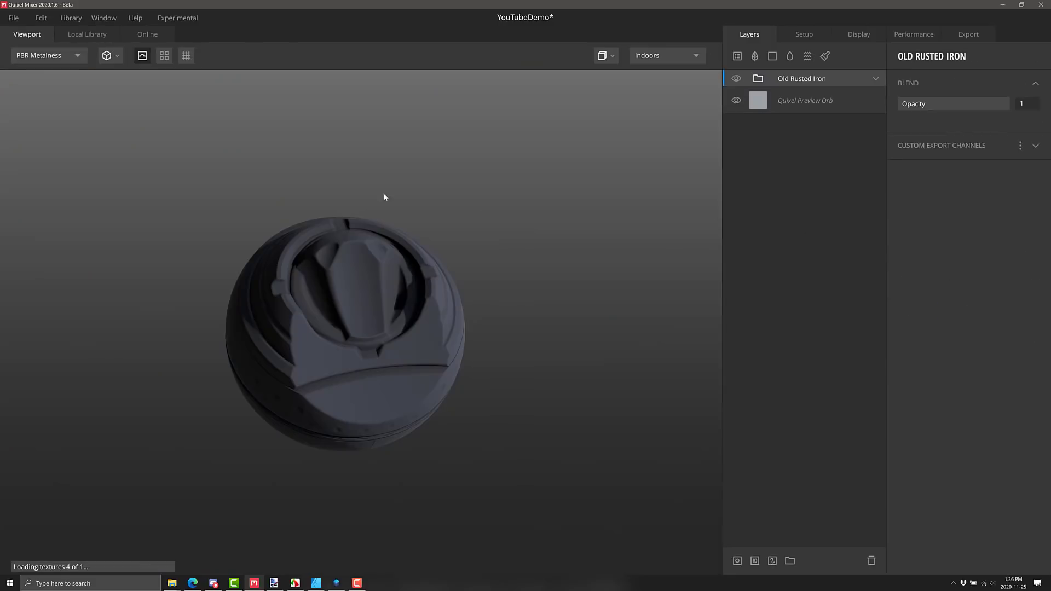
mouse_move(800, 78)
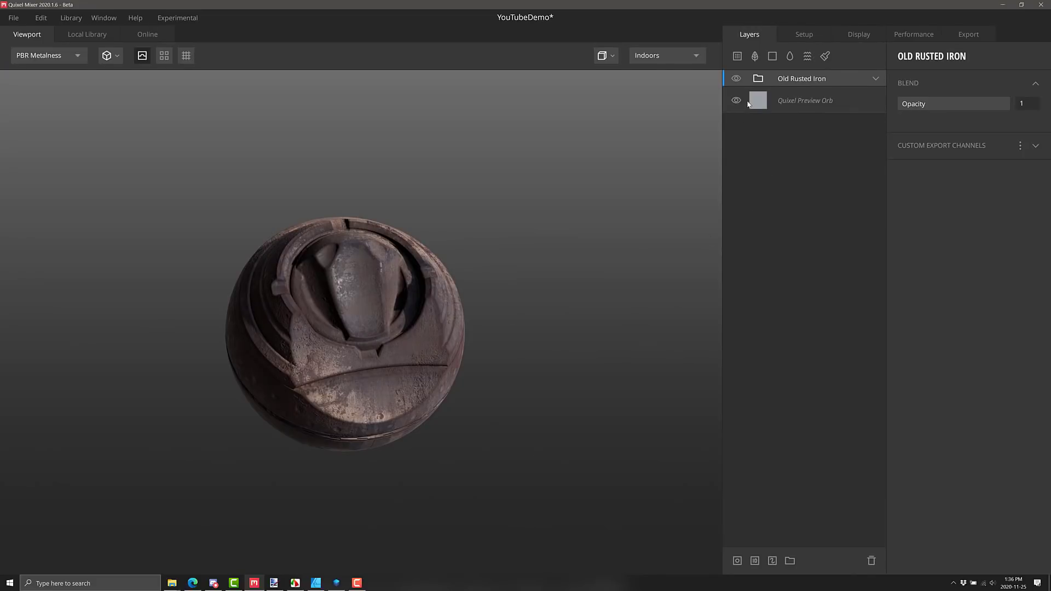
mouse_move(772, 57)
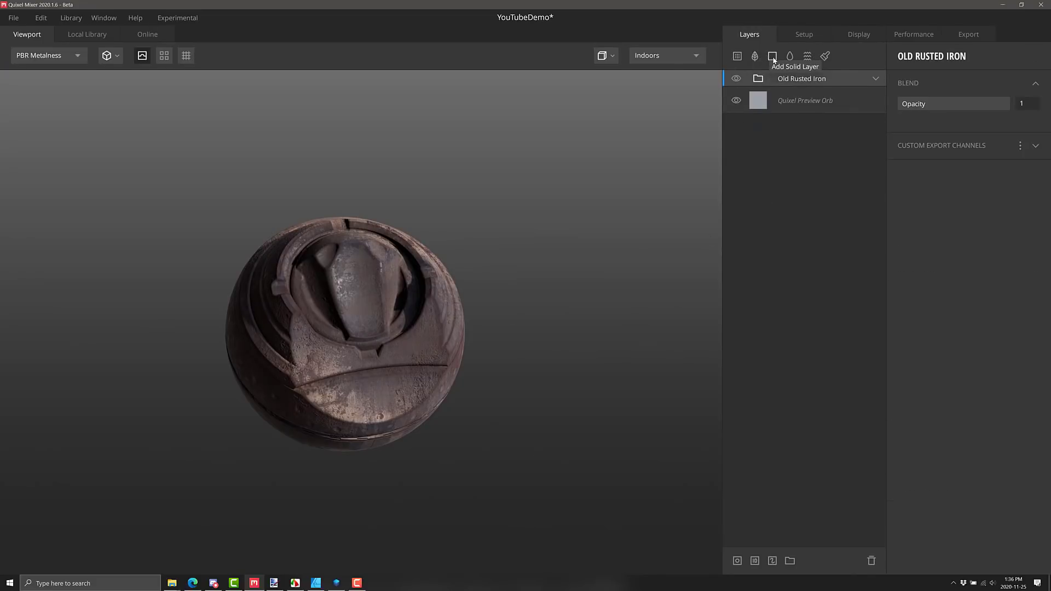
- Add a Solid layer above Old Rusted Iron and set its albedo to pure red (FF0000)
click(771, 56)
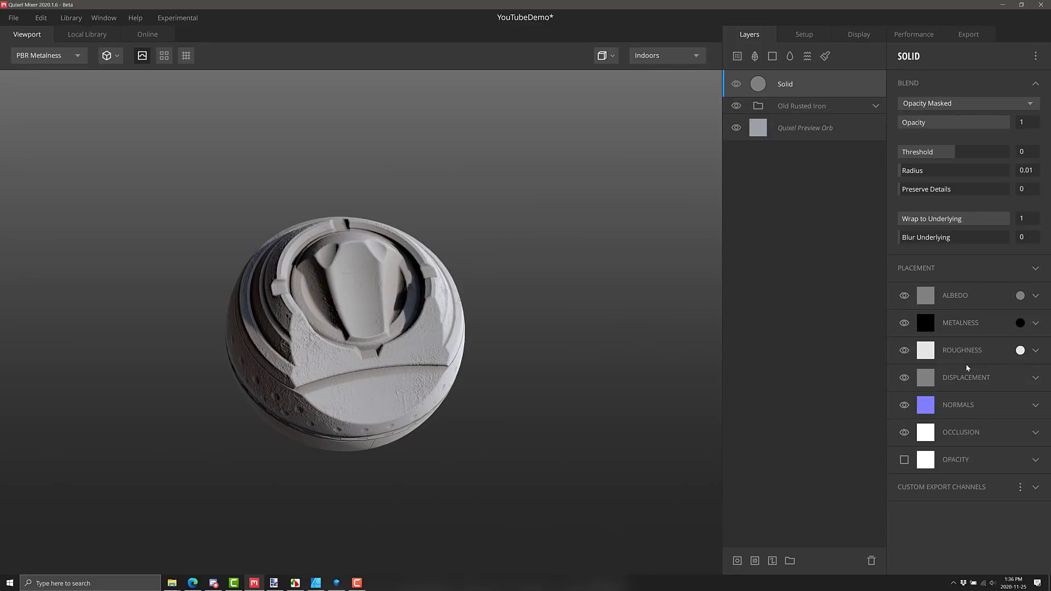
click(1019, 296)
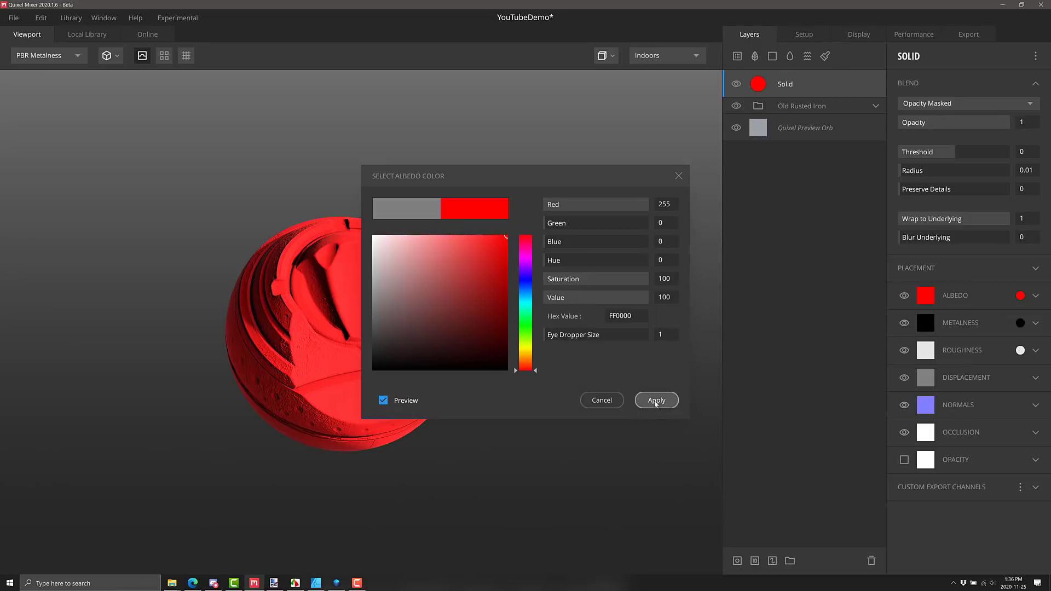
click(656, 400)
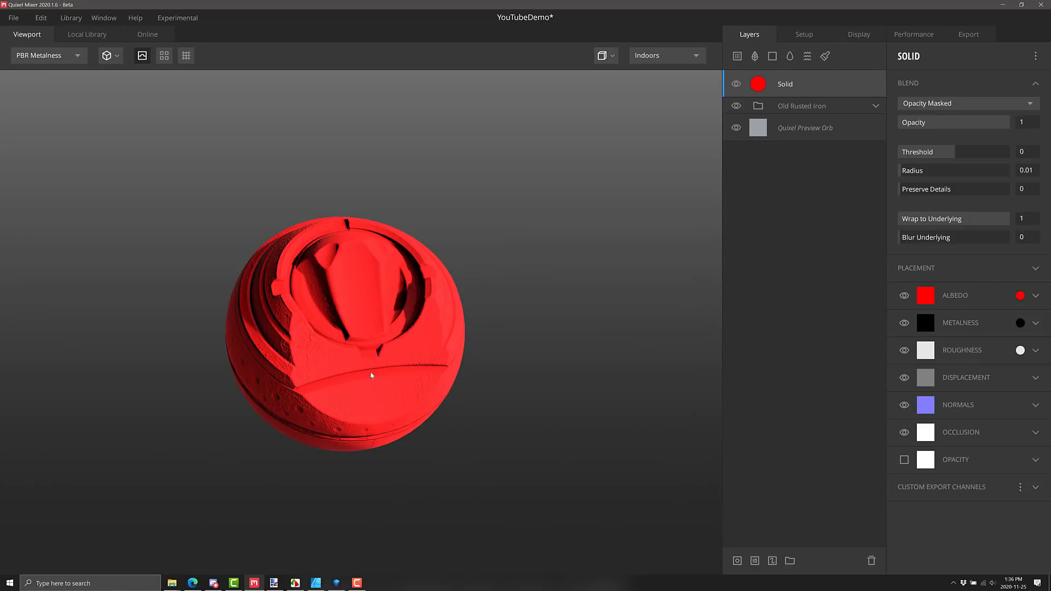
mouse_move(801, 102)
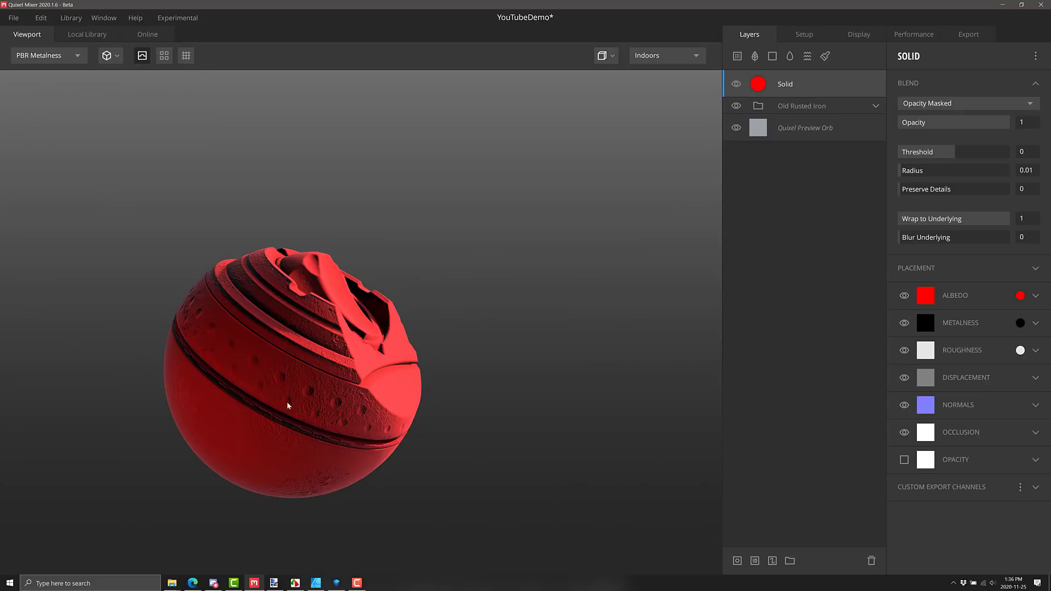
mouse_move(852, 188)
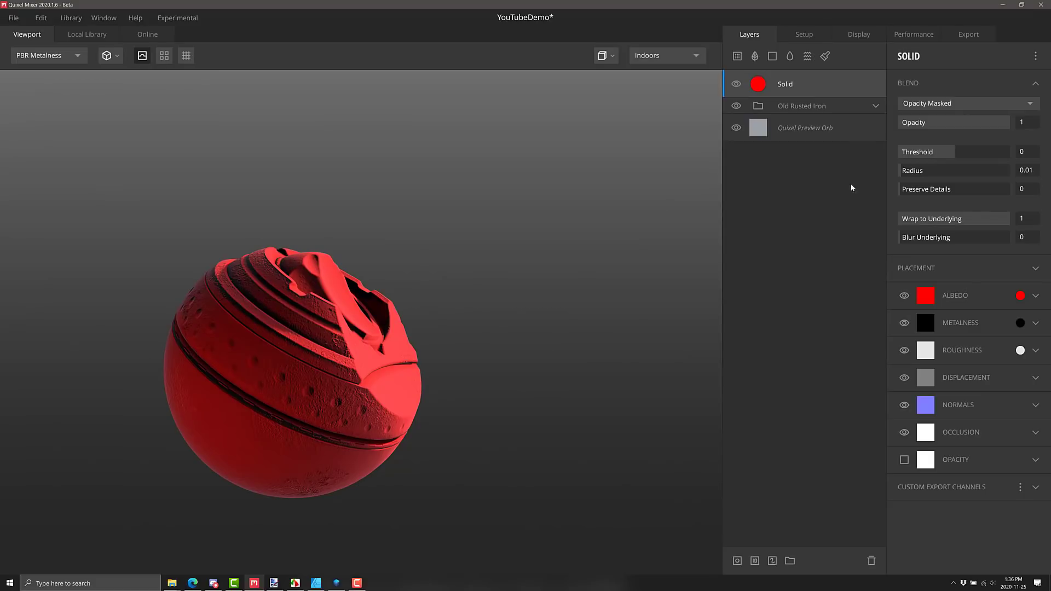
- Expand the Old Rusted Iron group and choose an option from the Solid layer's context menu
click(876, 105)
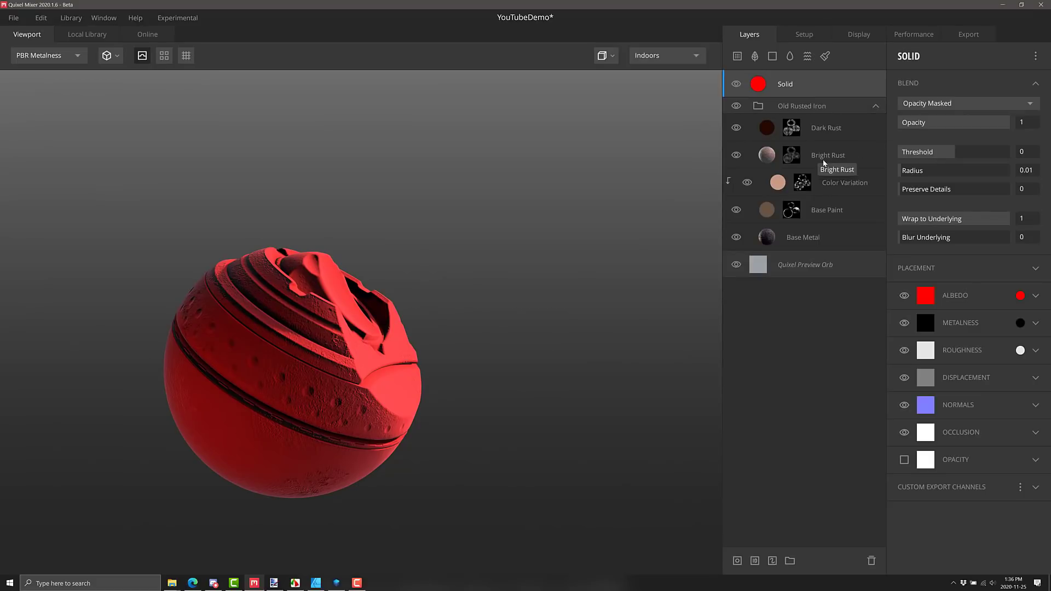
mouse_move(800, 189)
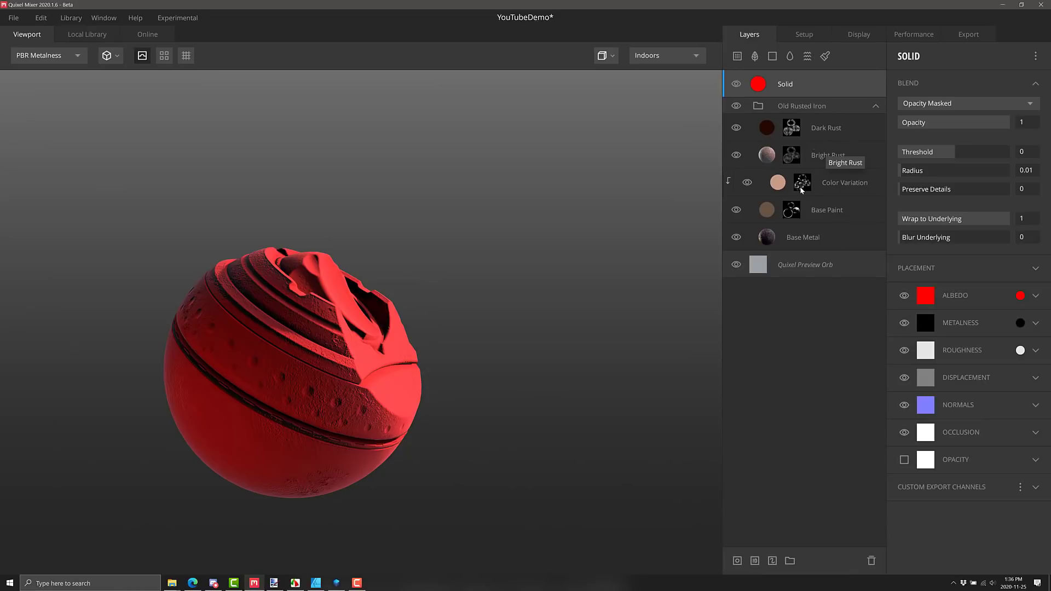
mouse_move(549, 275)
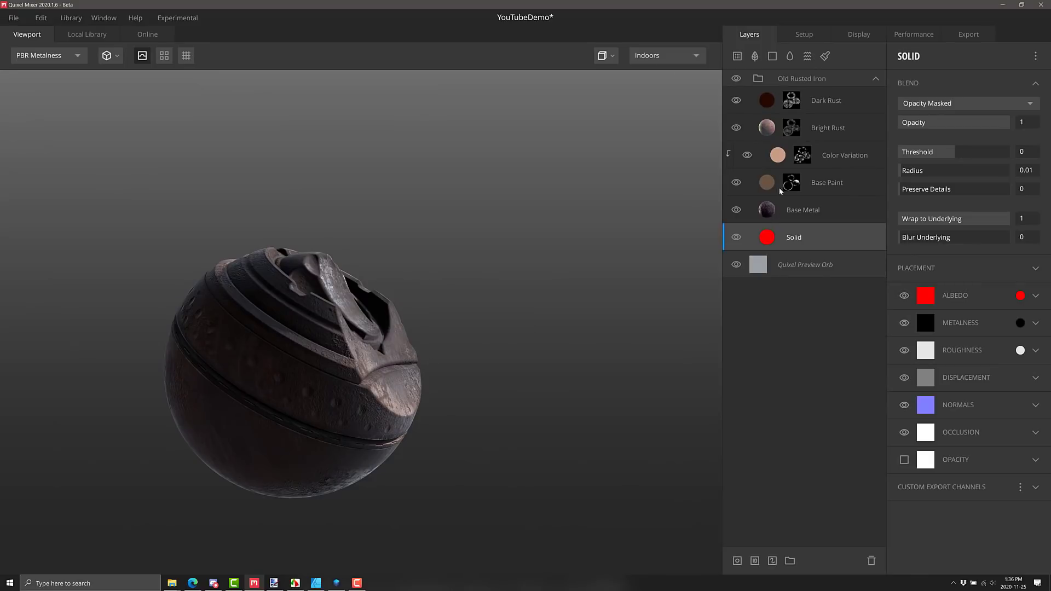
mouse_move(736, 237)
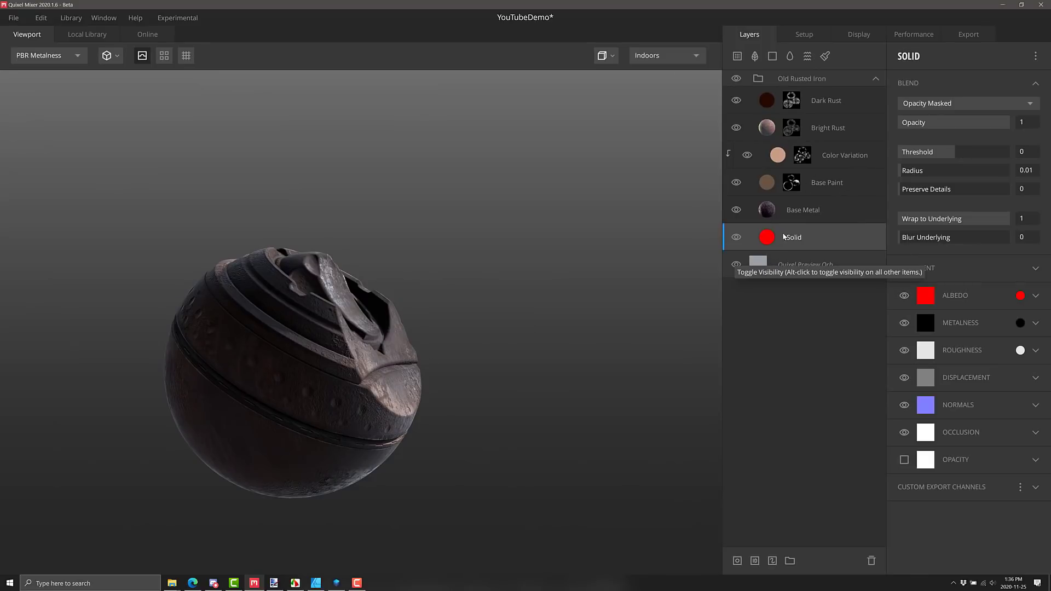
right_click(792, 236)
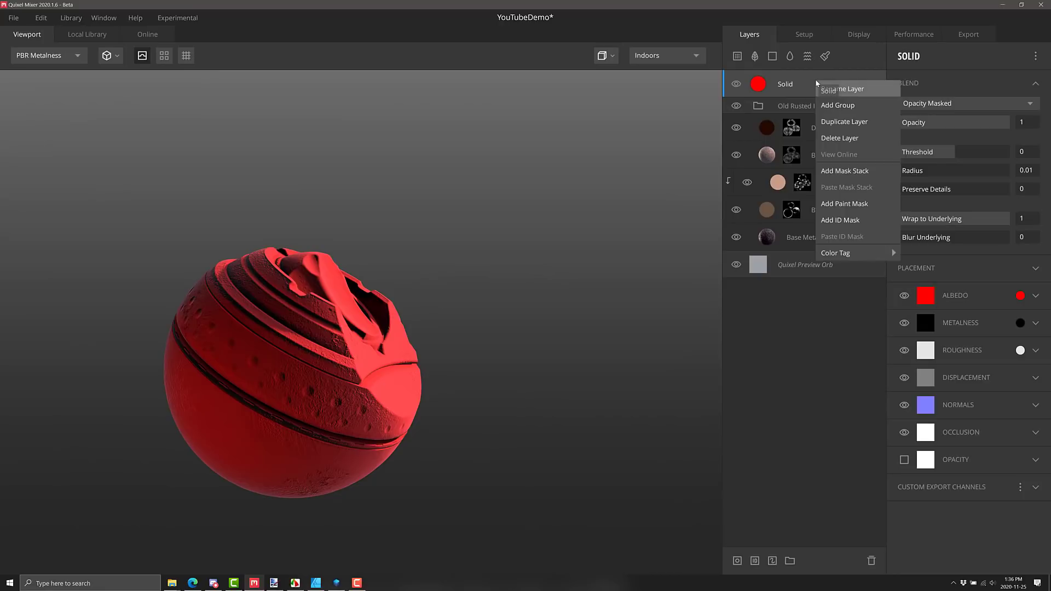
mouse_move(857, 203)
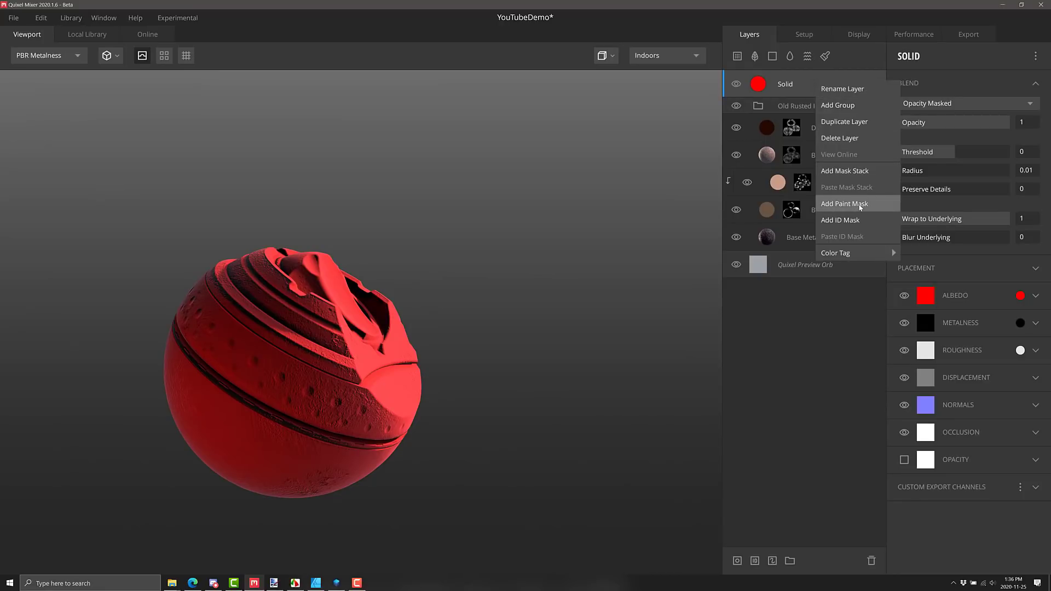
click(844, 204)
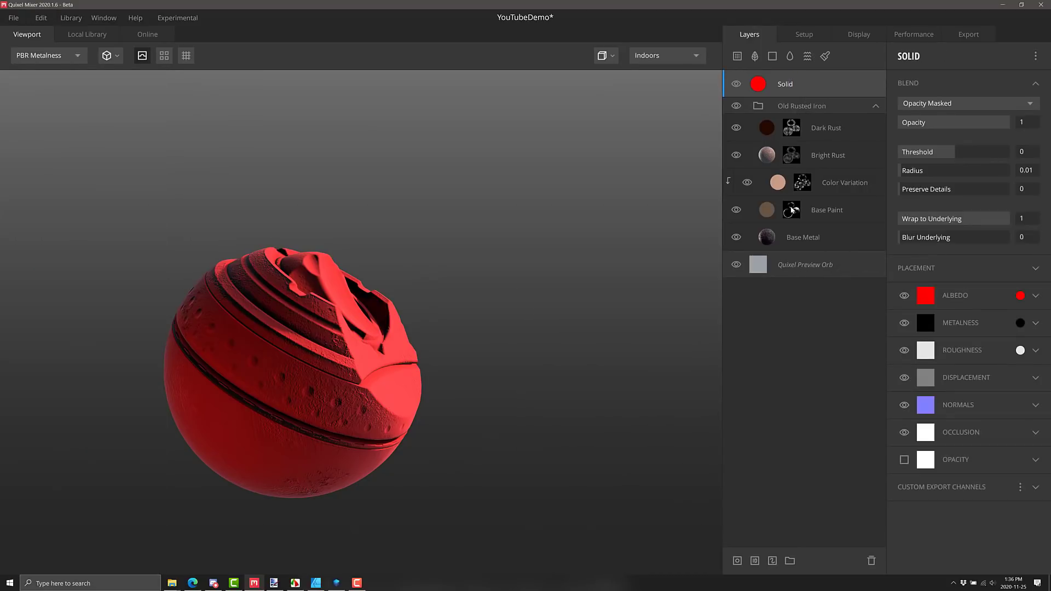
mouse_move(772, 561)
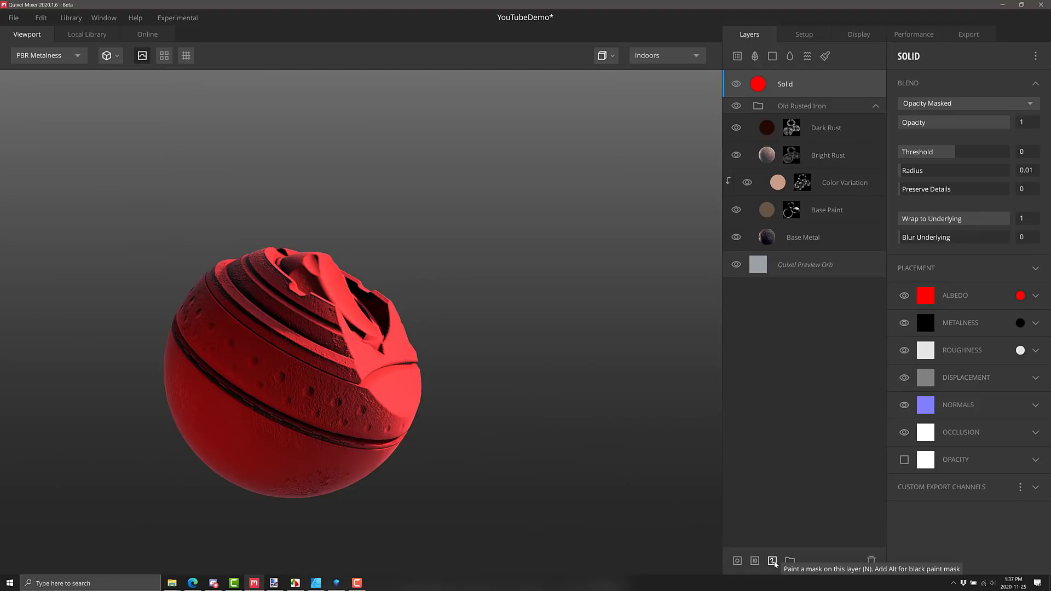
- Add a paint mask to the red Solid layer and set the mask brush colour to white
click(772, 561)
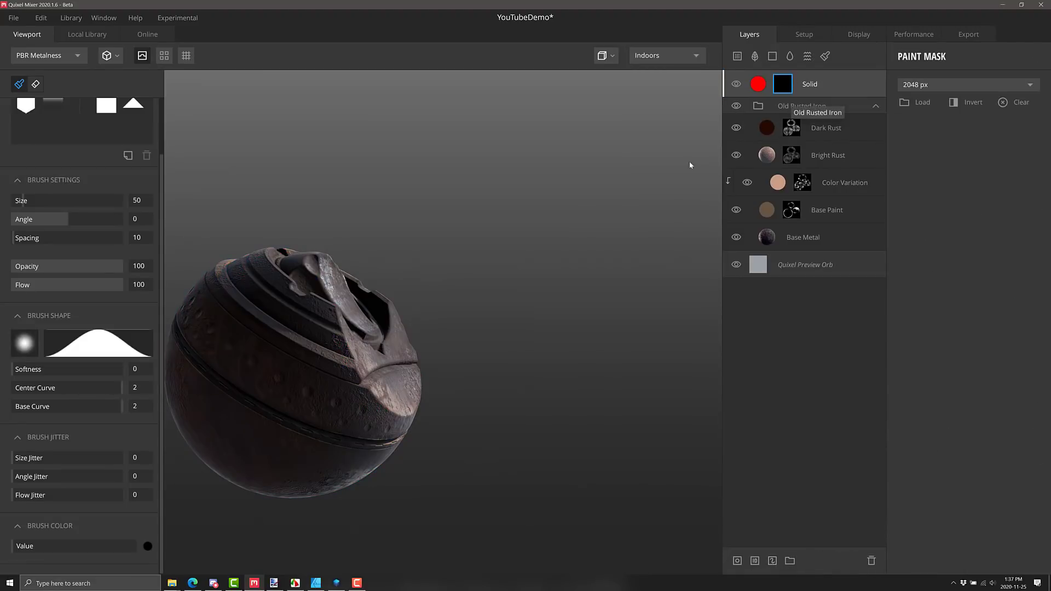
mouse_move(349, 403)
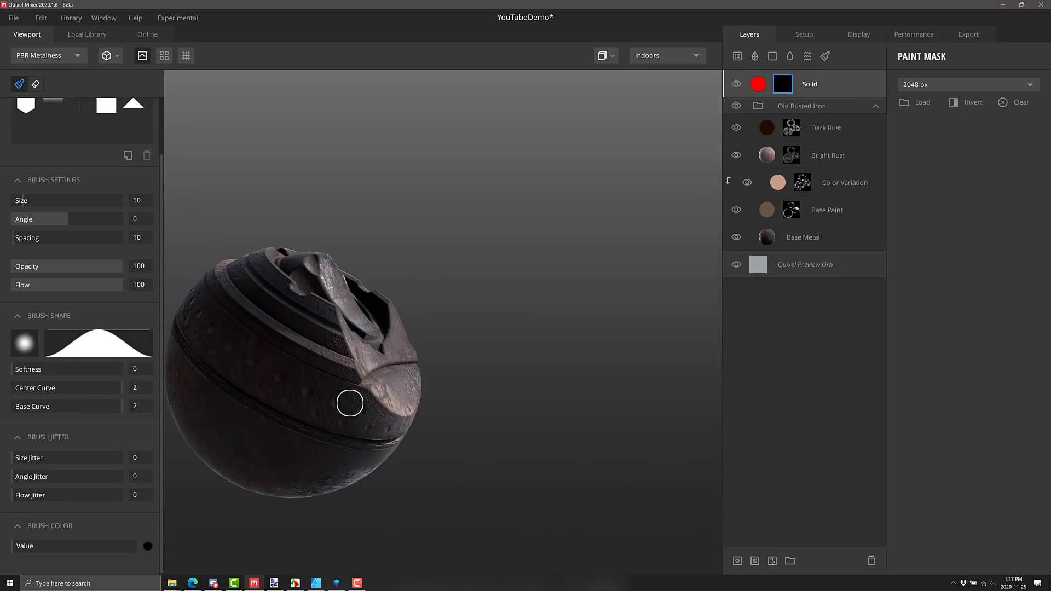
mouse_move(887, 137)
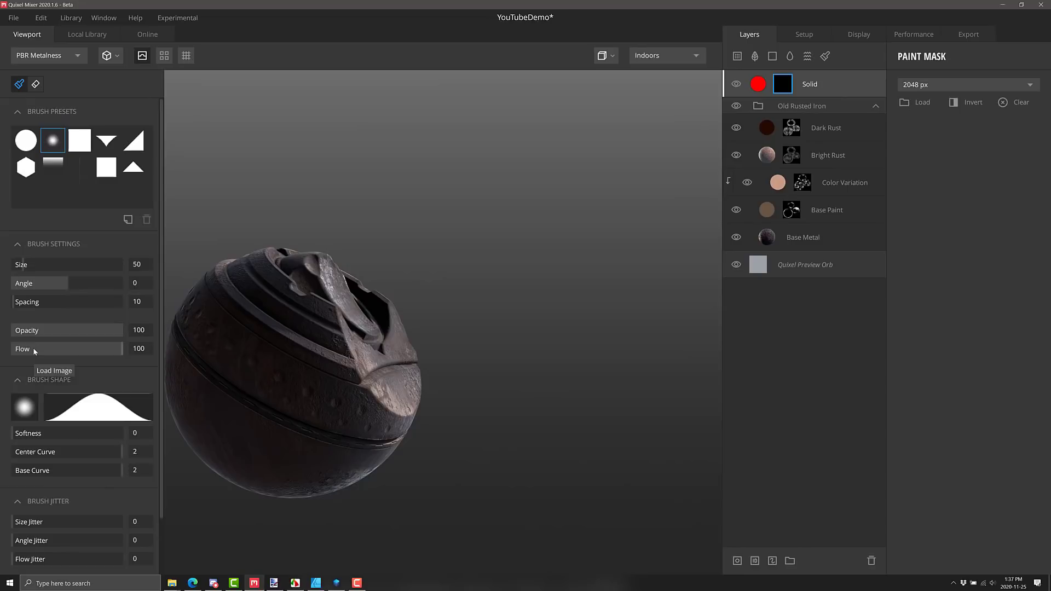
mouse_move(281, 436)
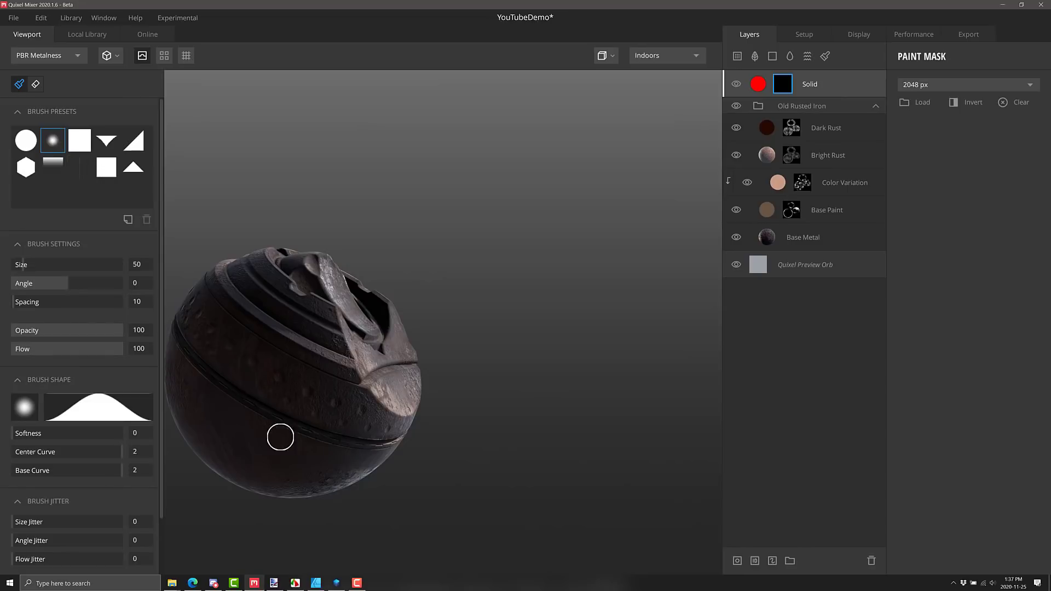
mouse_move(249, 441)
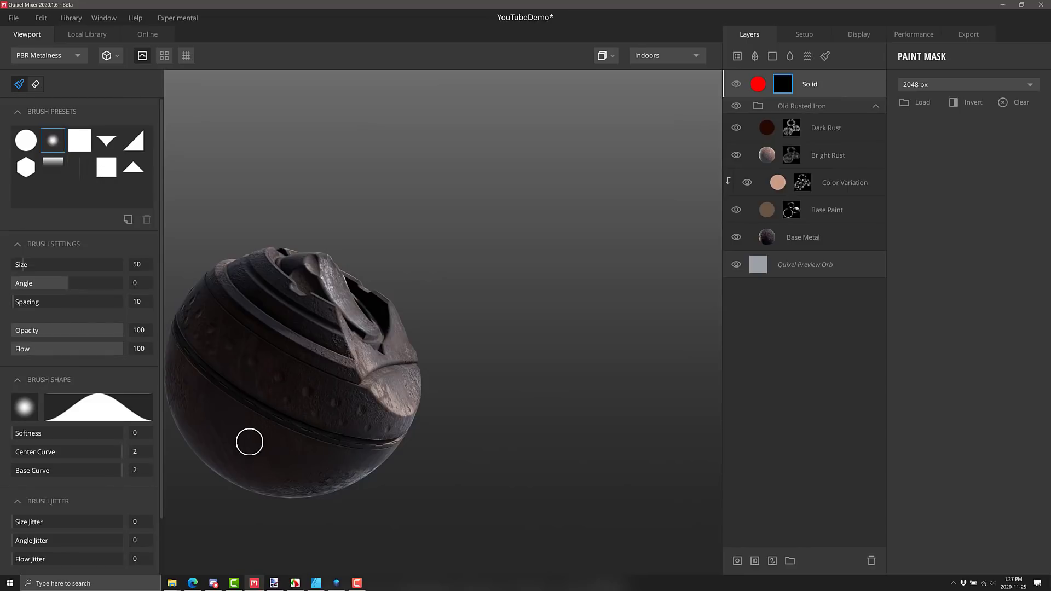
click(782, 84)
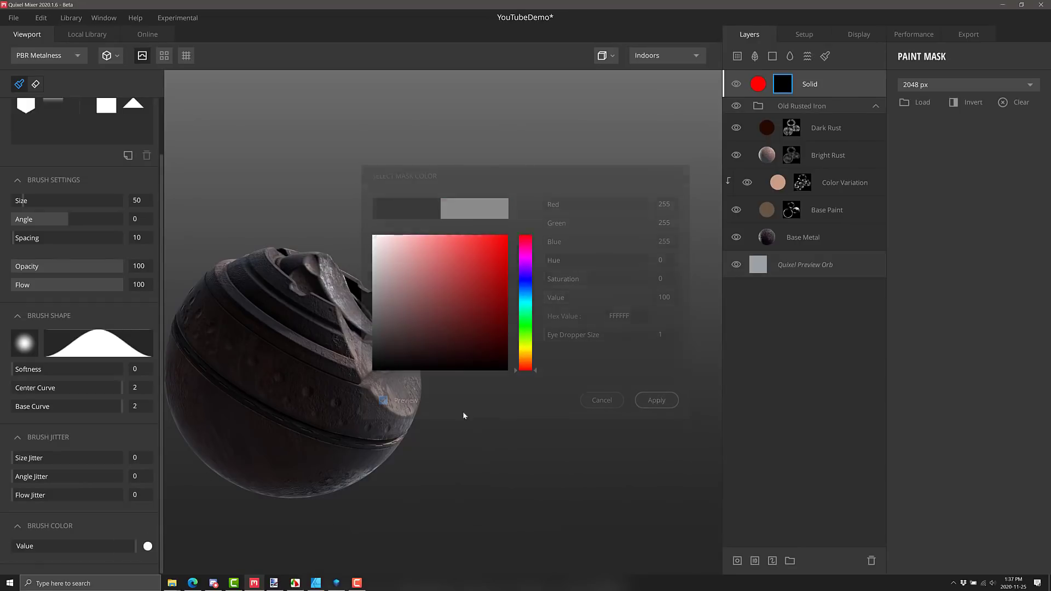
click(600, 400)
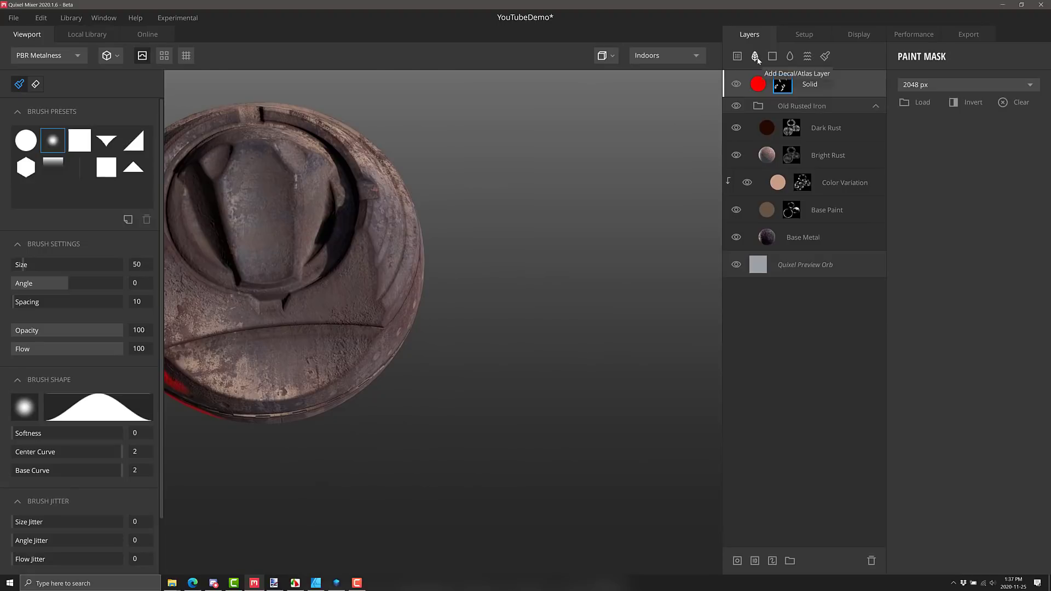
- Add a Liquid layer on top and set its Surface Threshold to about 0.01
click(789, 55)
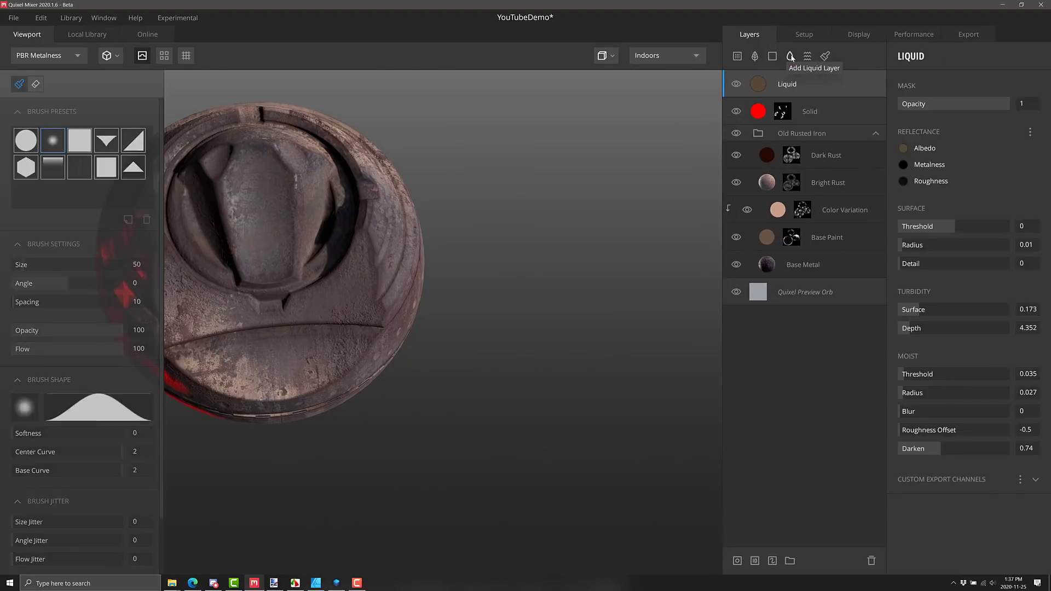
click(789, 56)
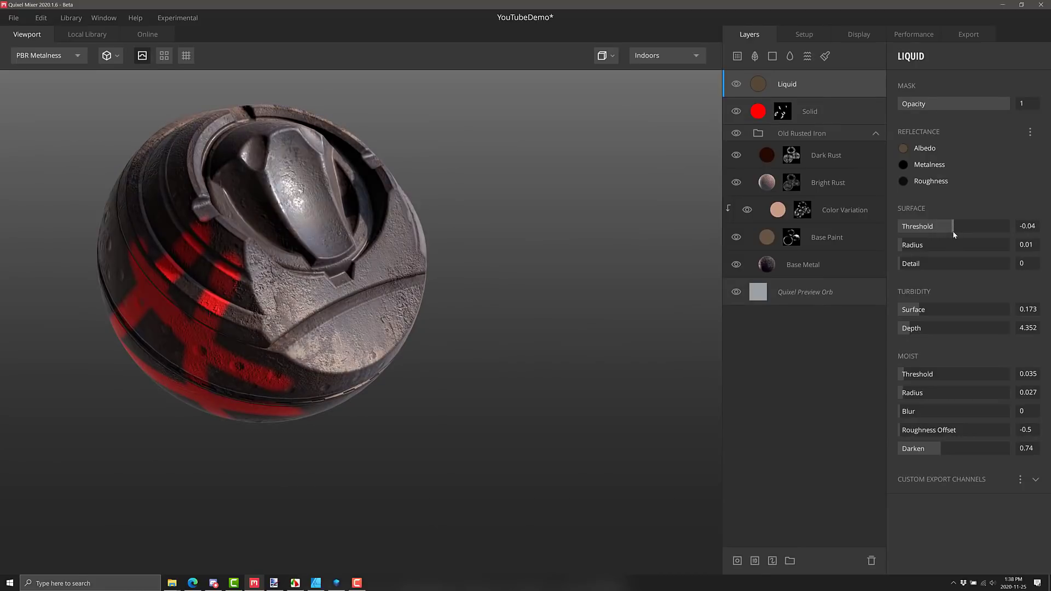
drag(925, 226, 955, 226)
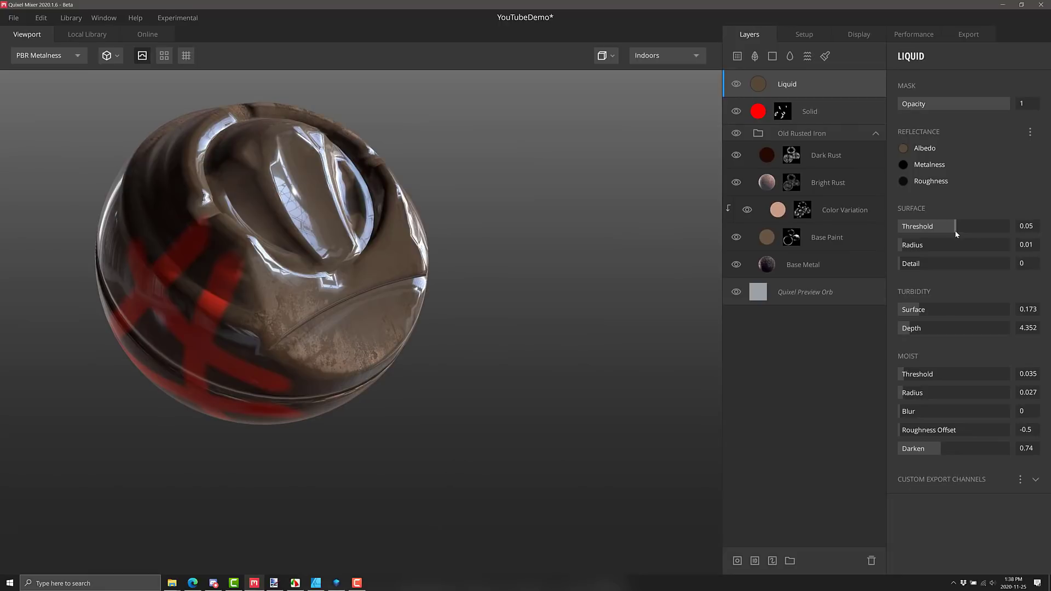
mouse_move(1046, 226)
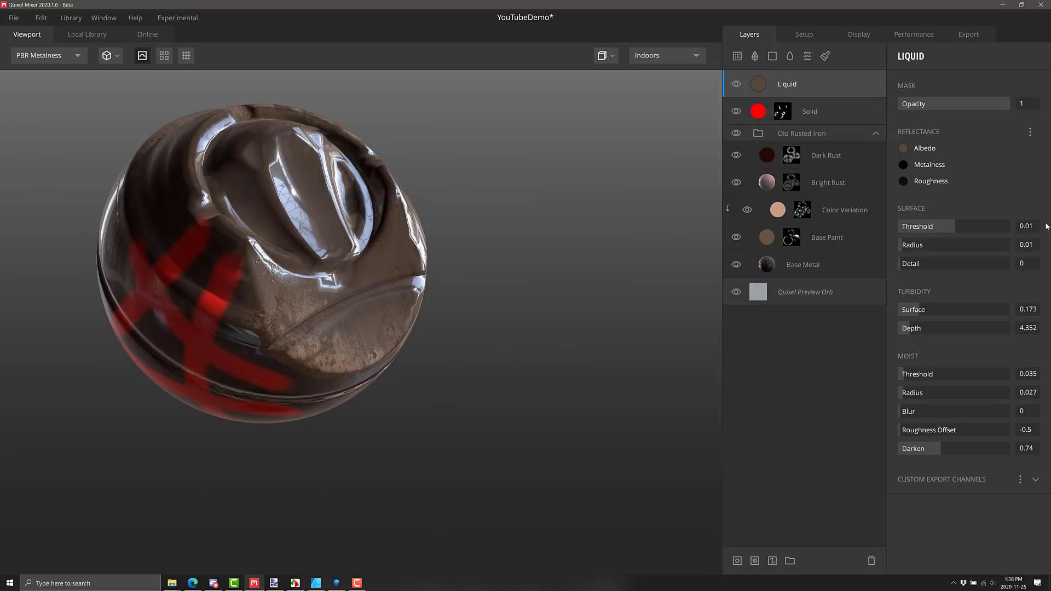
mouse_move(795, 96)
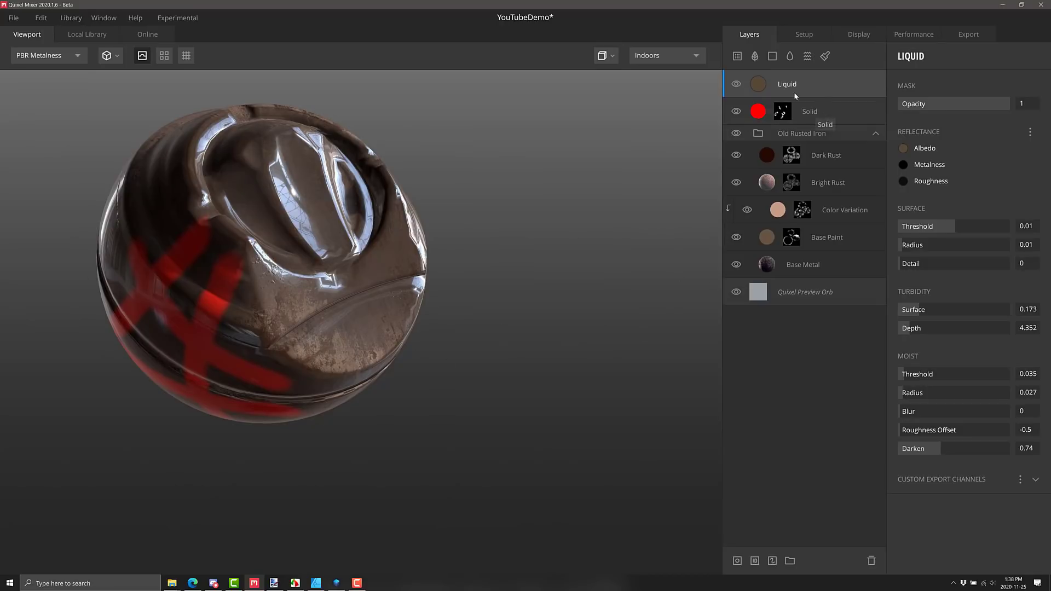
- Add a Noise layer, start a Decal/Atlas layer and switch the asset library to Online
click(806, 56)
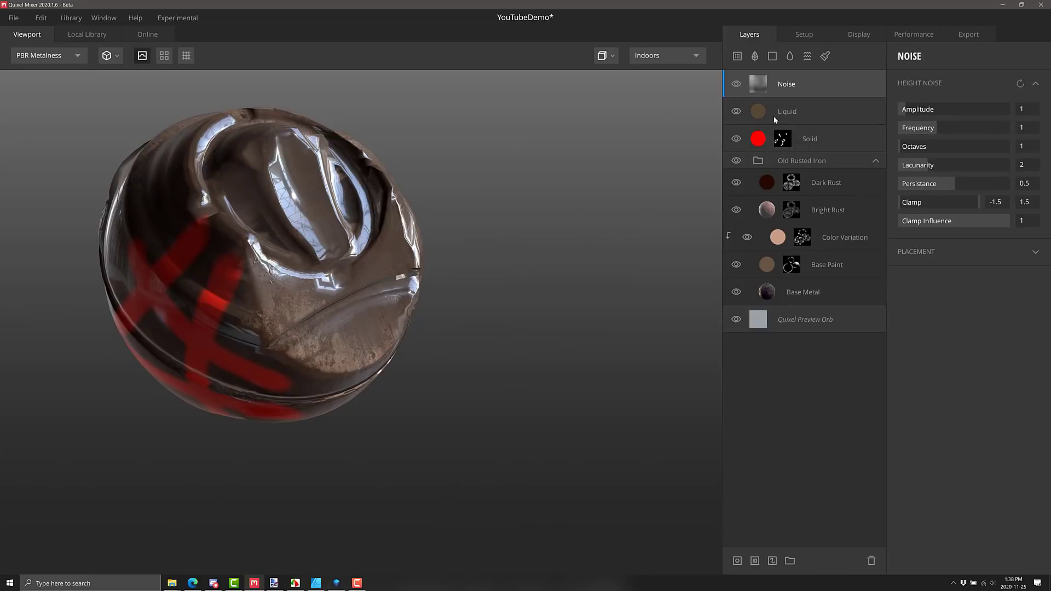
mouse_move(755, 56)
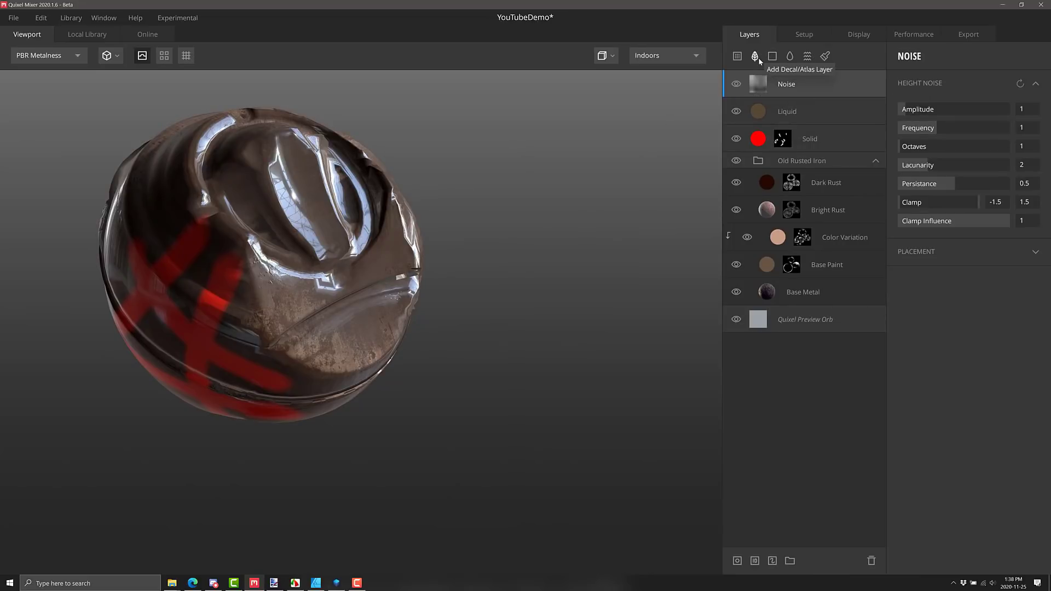
click(87, 33)
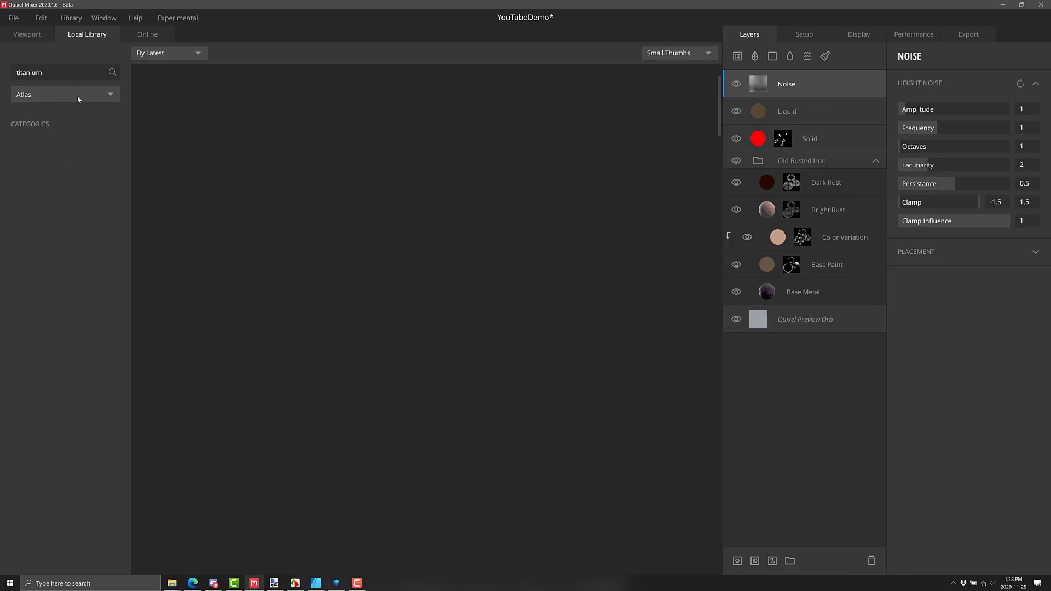
mouse_move(148, 47)
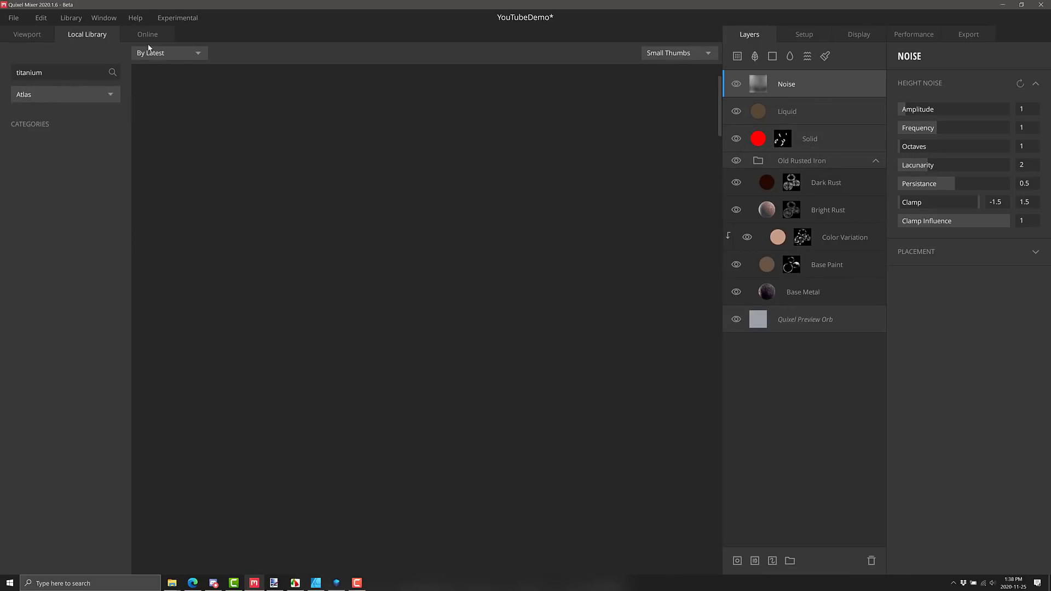
click(147, 34)
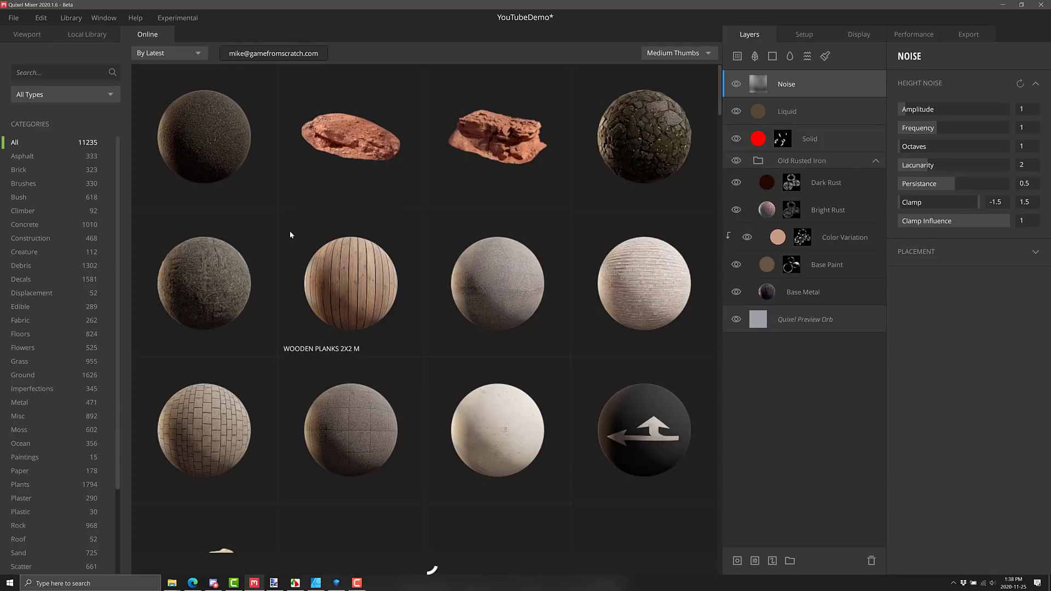
- Filter the online library to Decals > Manhole Cover and download the Round Manhole Cover
click(21, 279)
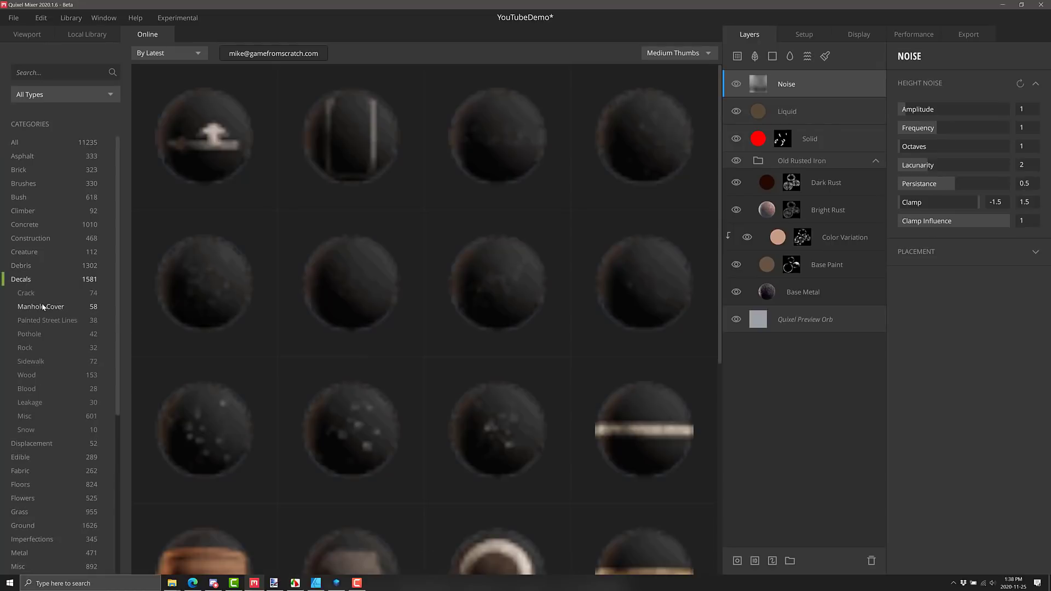
click(41, 307)
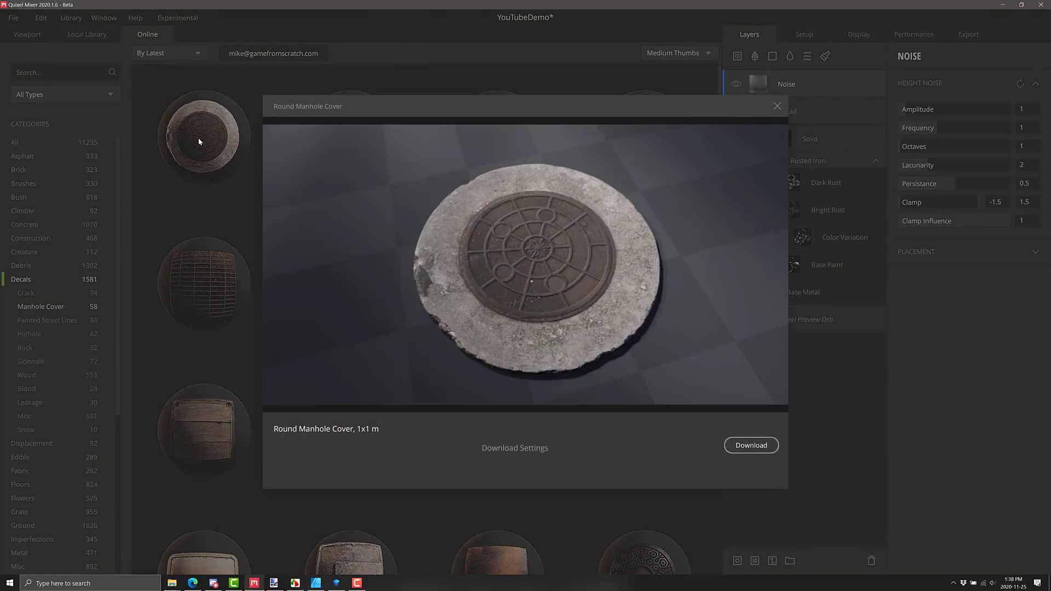
click(776, 105)
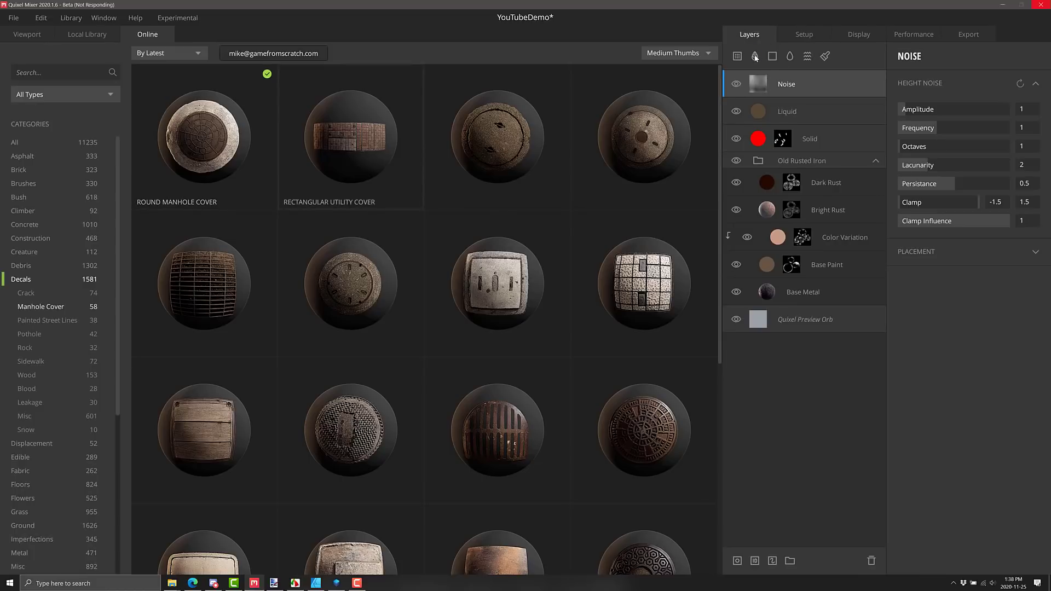
mouse_move(755, 57)
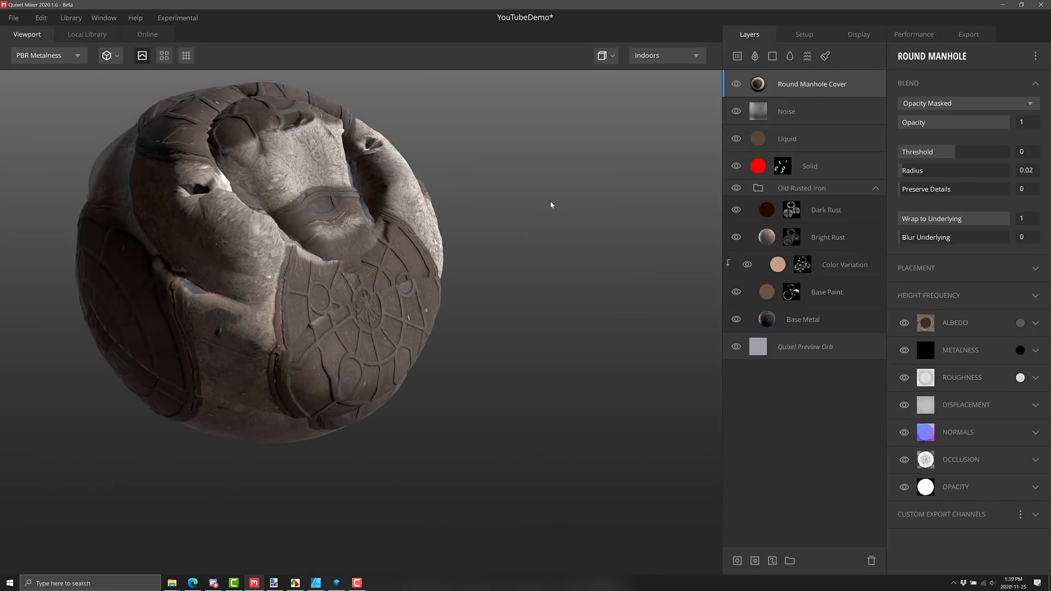
mouse_move(949, 154)
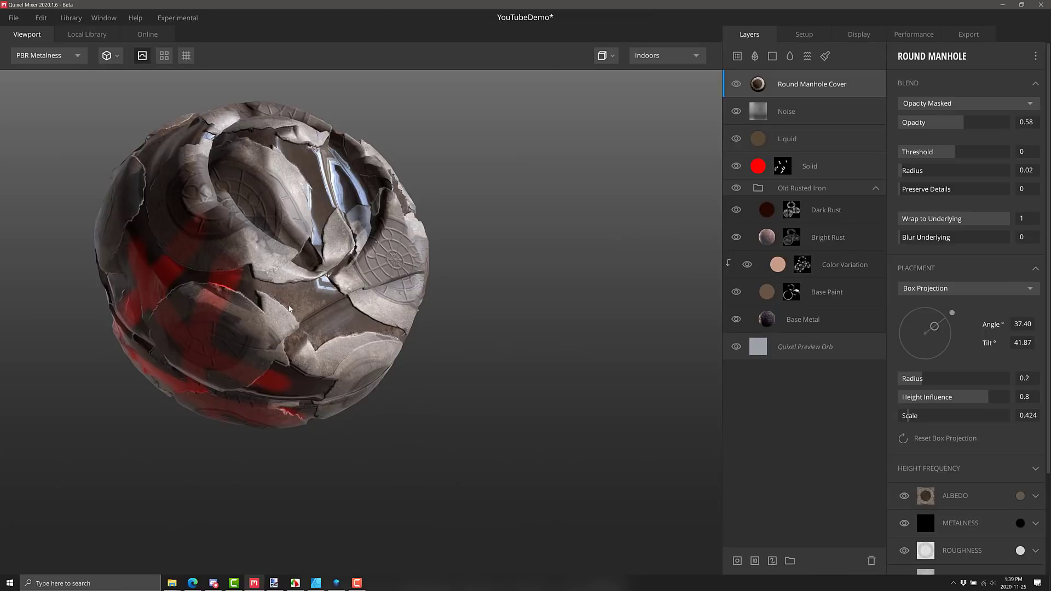
- Select the red Solid paint layer in the layer stack
click(809, 166)
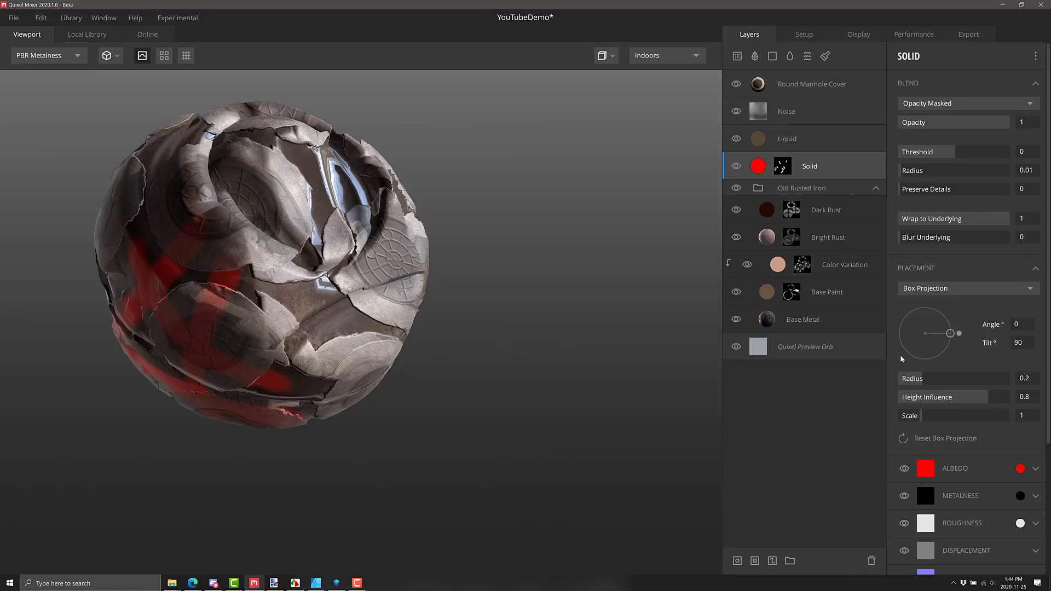
- Review the Layer Mask export channel choices on the Solid paint layer
scroll(down, 3)
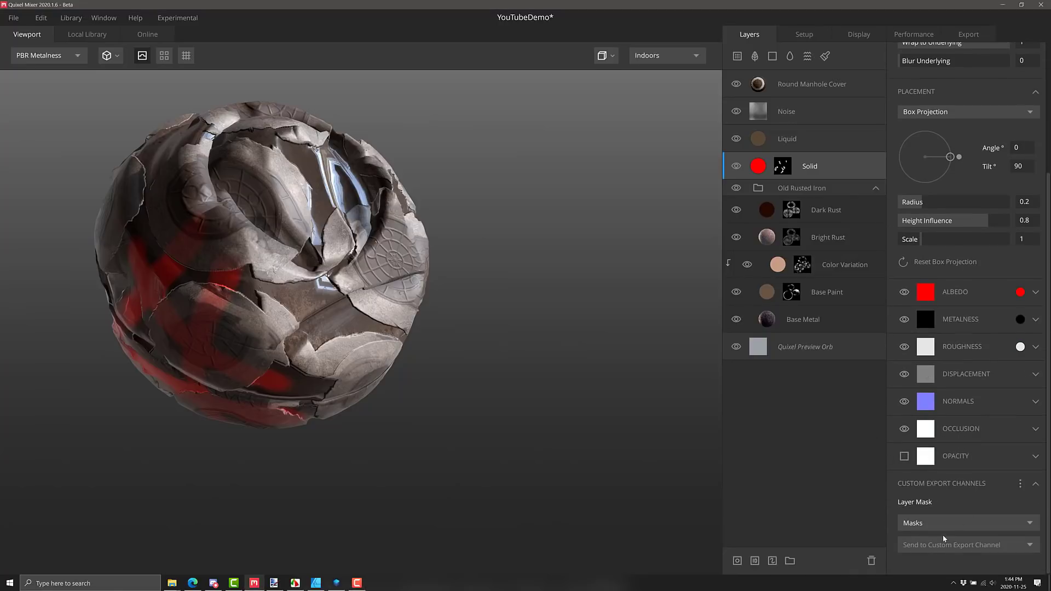
click(965, 522)
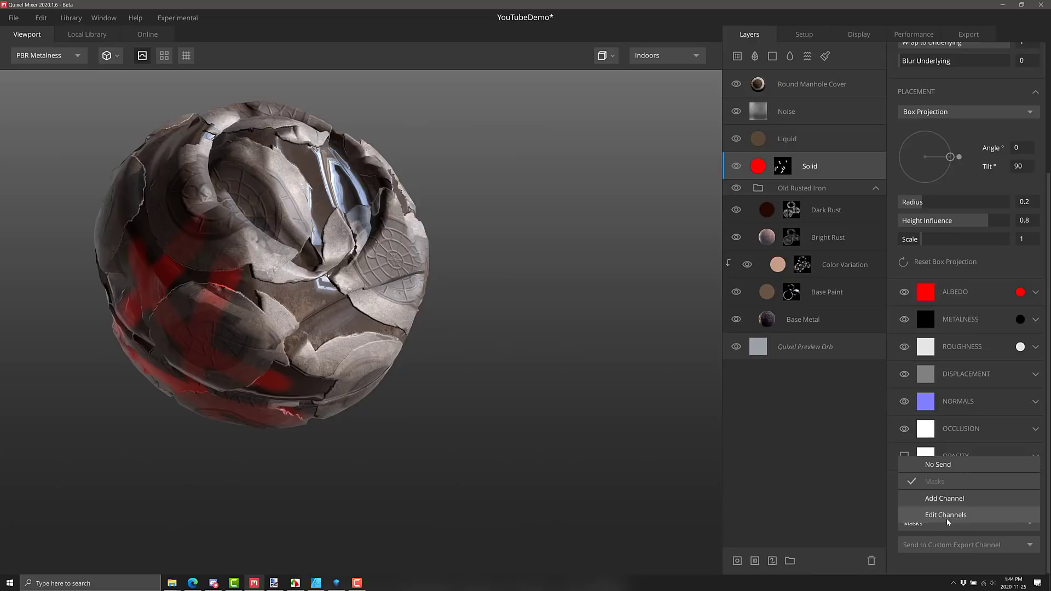
mouse_move(944, 498)
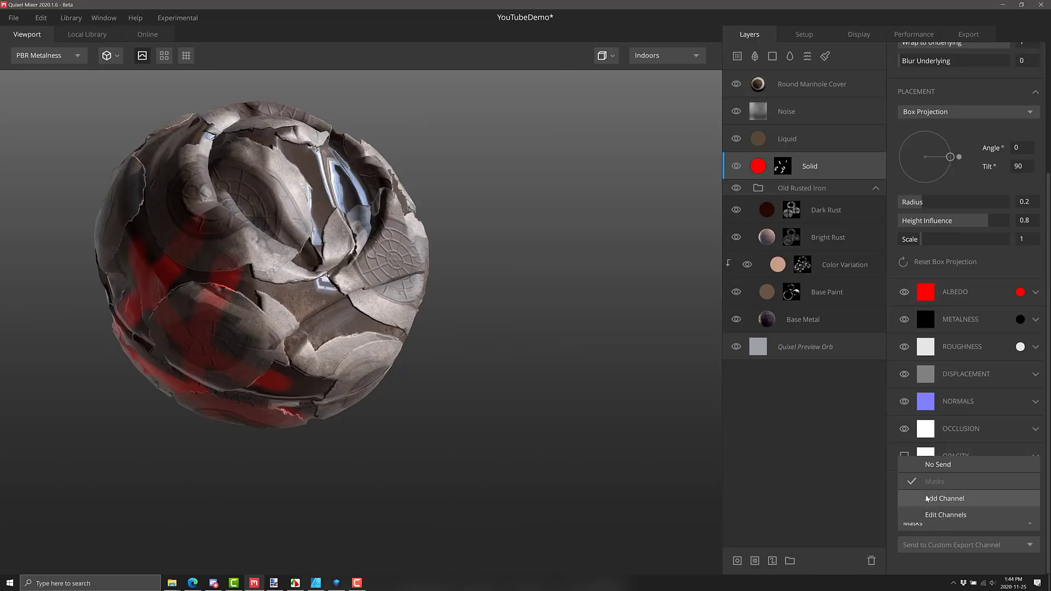
mouse_move(915, 568)
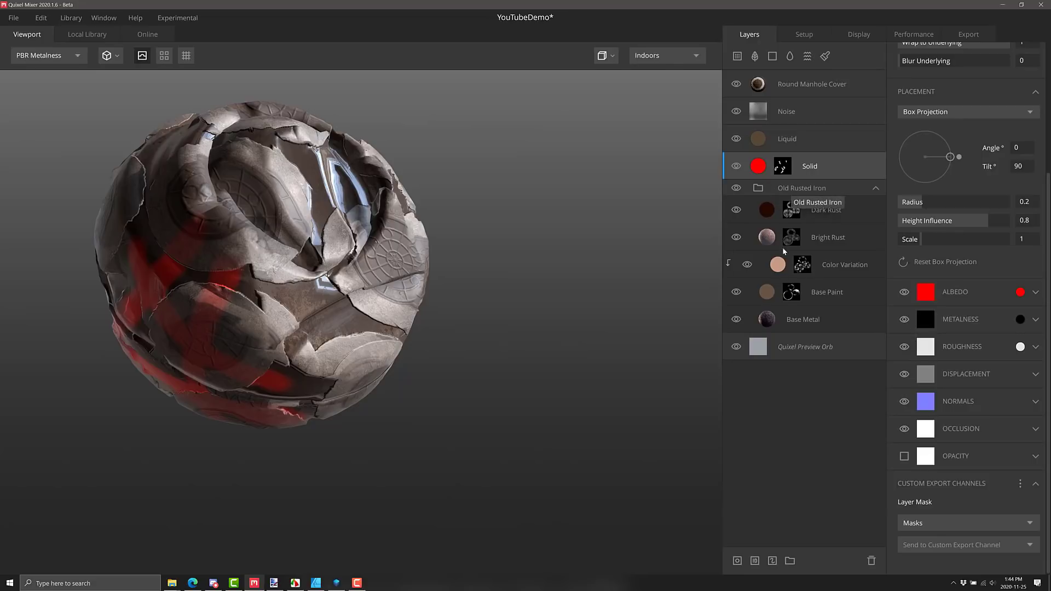
- Select the Liquid layer and add a new custom export channel for its Surface Mask
click(786, 111)
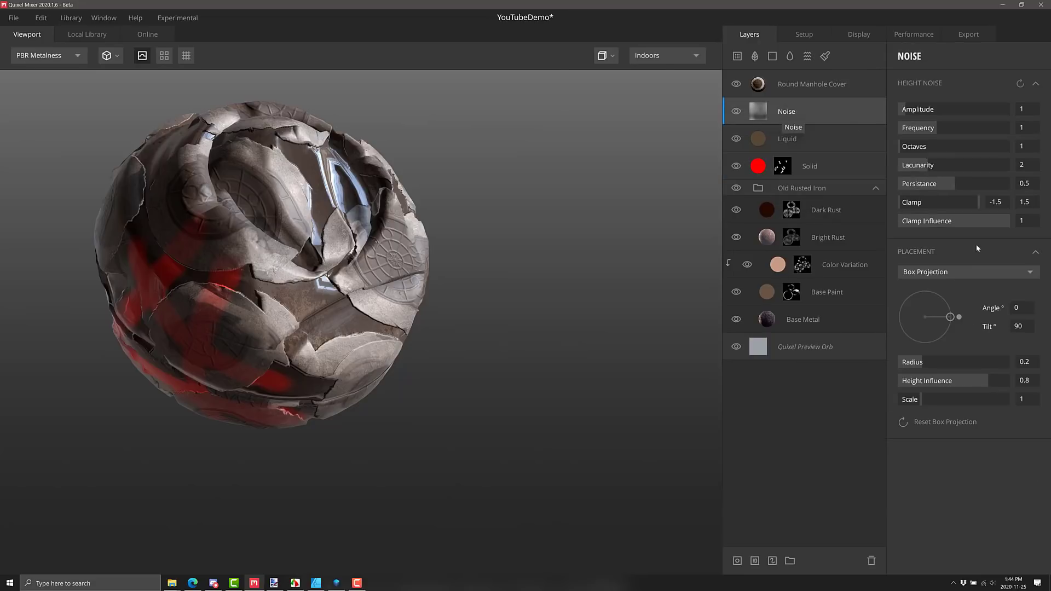
click(787, 139)
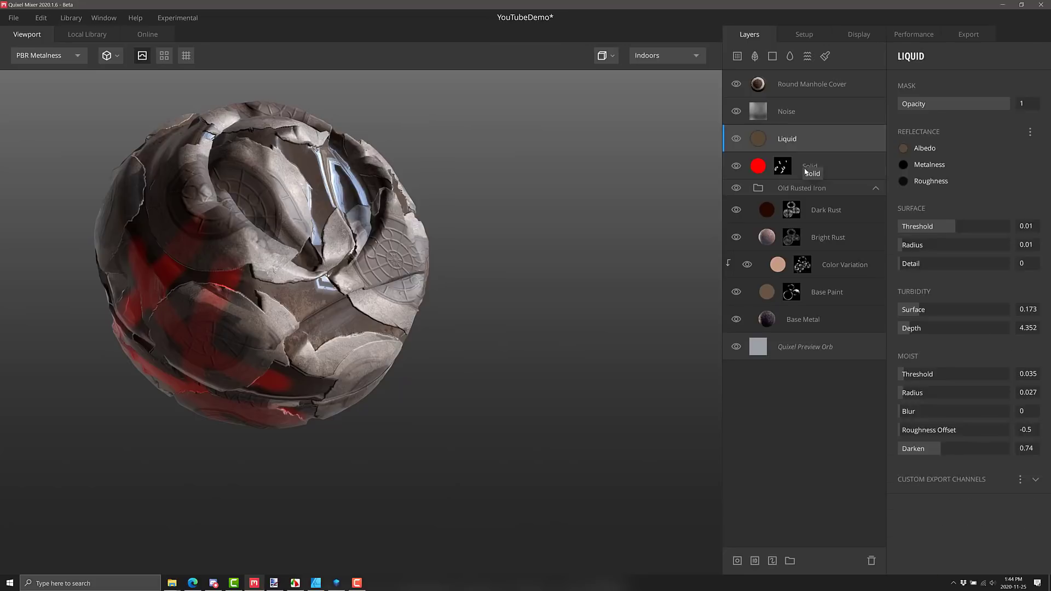
click(1035, 481)
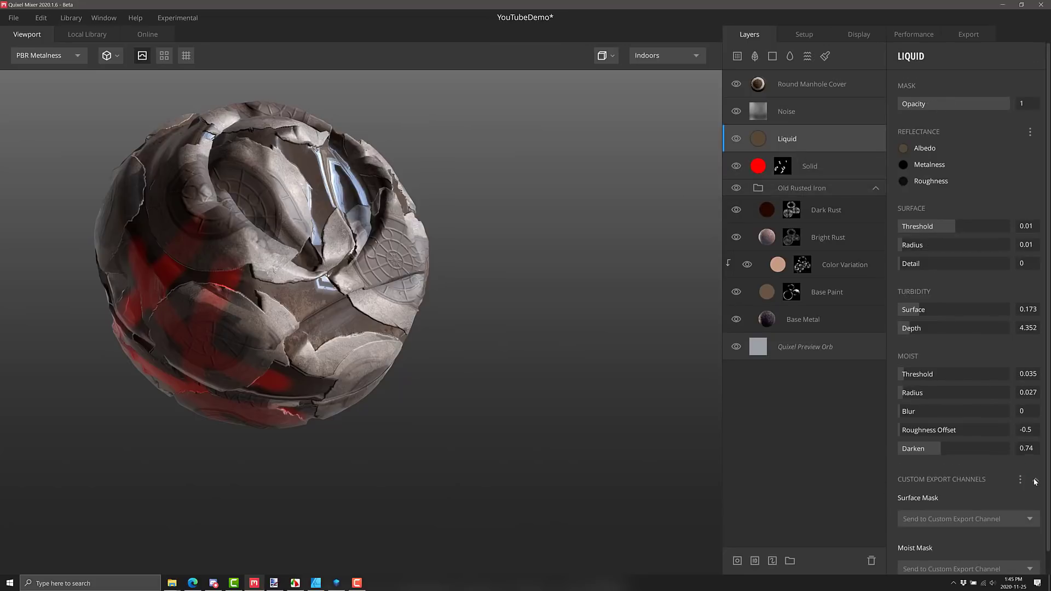
scroll(up, 3)
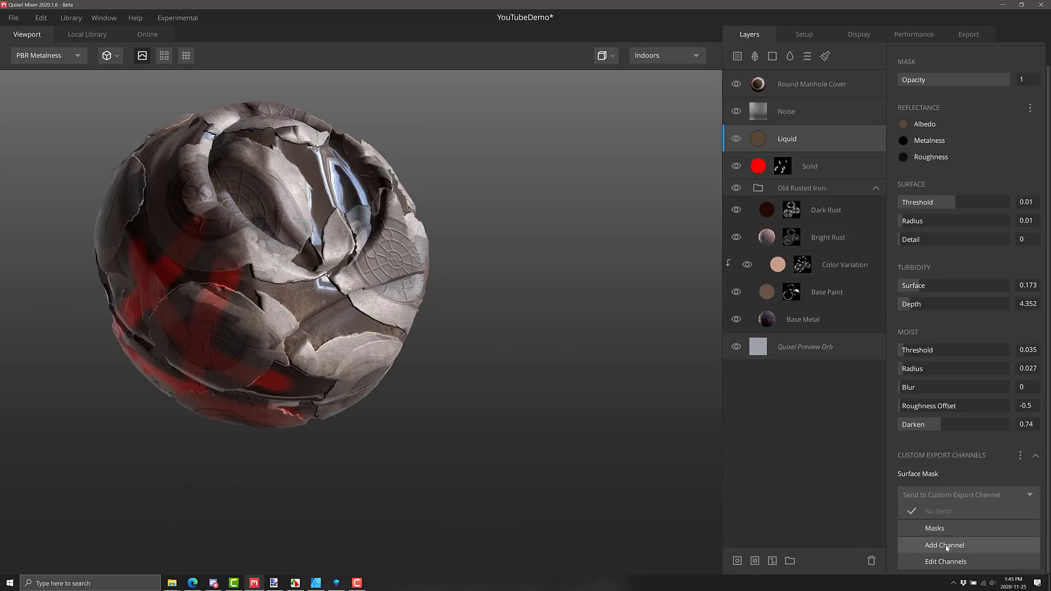
click(943, 545)
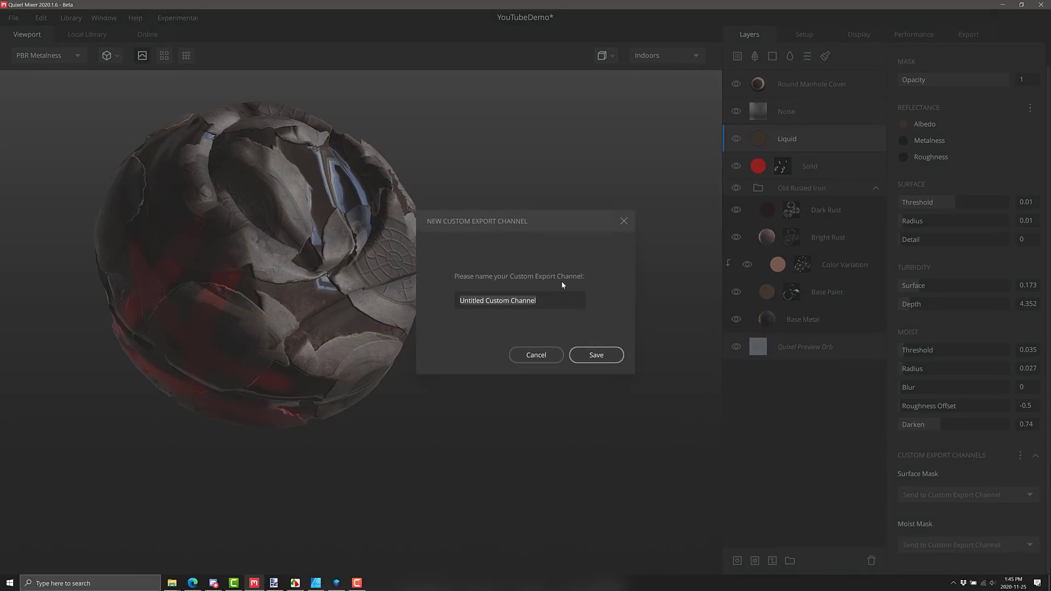
- Name the new custom export channel 'MyMasks', save it and show the export settings
text(MyMasks)
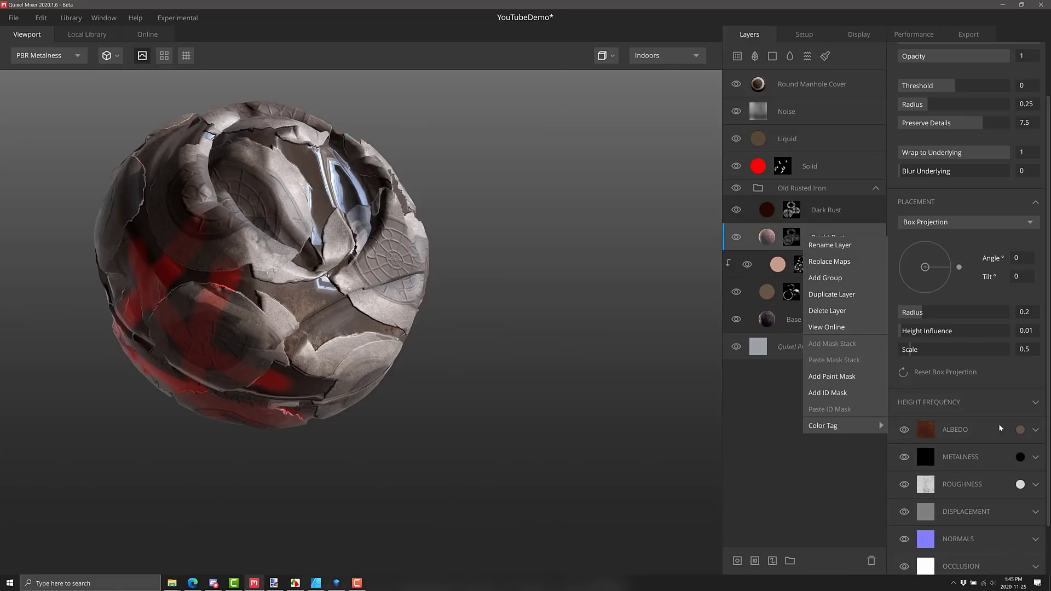
click(968, 34)
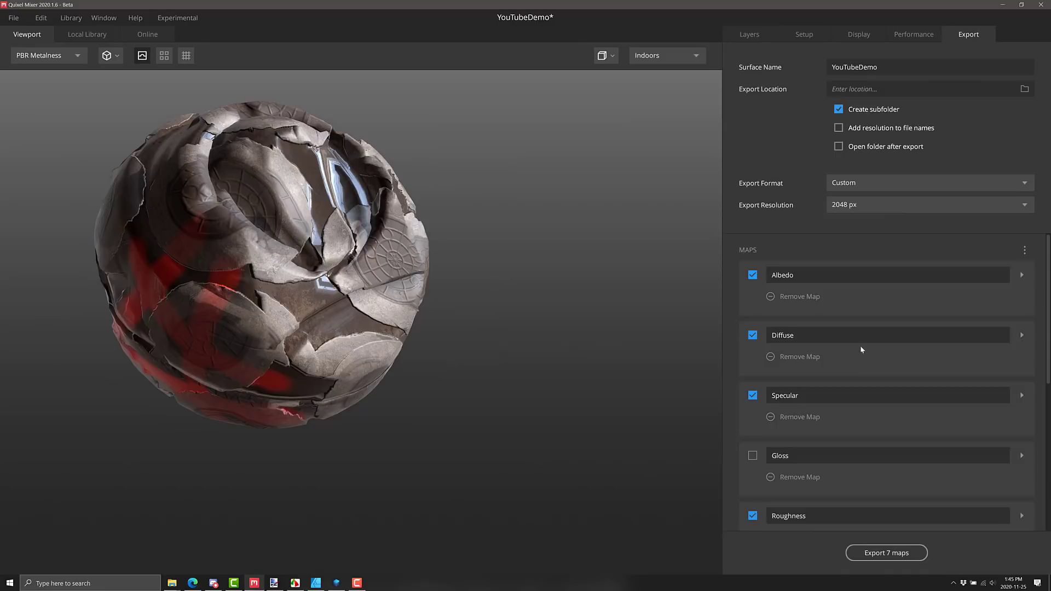
- Review the seven maps queued for export, then show the local library with the downloaded decal
scroll(down, 3)
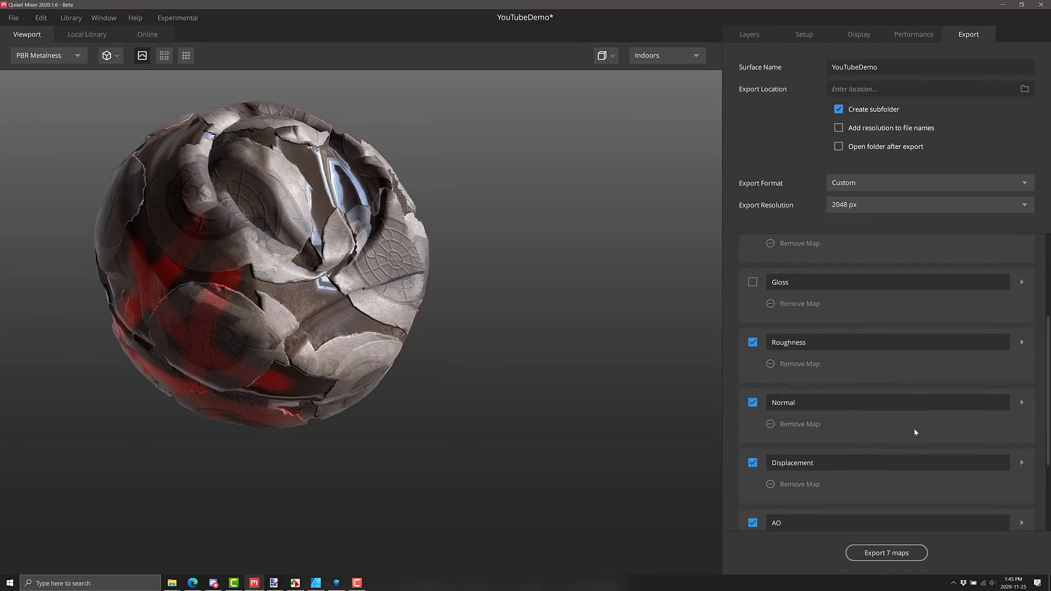
scroll(up, 3)
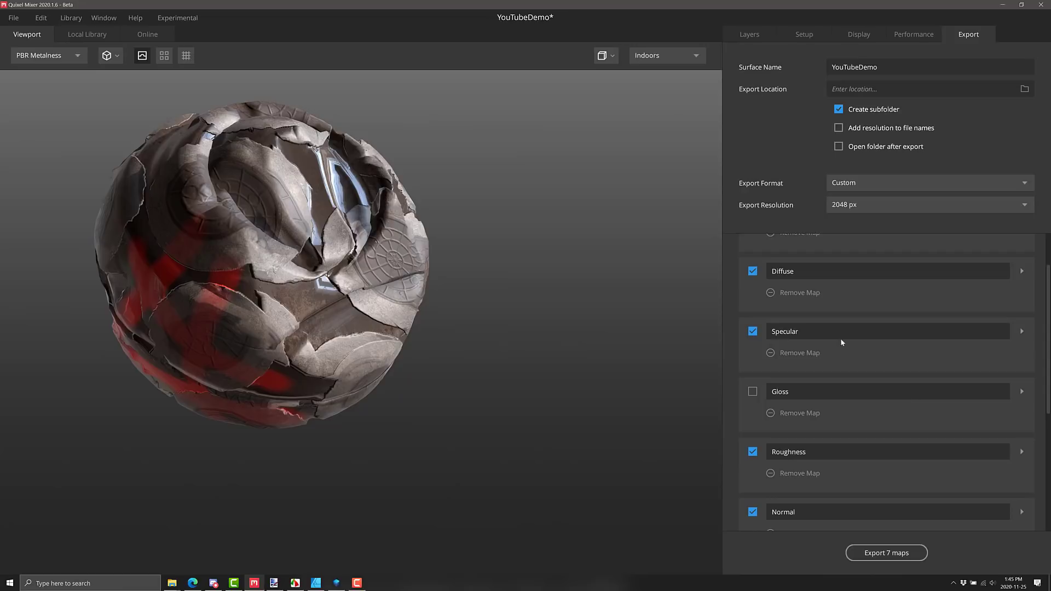
mouse_move(104, 17)
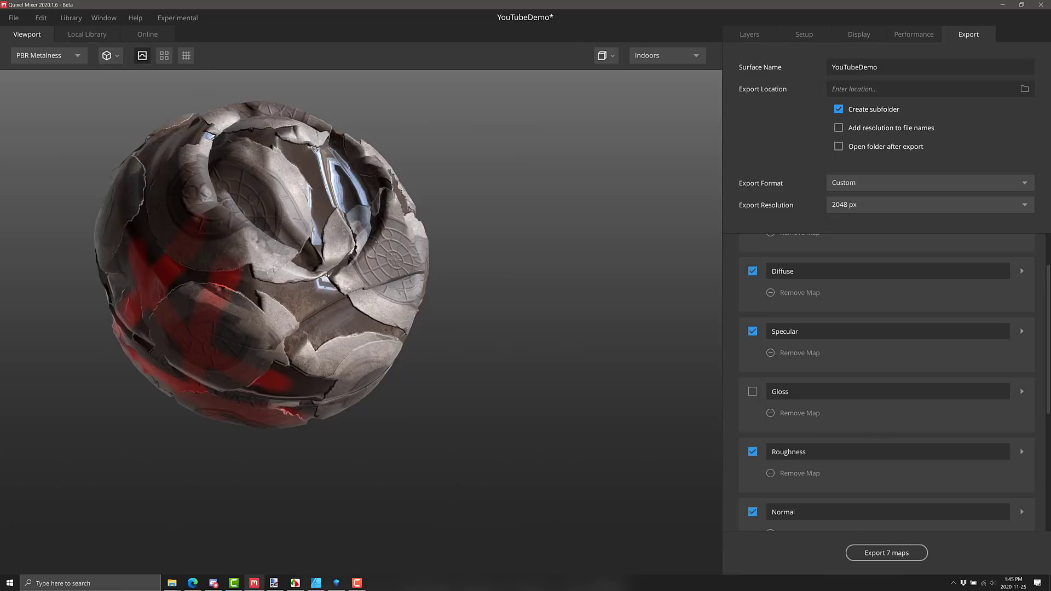
click(86, 34)
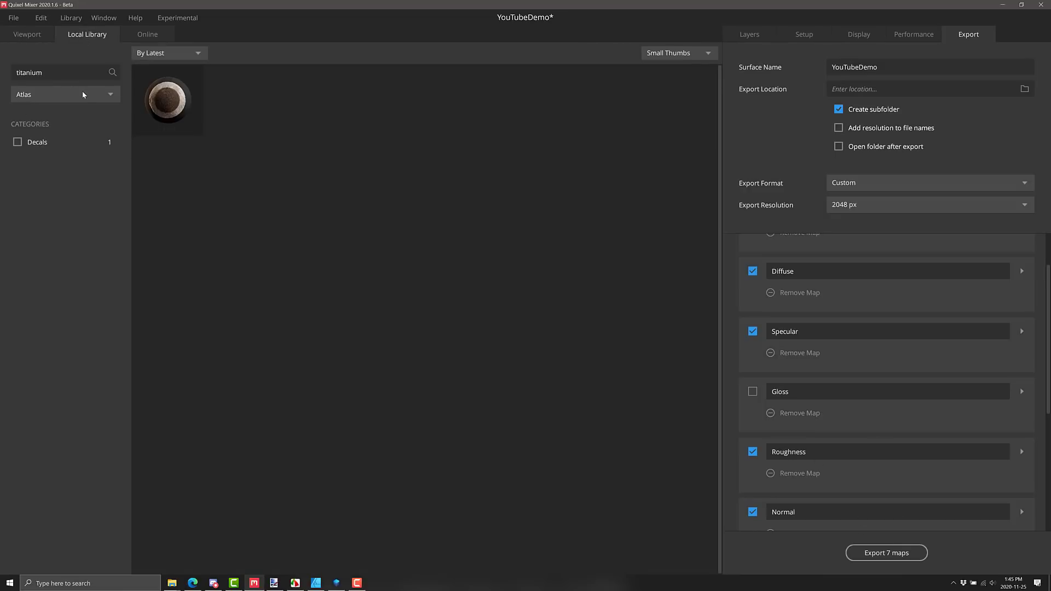
- Browse the local Smart Materials, then switch to the online library on Manhole Cover decals
click(63, 94)
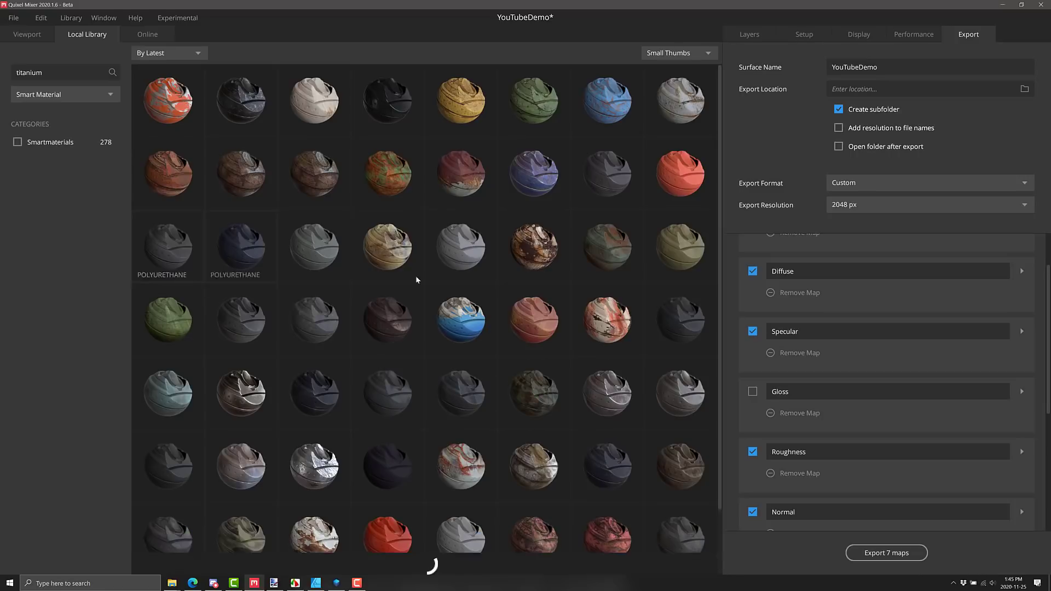
scroll(down, 3)
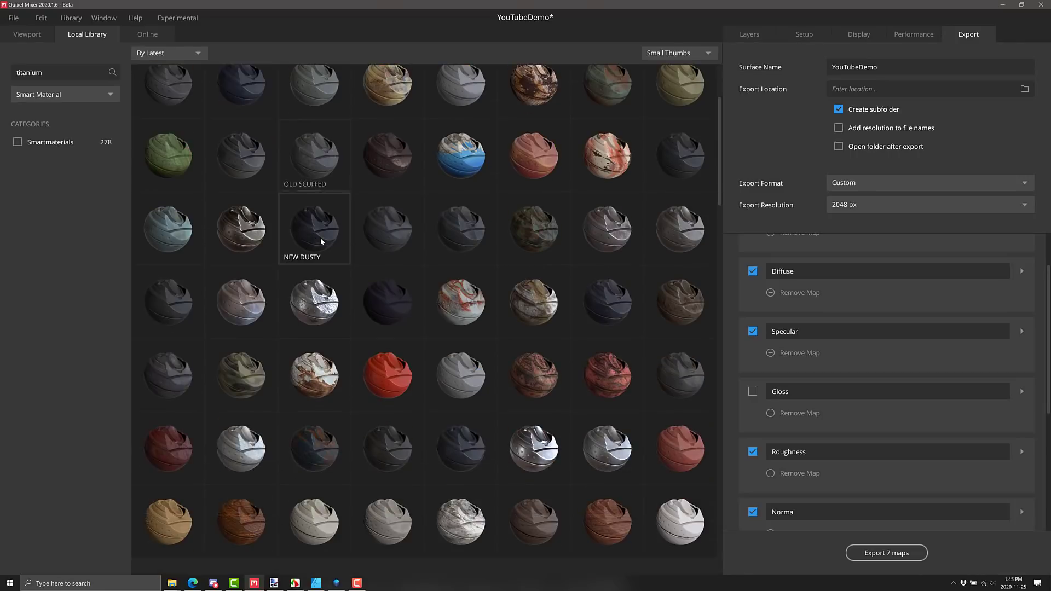
scroll(down, 3)
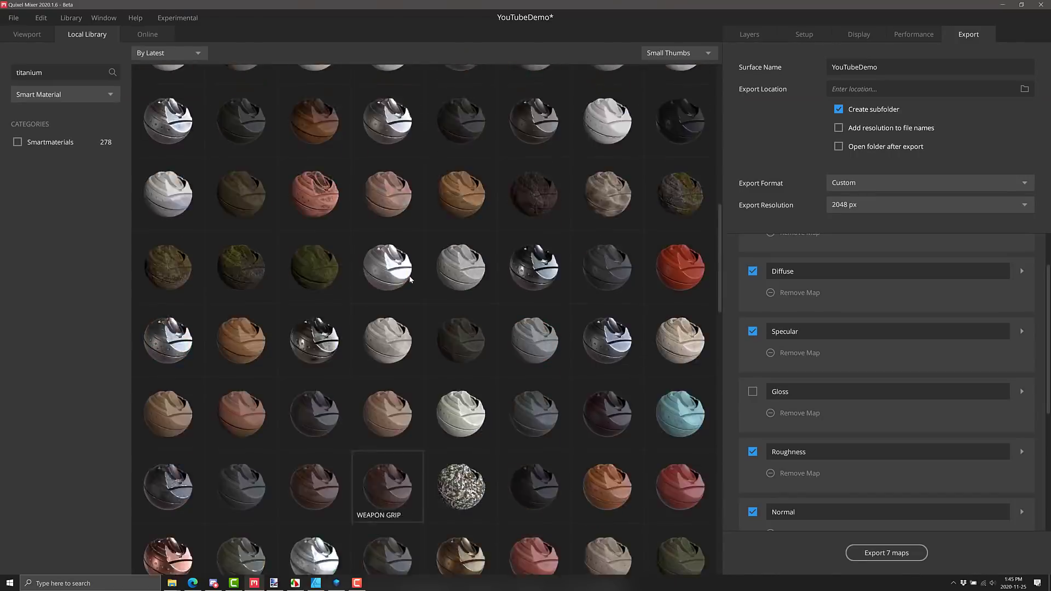
scroll(up, 3)
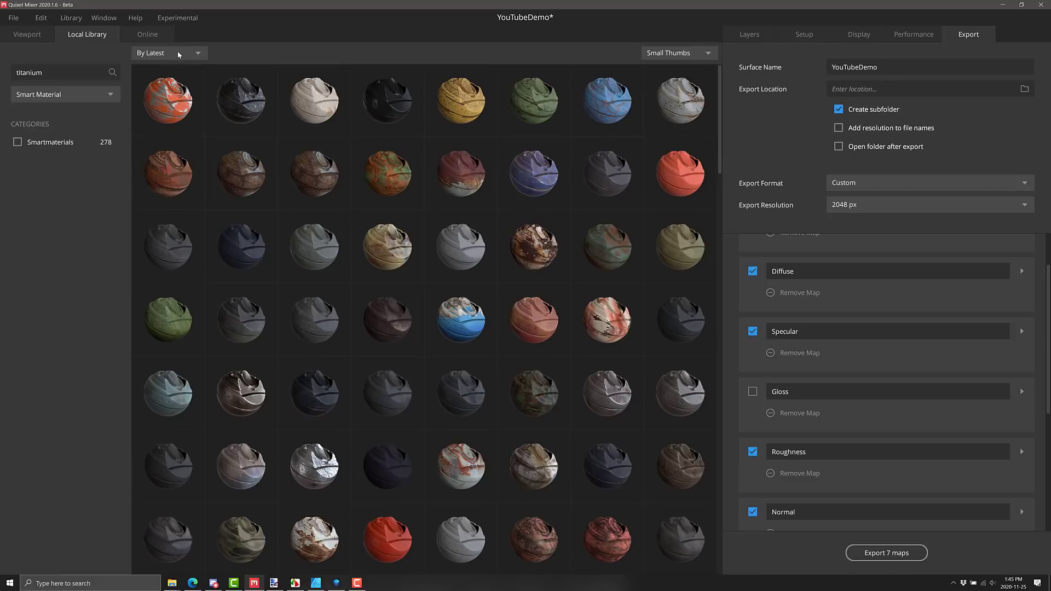
mouse_move(628, 128)
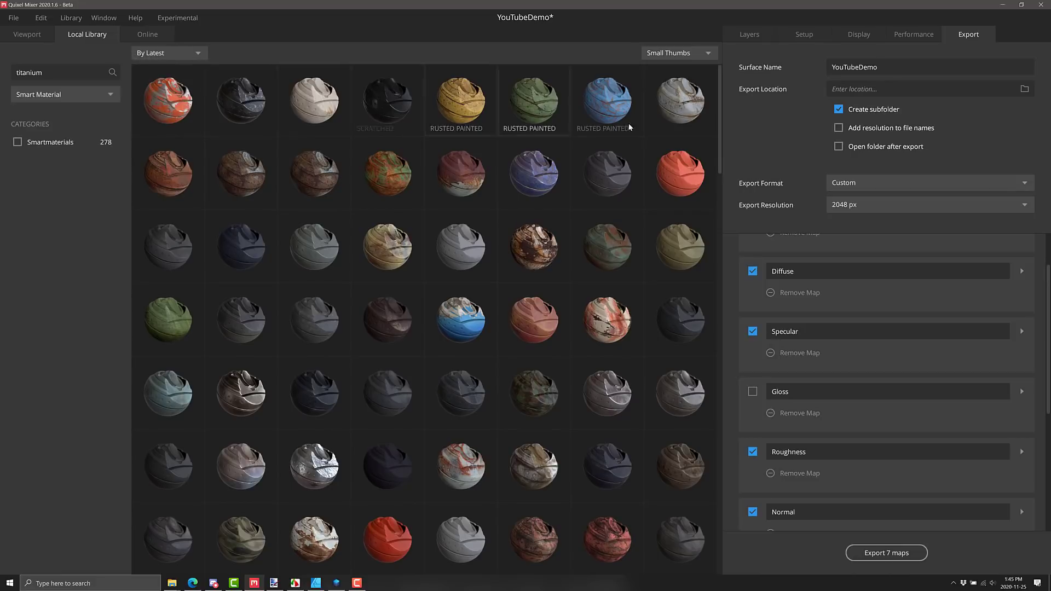
scroll(down, 3)
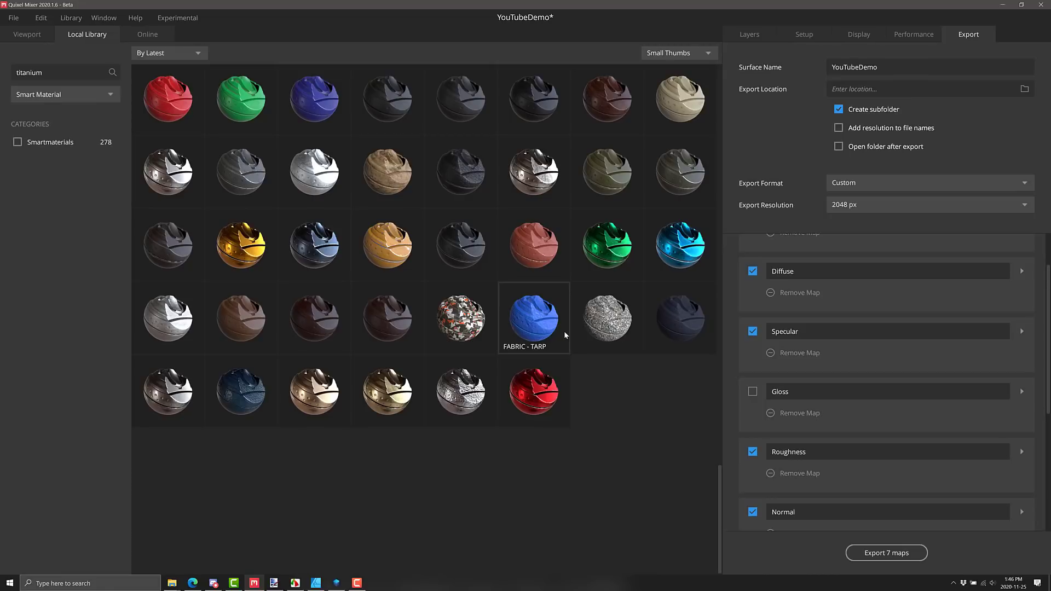
mouse_move(579, 364)
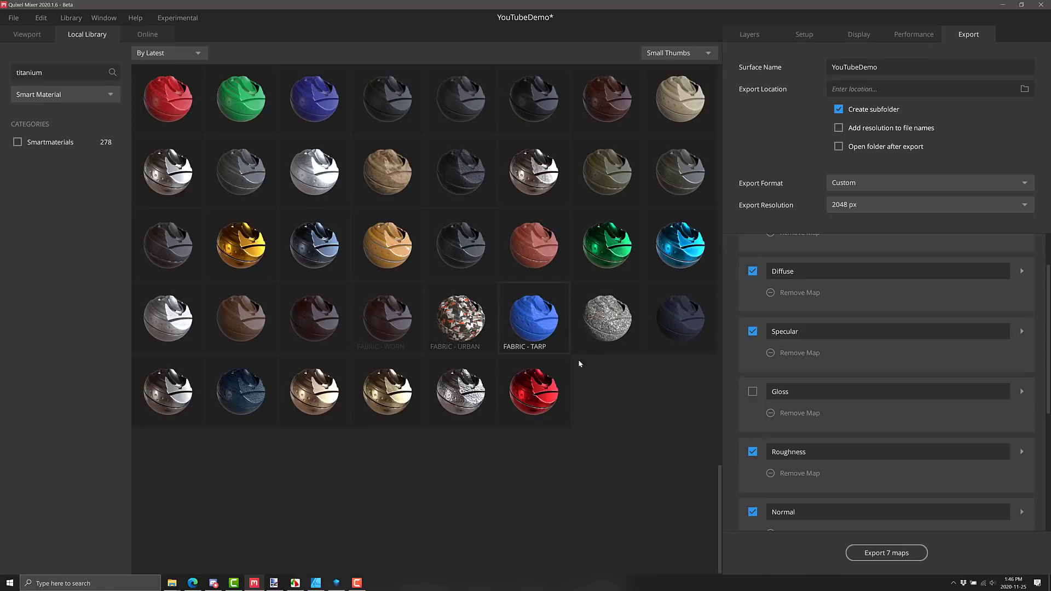
scroll(down, 3)
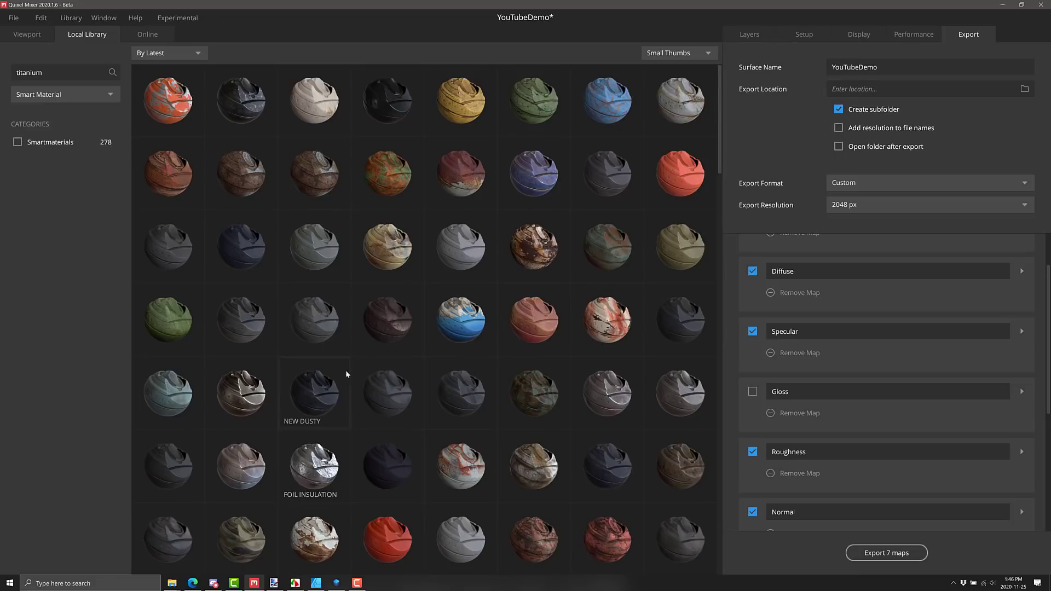
mouse_move(387, 246)
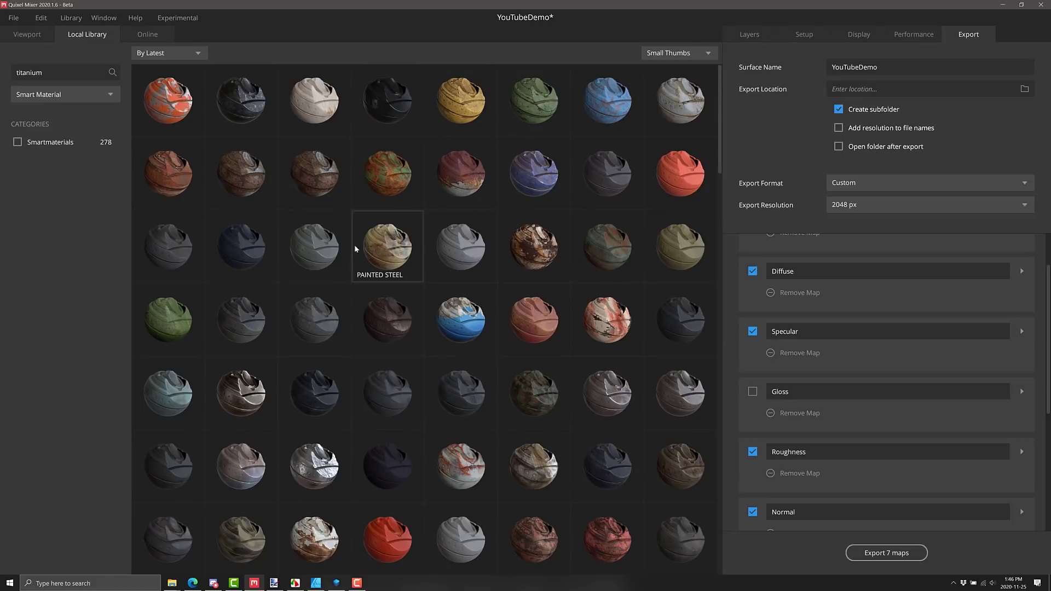
mouse_move(140, 35)
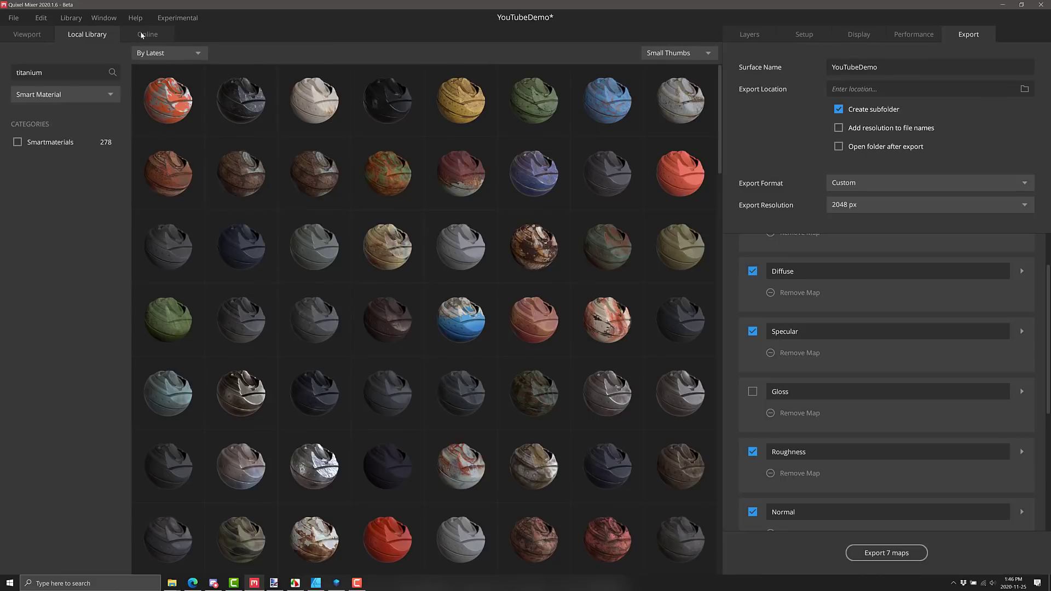
click(147, 34)
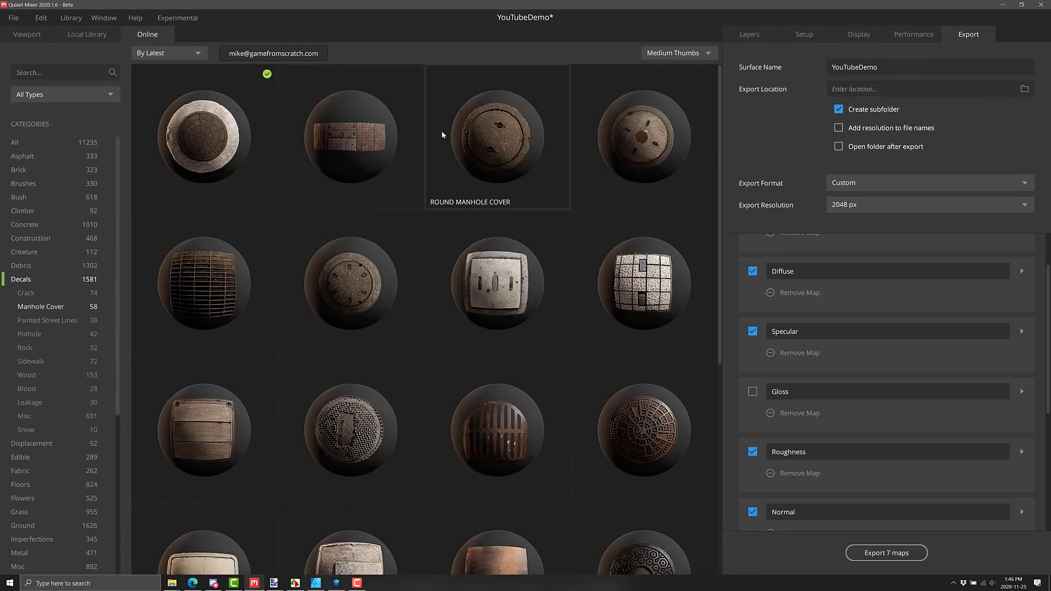
mouse_move(433, 214)
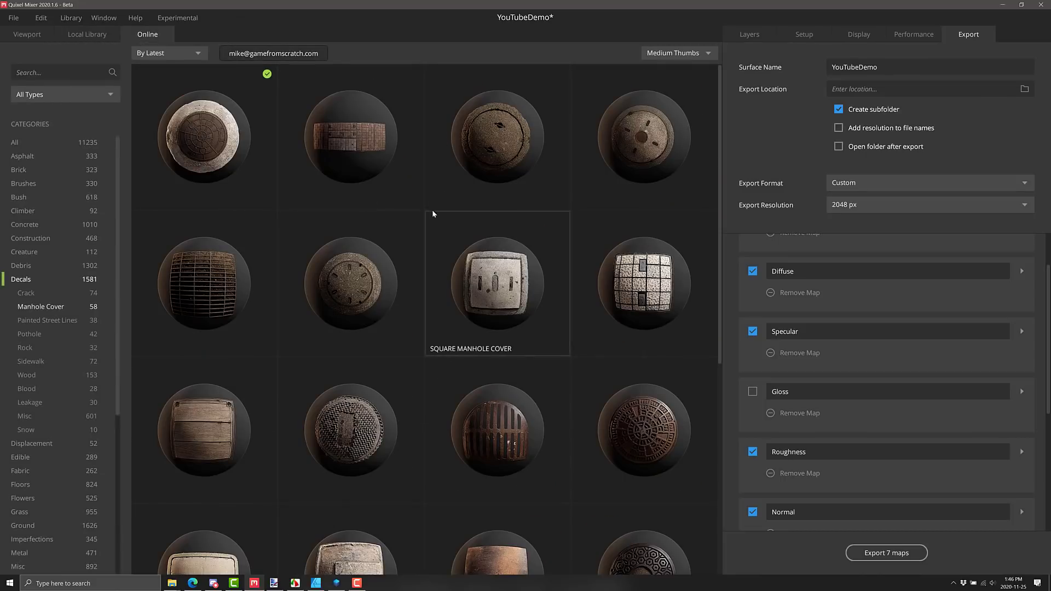
- Browse the online manhole covers and show the Climber asset category
scroll(down, 3)
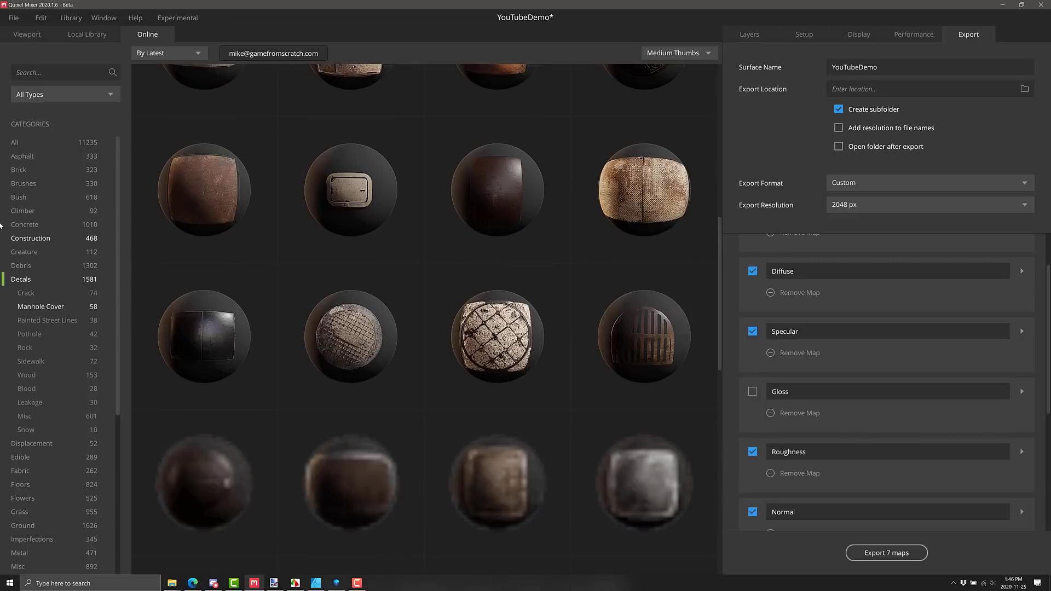
click(22, 210)
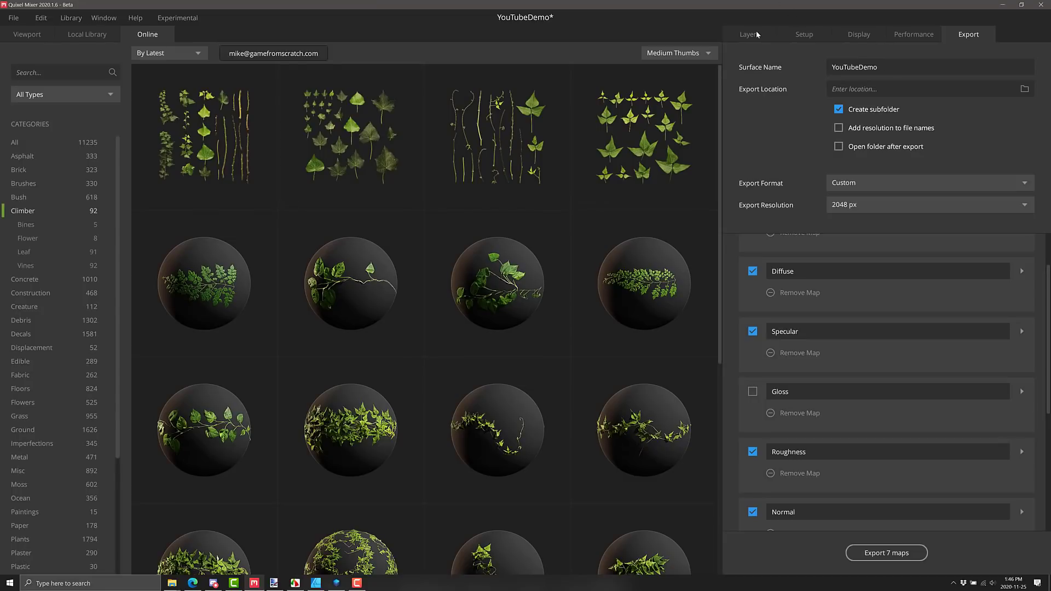
mouse_move(752, 13)
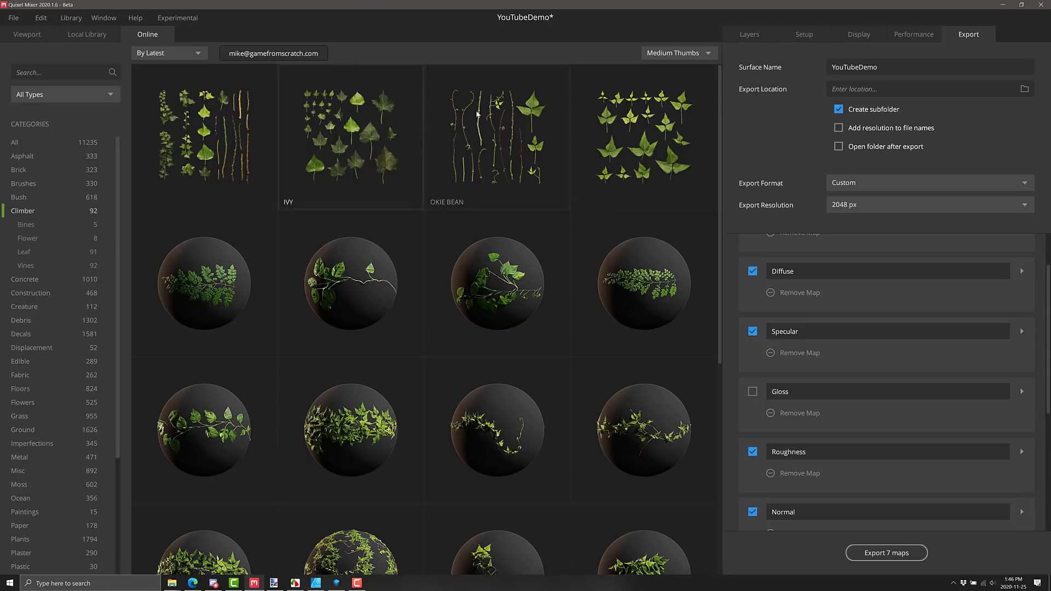
- Return to the local Smart Materials library and bring up the library import options
click(86, 34)
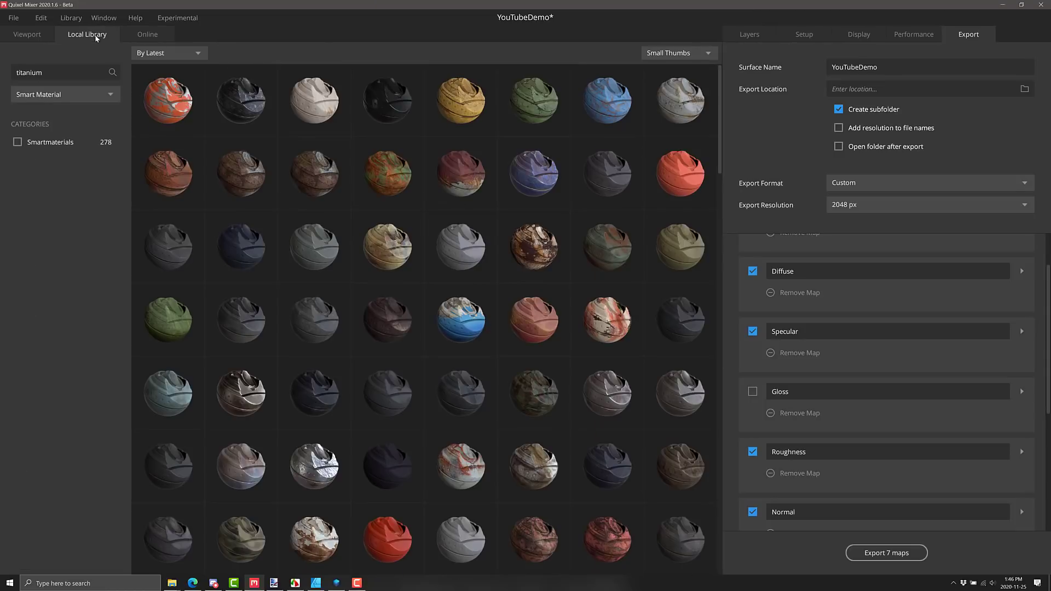
scroll(down, 3)
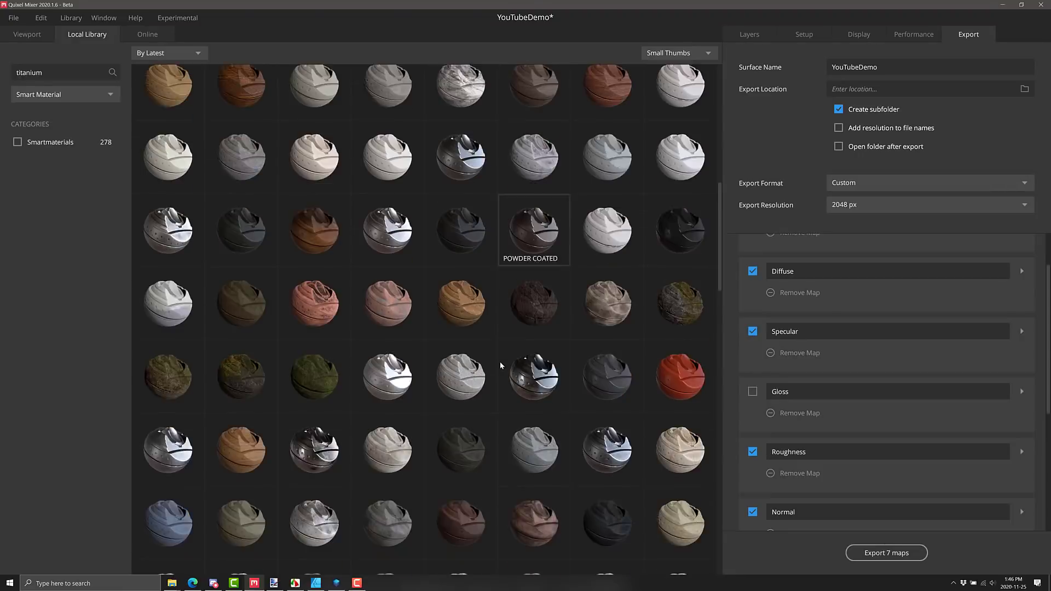
scroll(down, 3)
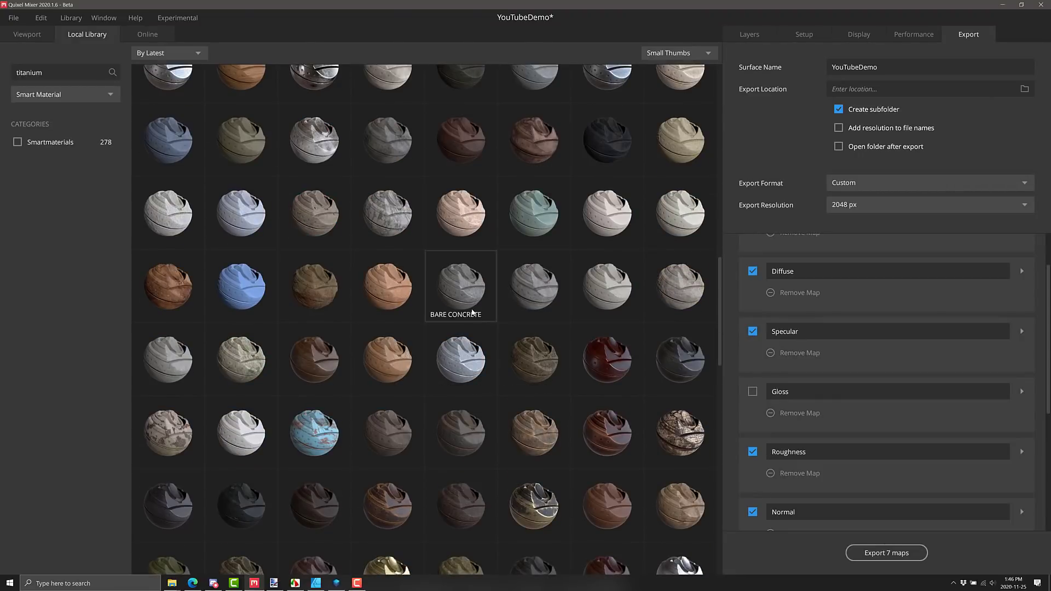
click(71, 17)
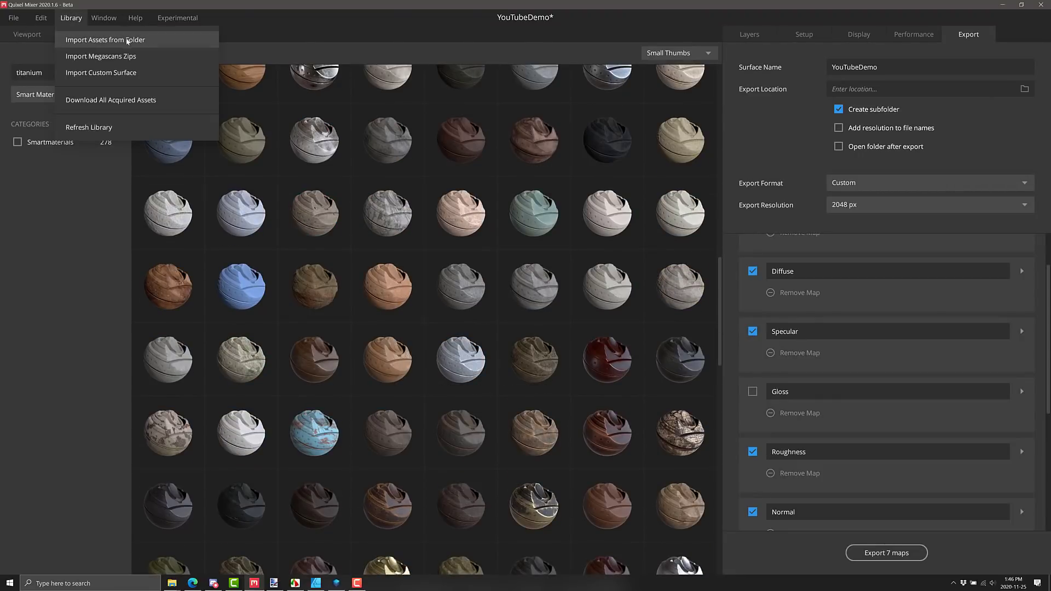
click(100, 72)
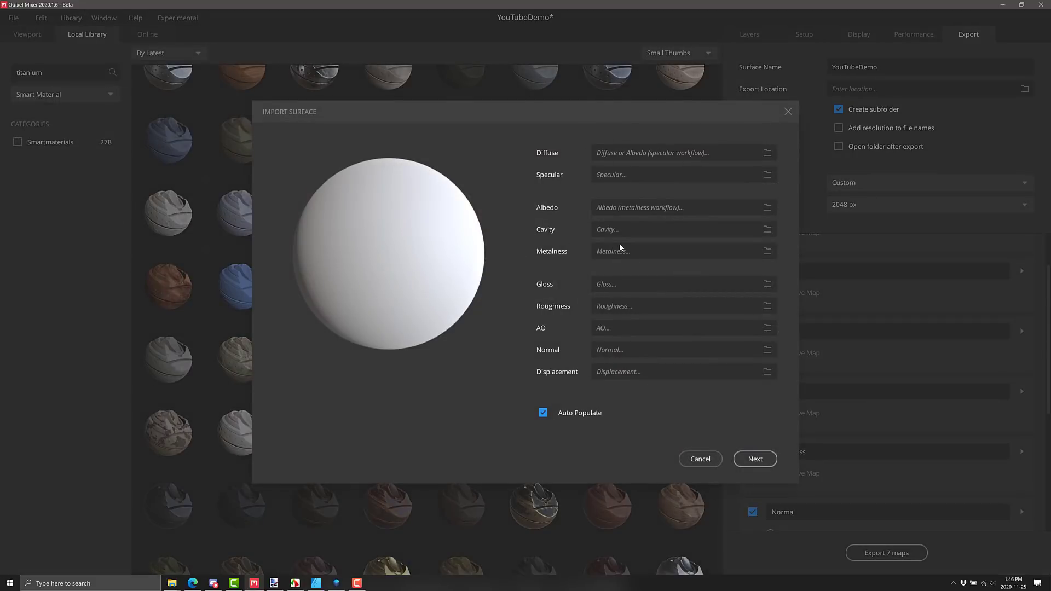
mouse_move(649, 162)
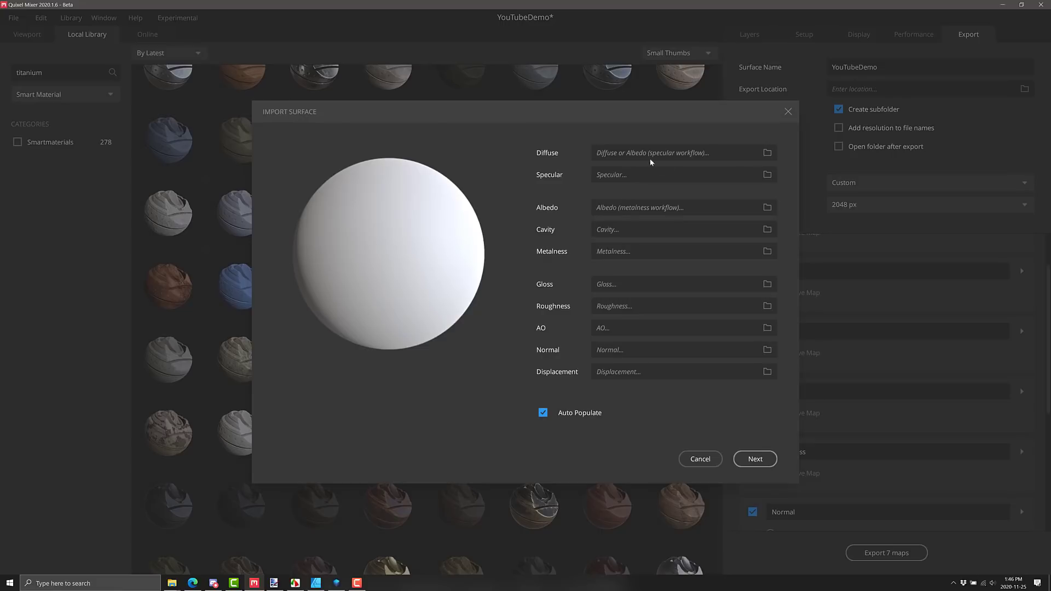
mouse_move(734, 168)
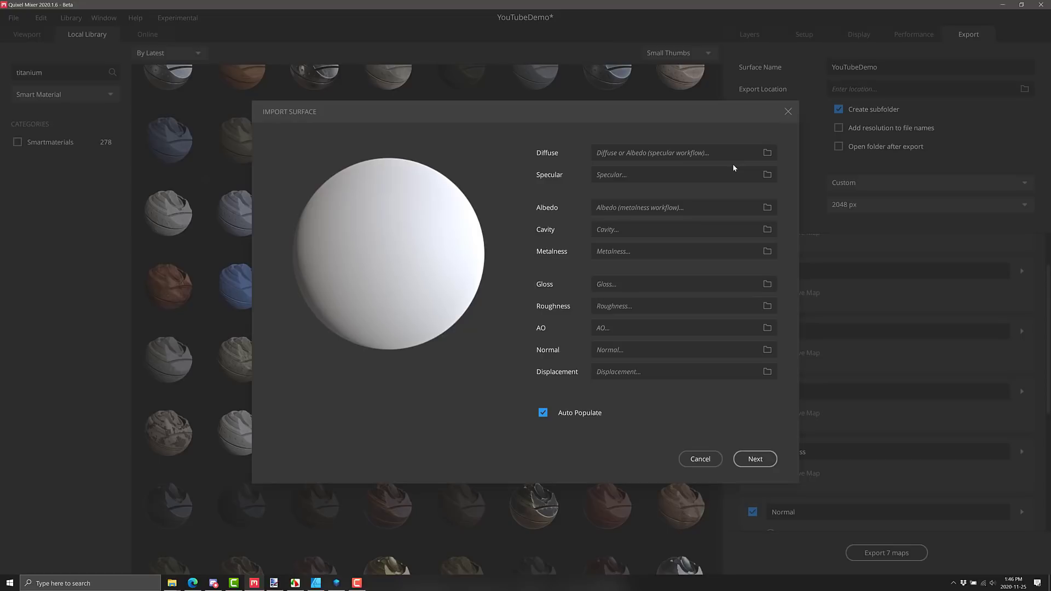
mouse_move(568, 416)
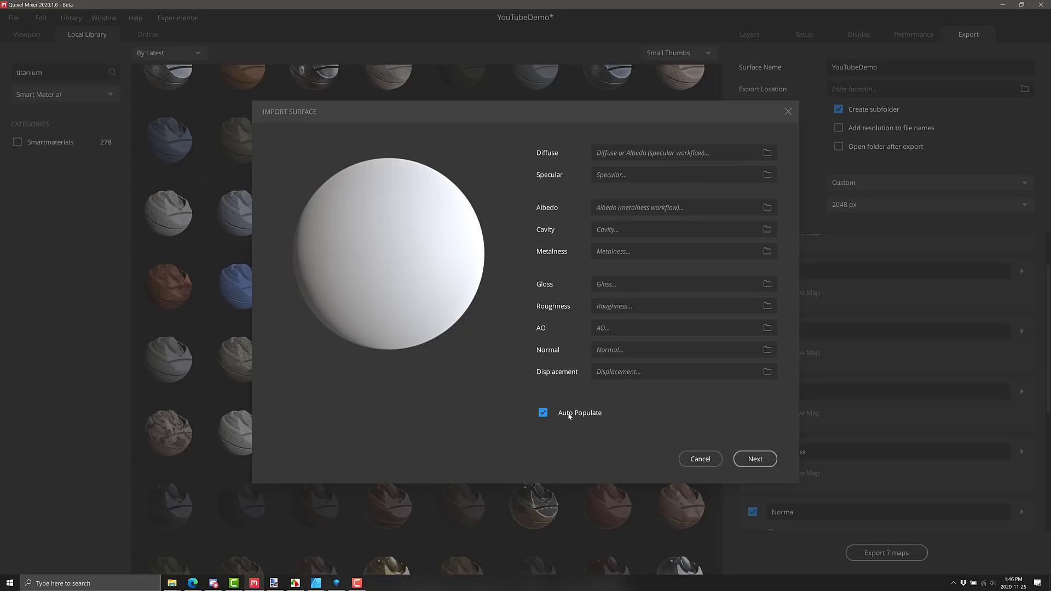
mouse_move(700, 451)
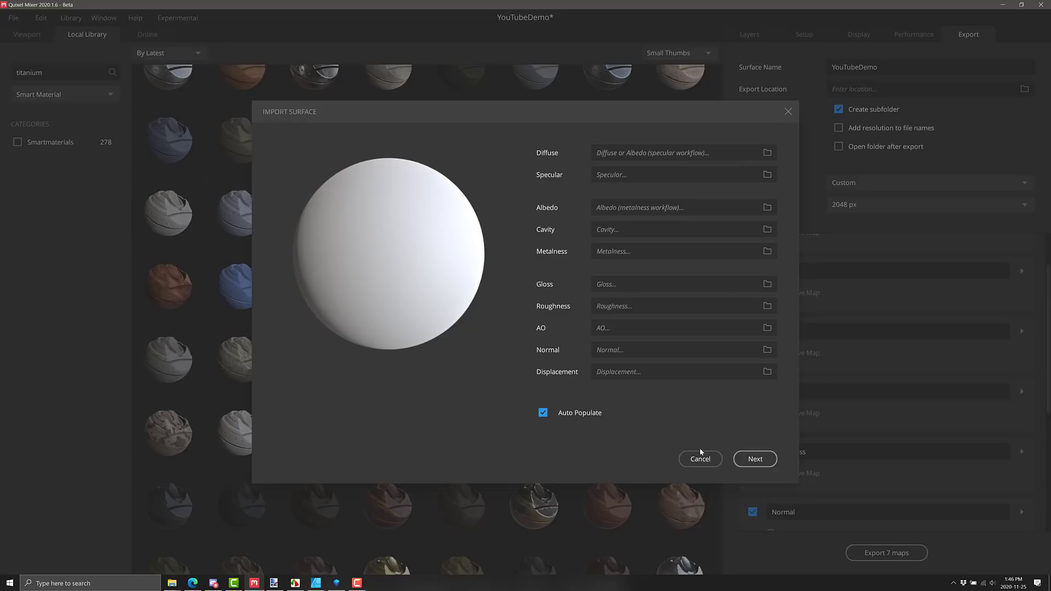
click(700, 458)
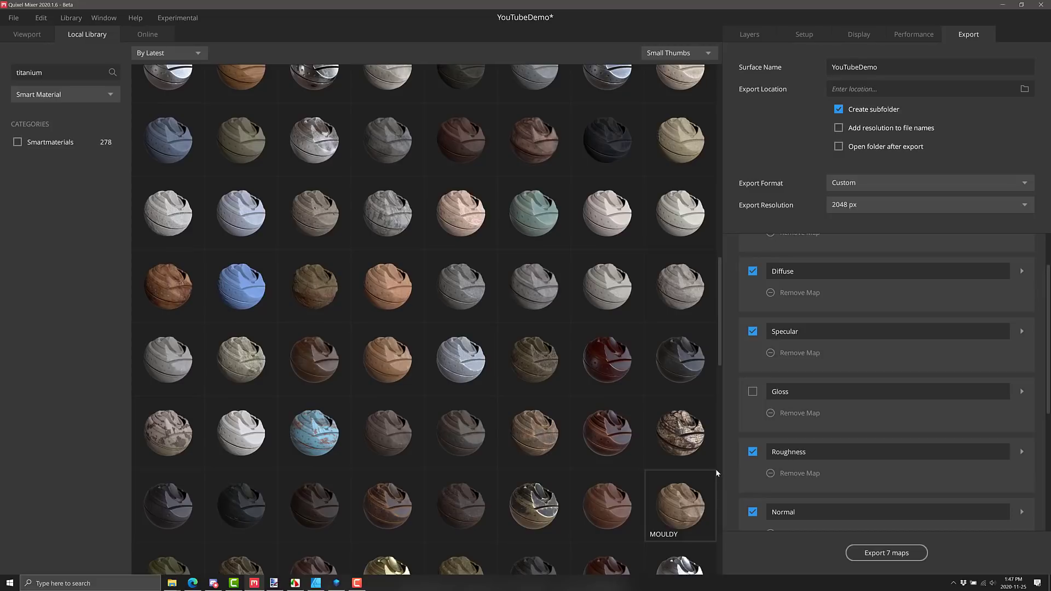
mouse_move(64, 33)
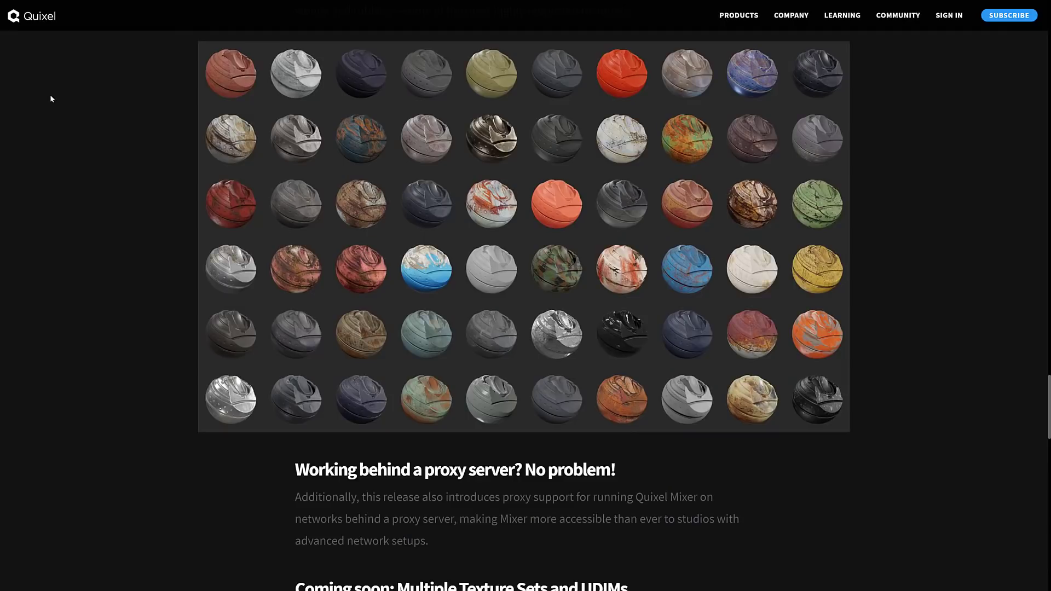
scroll(down, 3)
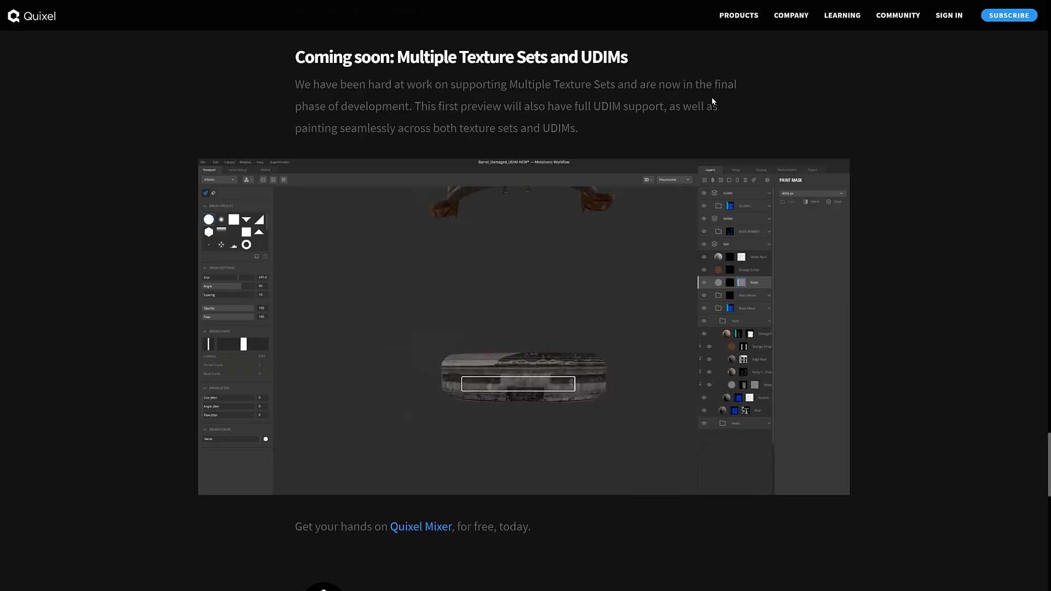
scroll(down, 3)
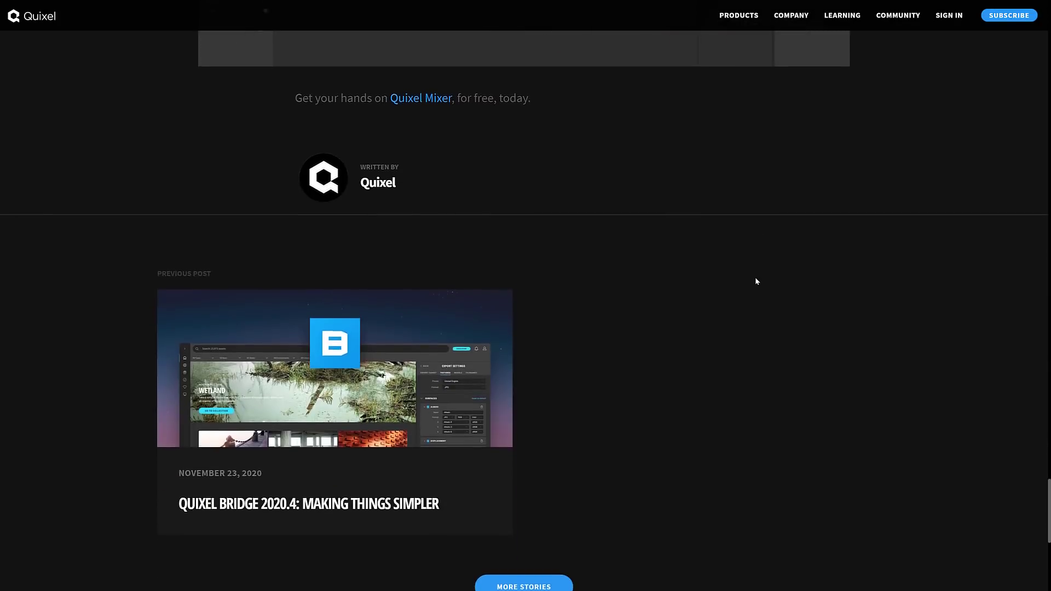